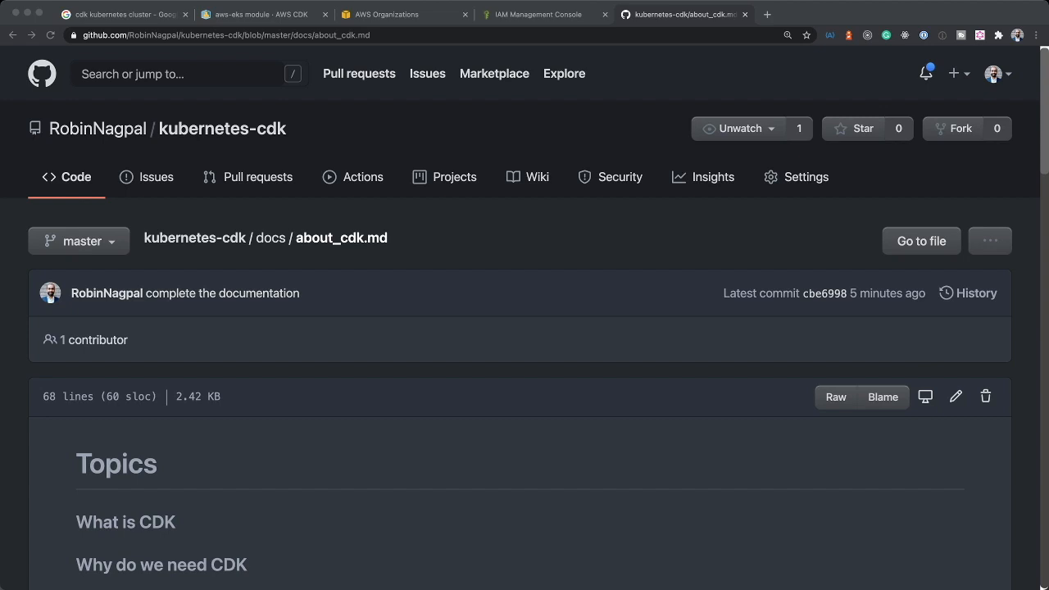
Step: Read the What is CDK and What is CloudFormation notes, then bring up the WordPress template in the IDE
scroll("down", 3)
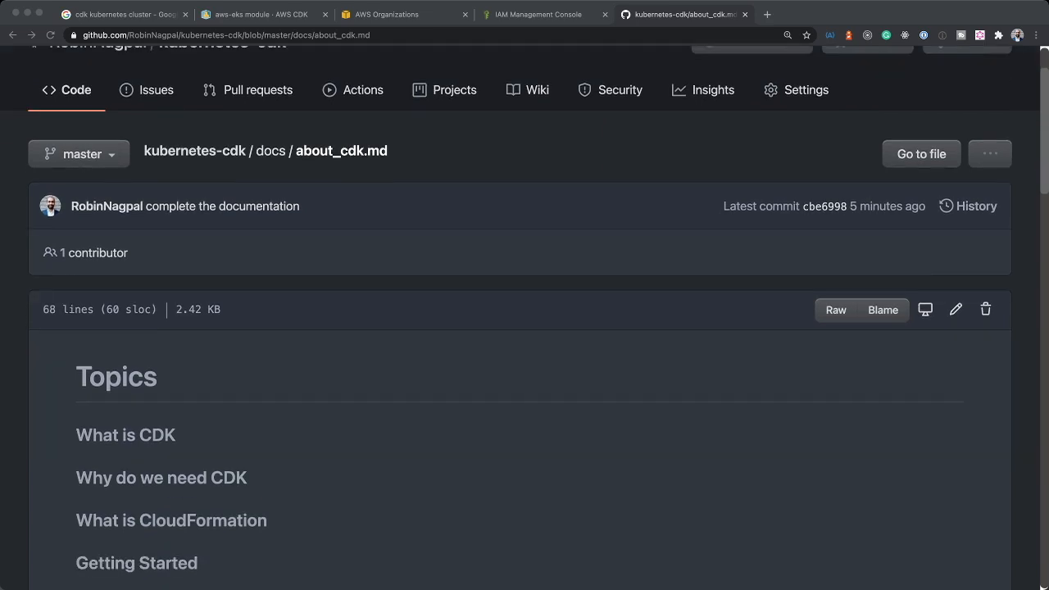
scroll("down", 3)
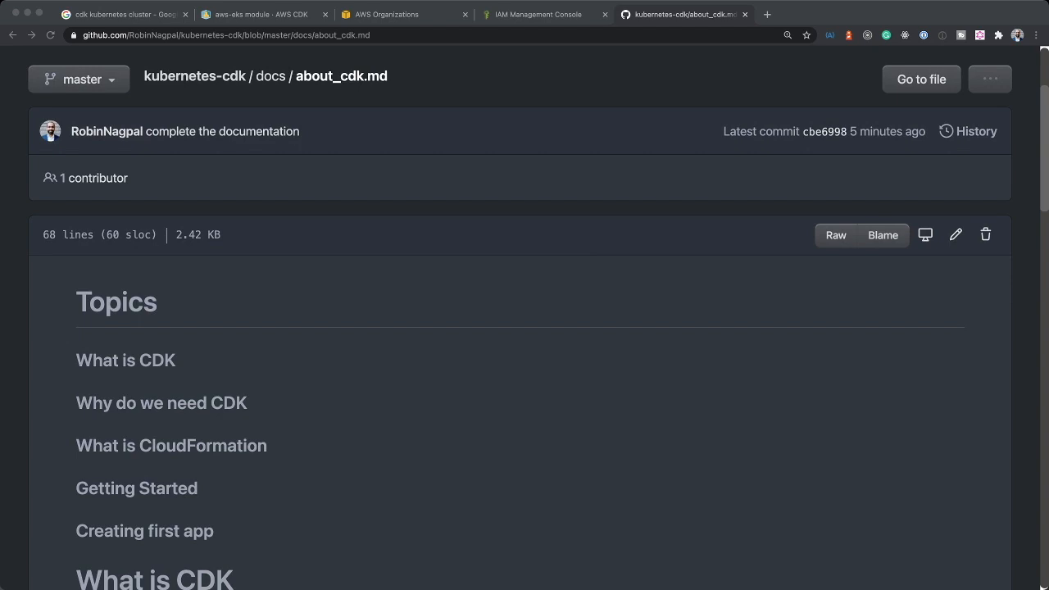
scroll("down", 3)
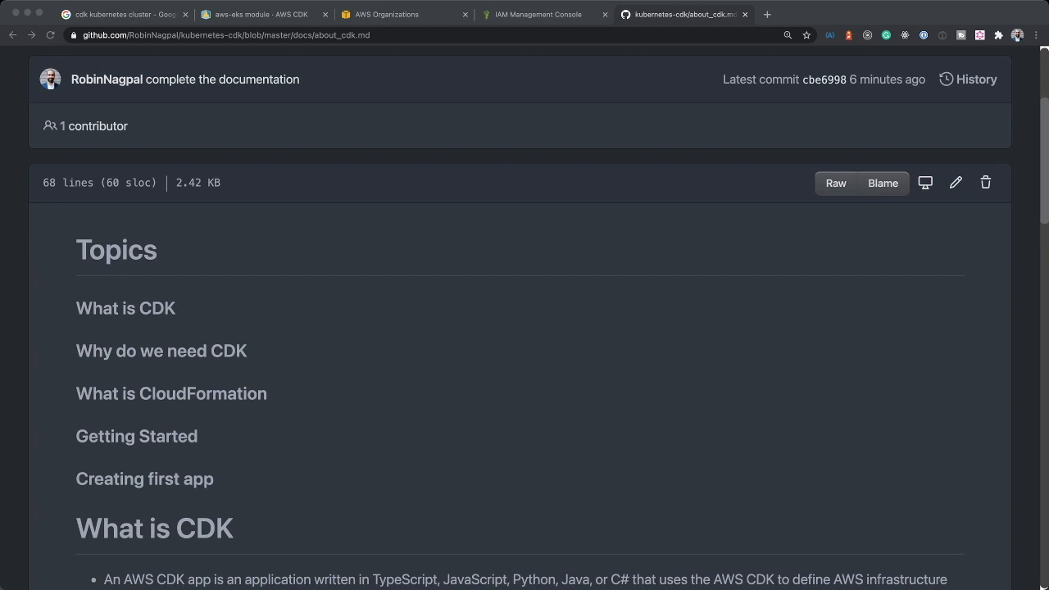
scroll("down", 3)
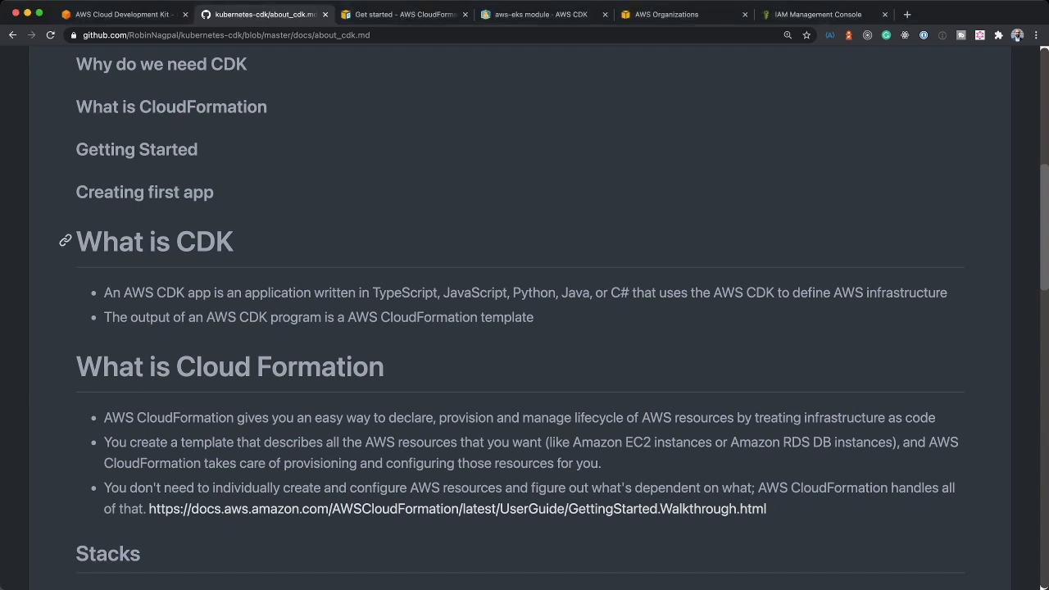
mouse_move(161, 64)
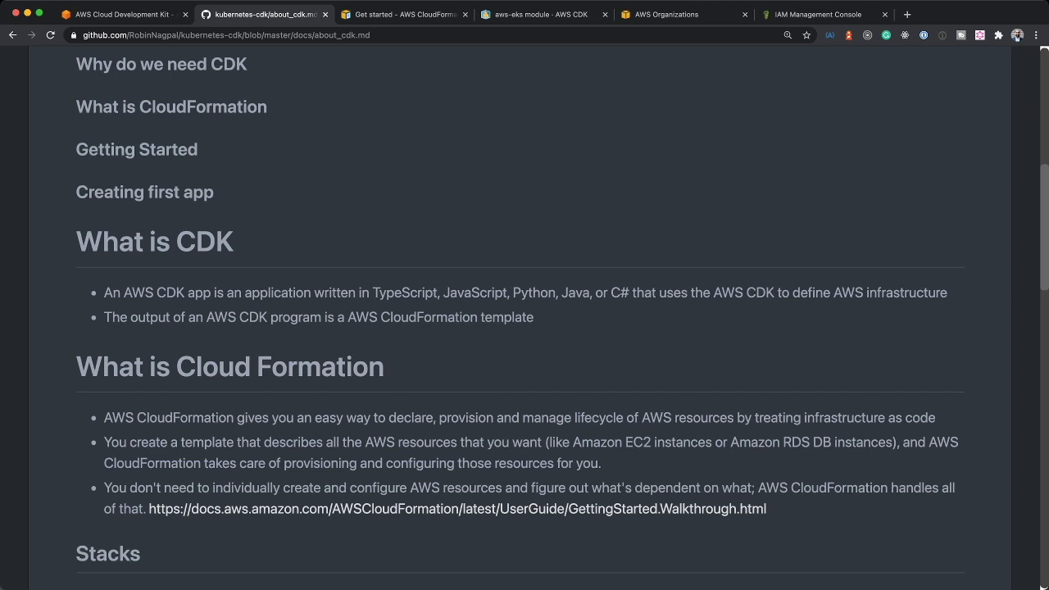
left_click_drag(533, 417, 671, 417)
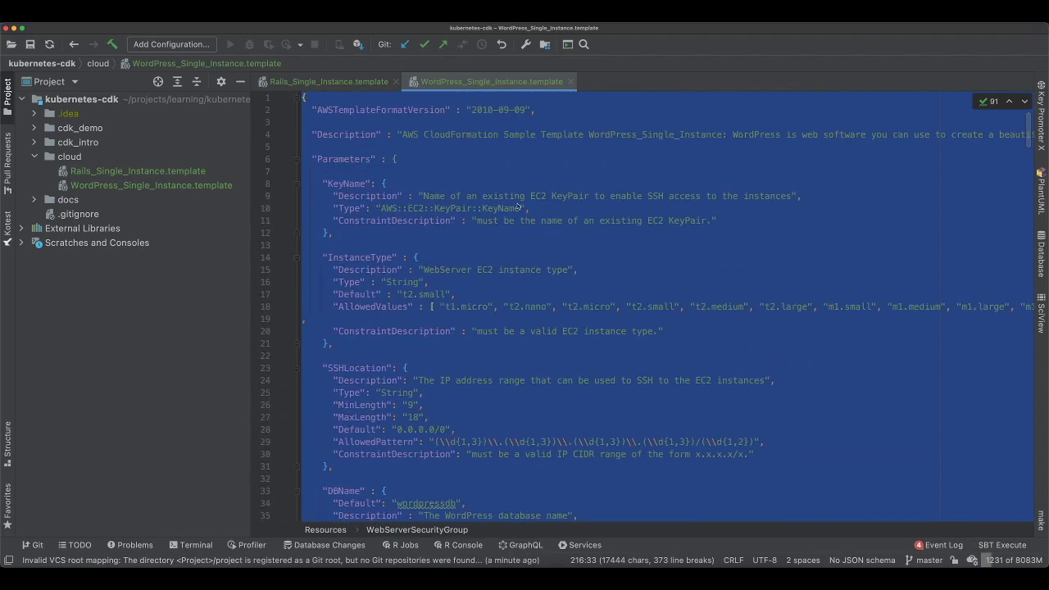
Step: Inspect the template's Description line and its InstanceType and SSHLocation parameters
left_click(446, 195)
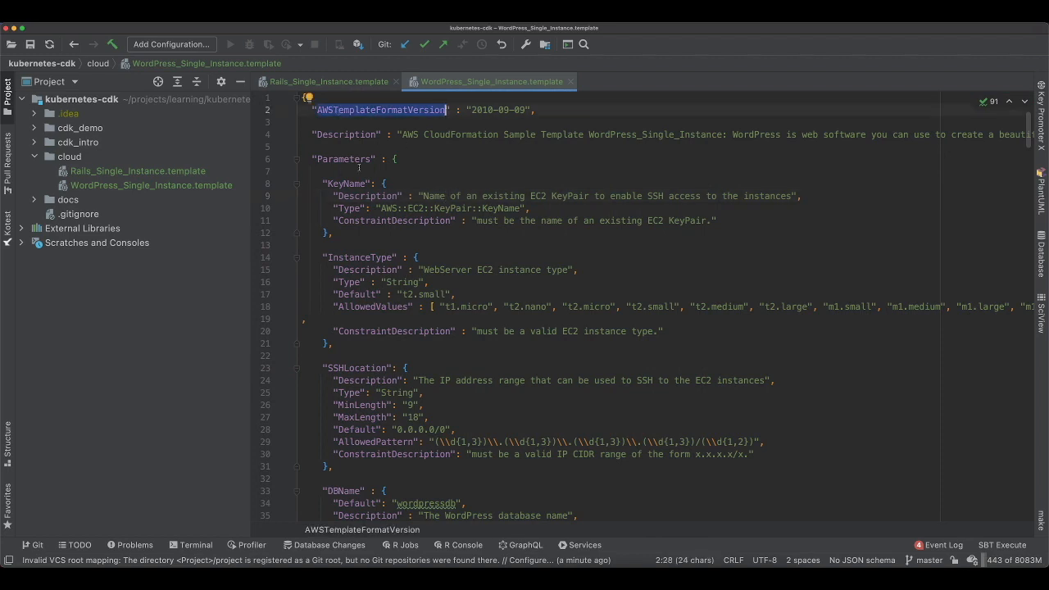
left_click(326, 135)
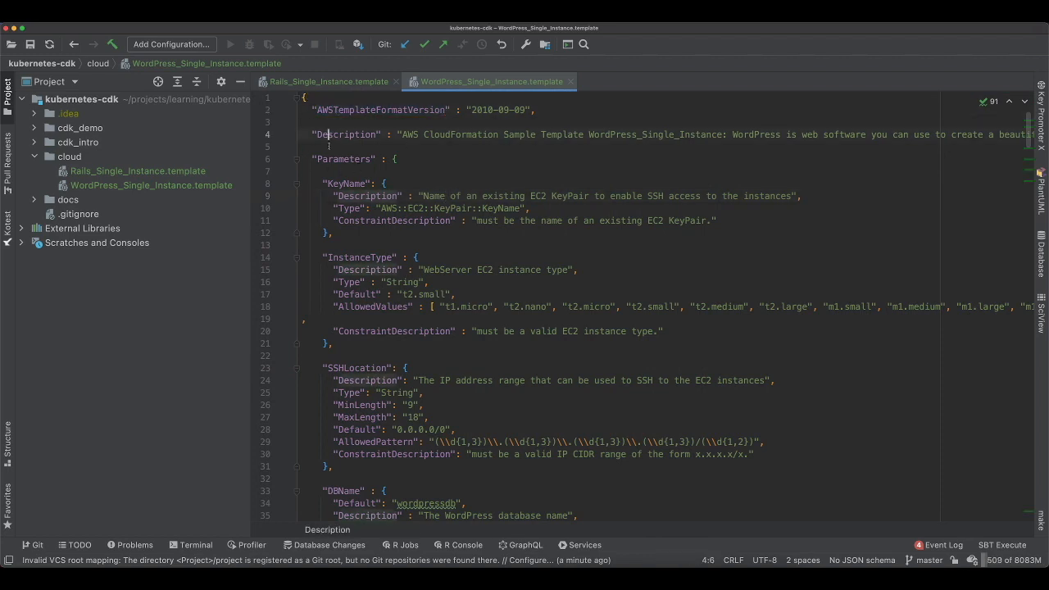
double_click(341, 159)
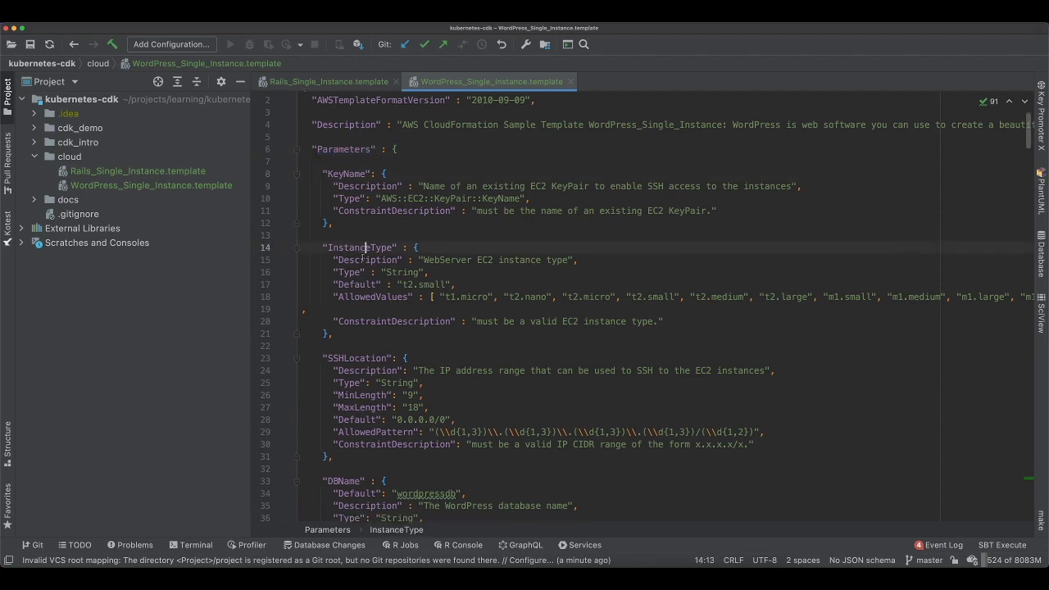
scroll("down", 3)
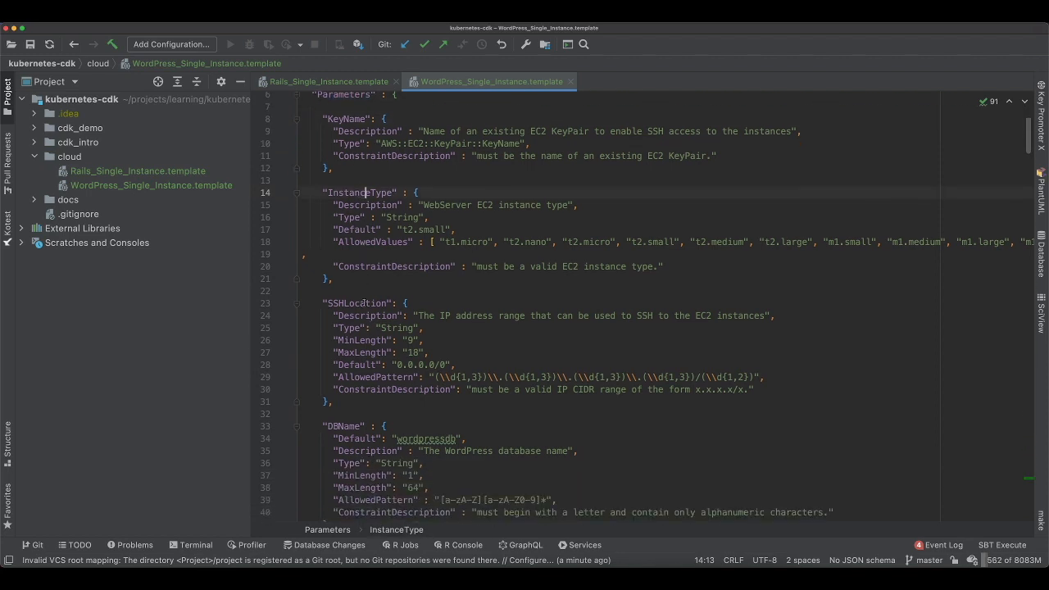
double_click(356, 203)
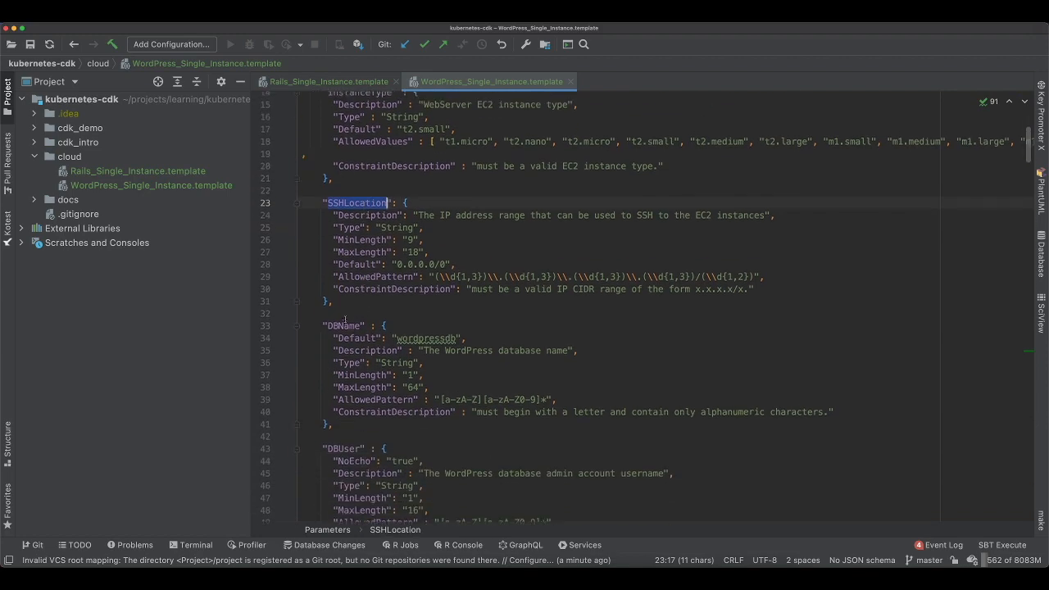
scroll("up", 3)
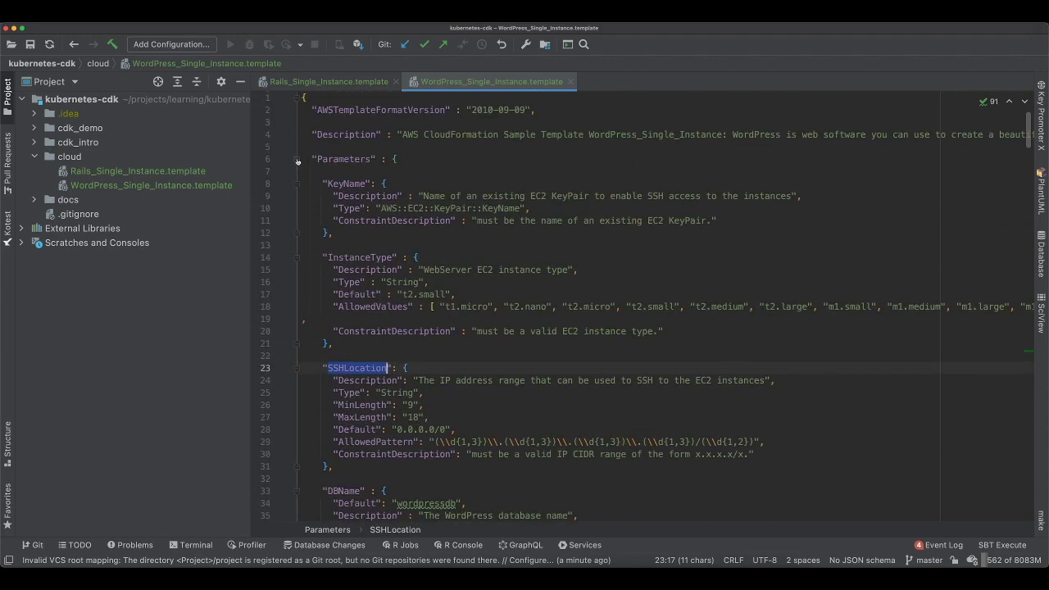
Step: Collapse Parameters and Mappings, then inspect the security group and AWS::EC2::Instance resources
left_click(297, 160)
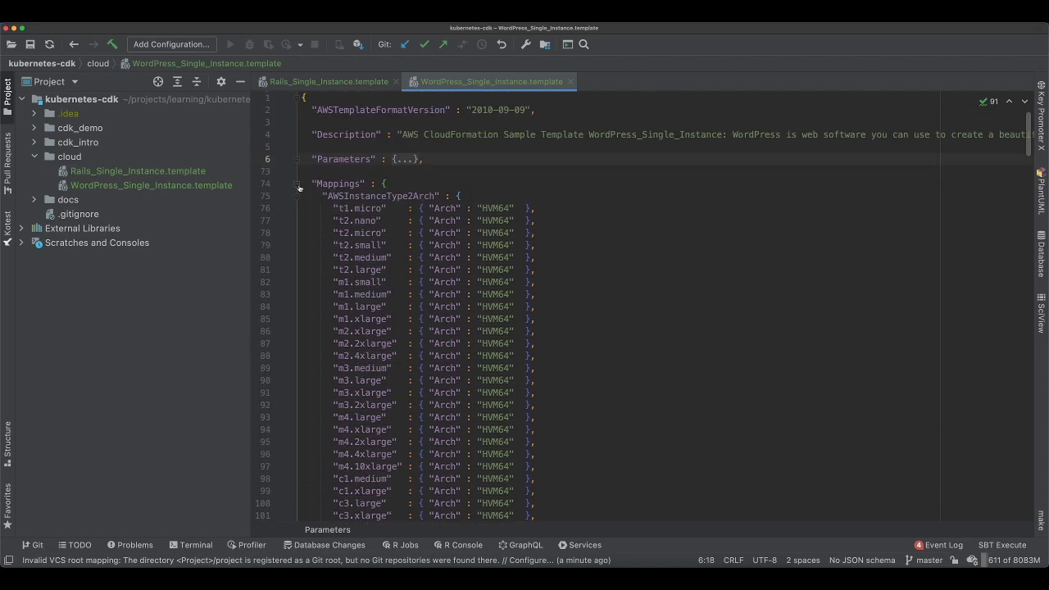
left_click(300, 187)
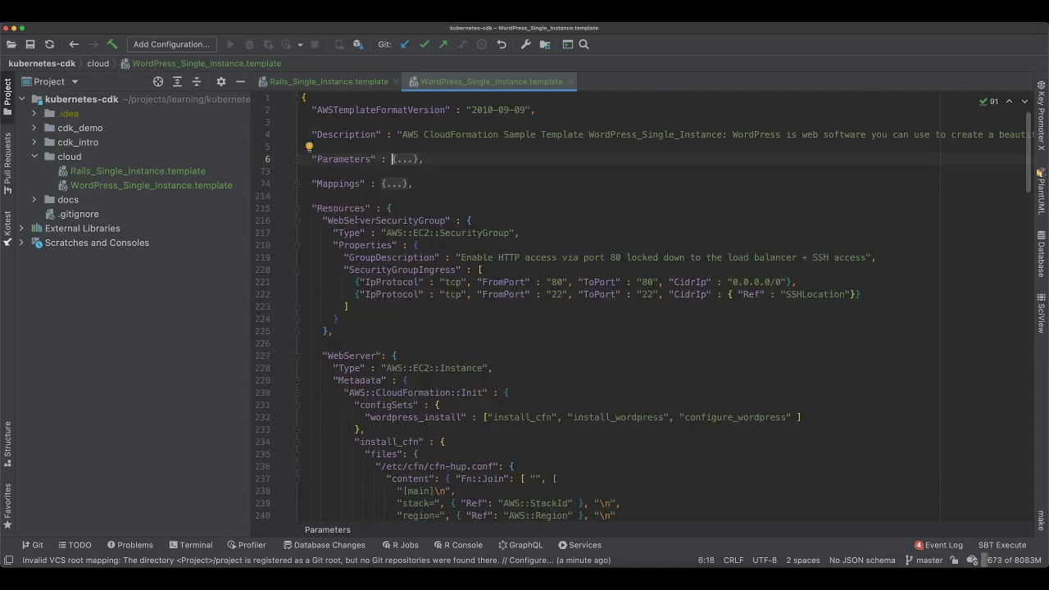
mouse_move(392, 269)
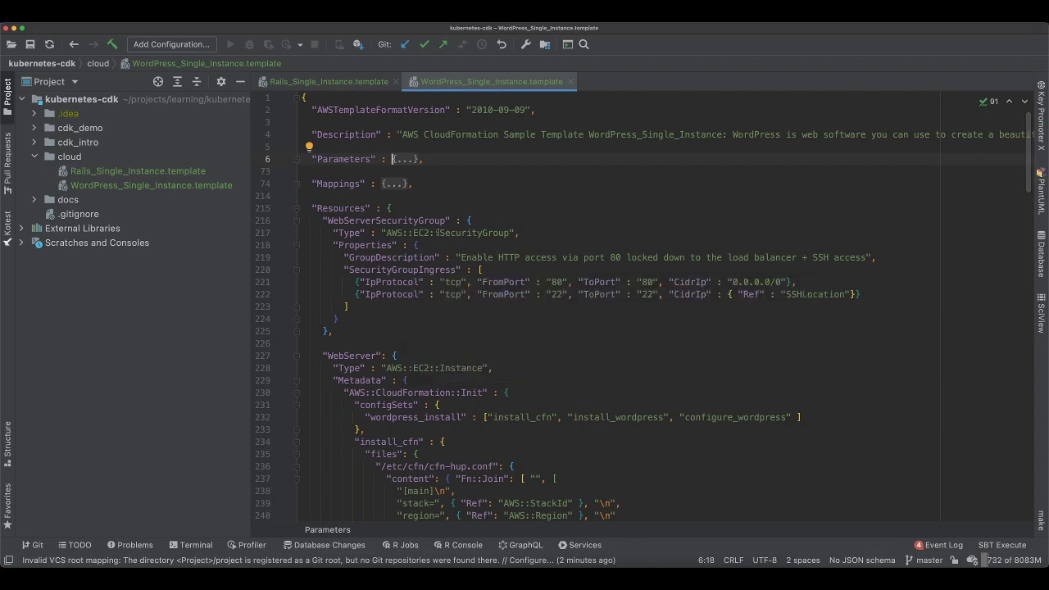
double_click(473, 233)
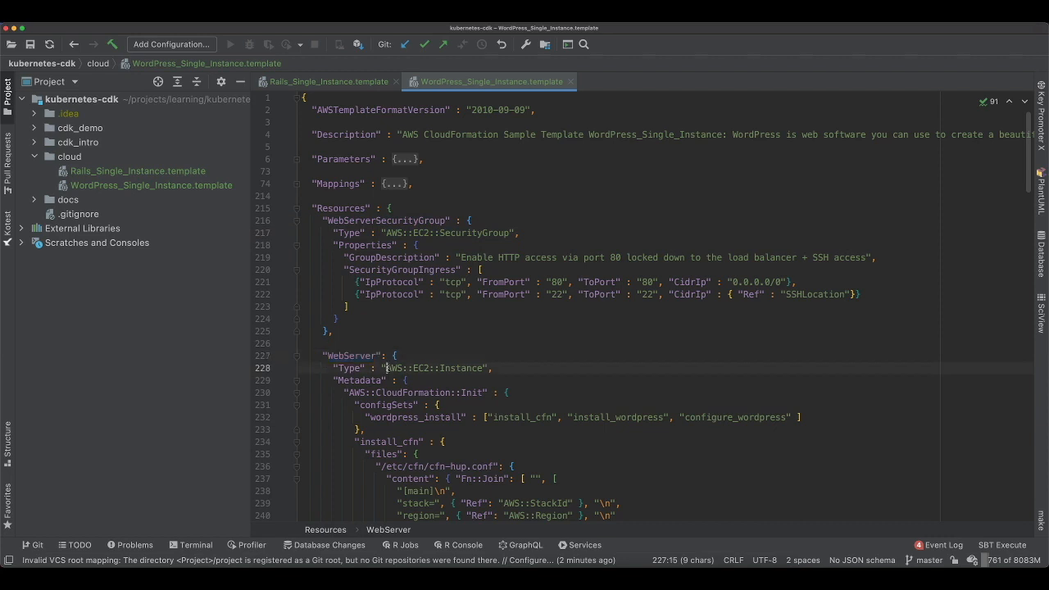
double_click(438, 360)
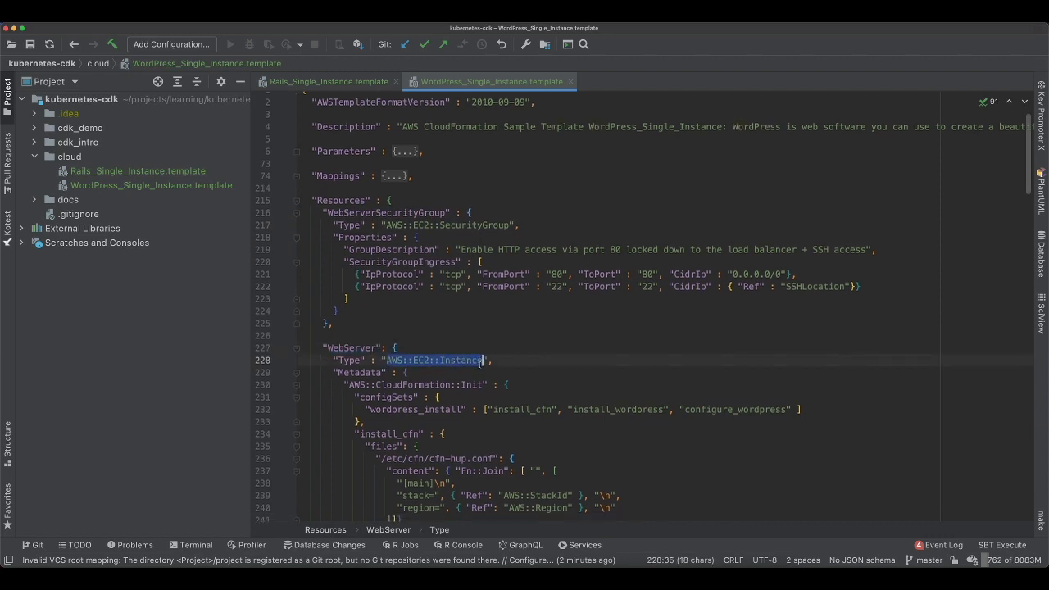
scroll("down", 3)
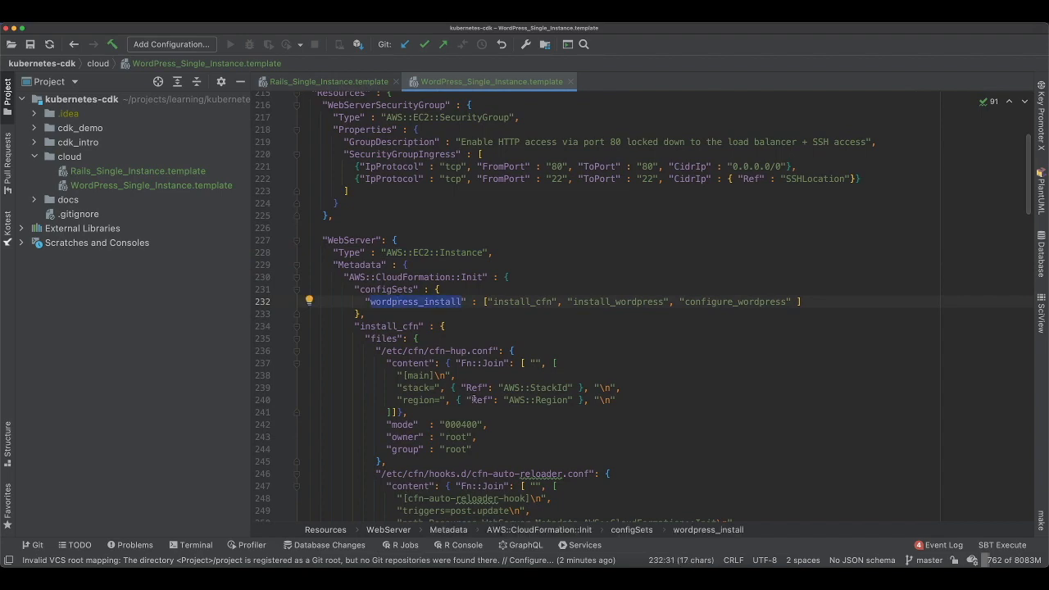
scroll("down", 3)
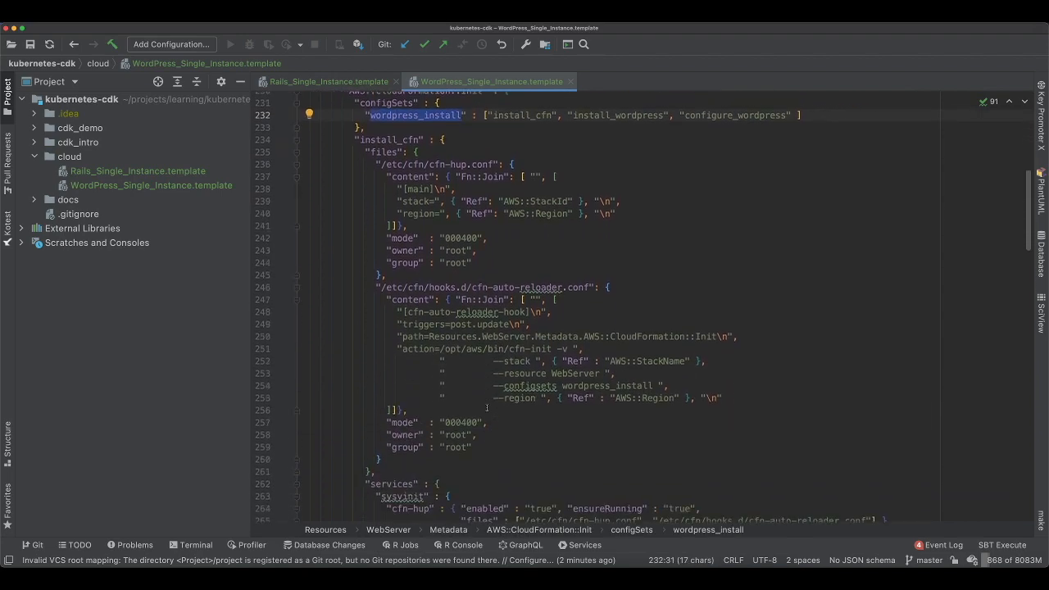
scroll("down", 3)
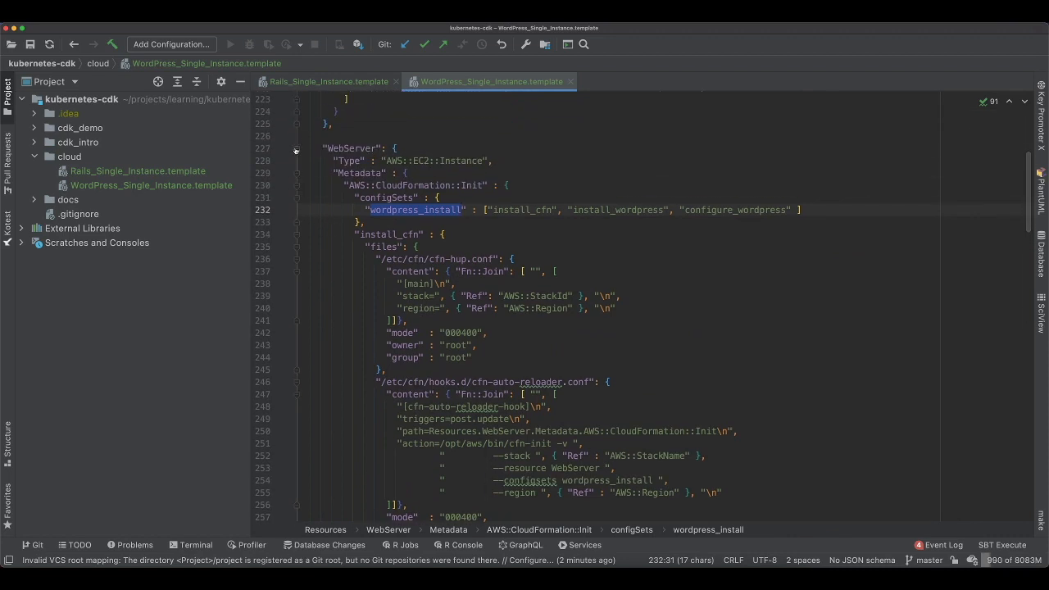
Step: Inspect the WebServer resource's install_cfn files and the Fn::Join in the reloader config
left_click(297, 150)
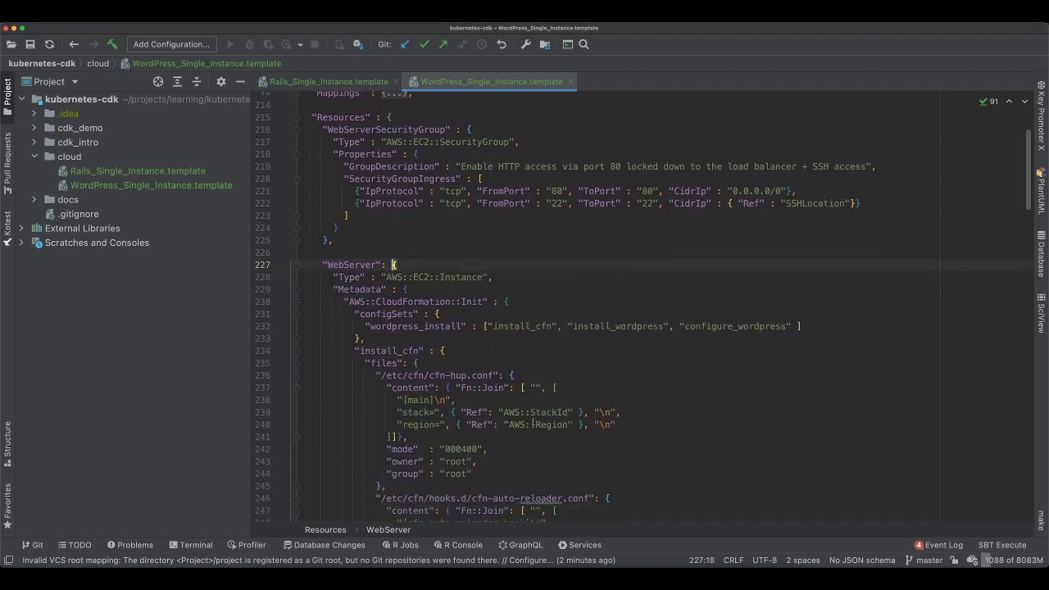
scroll("down", 3)
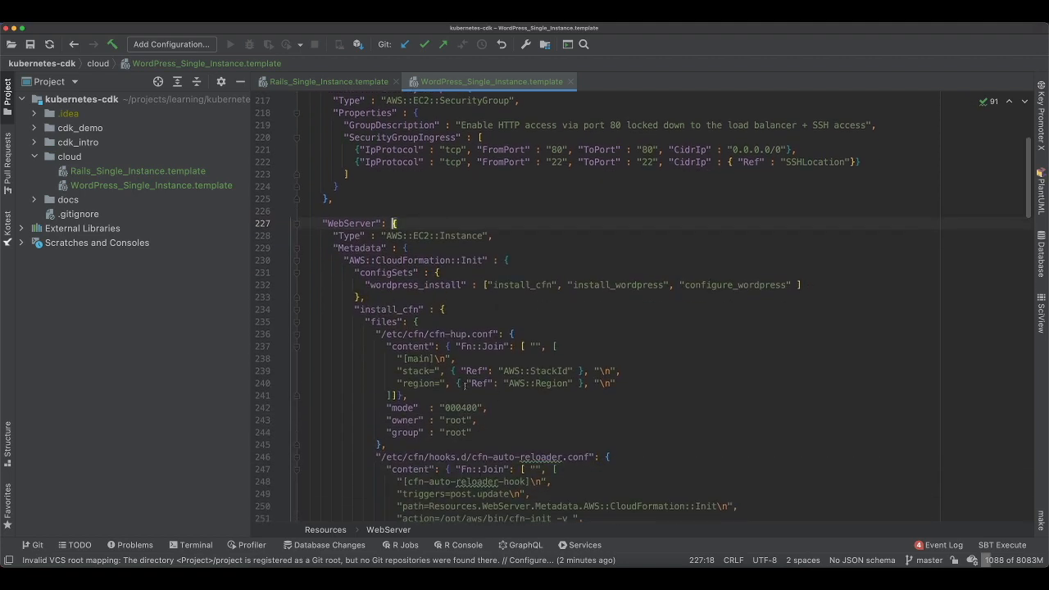
scroll("down", 3)
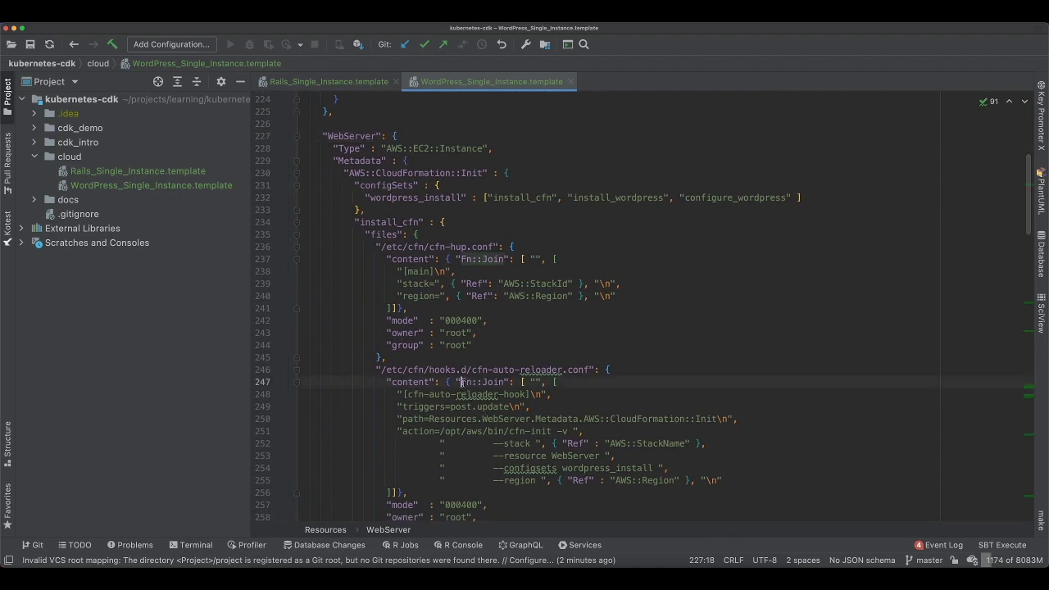
double_click(468, 382)
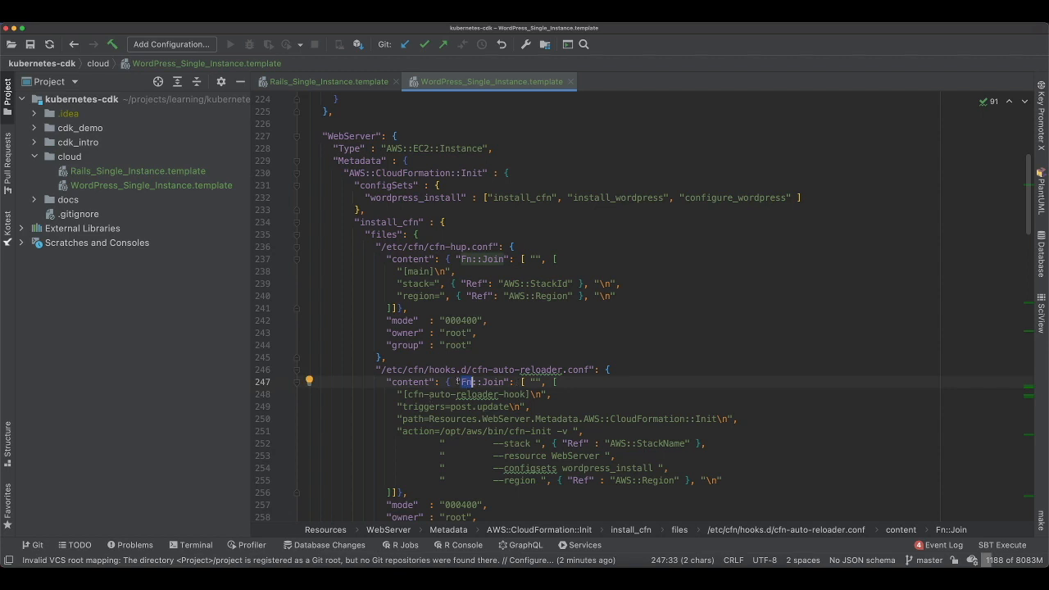
double_click(484, 383)
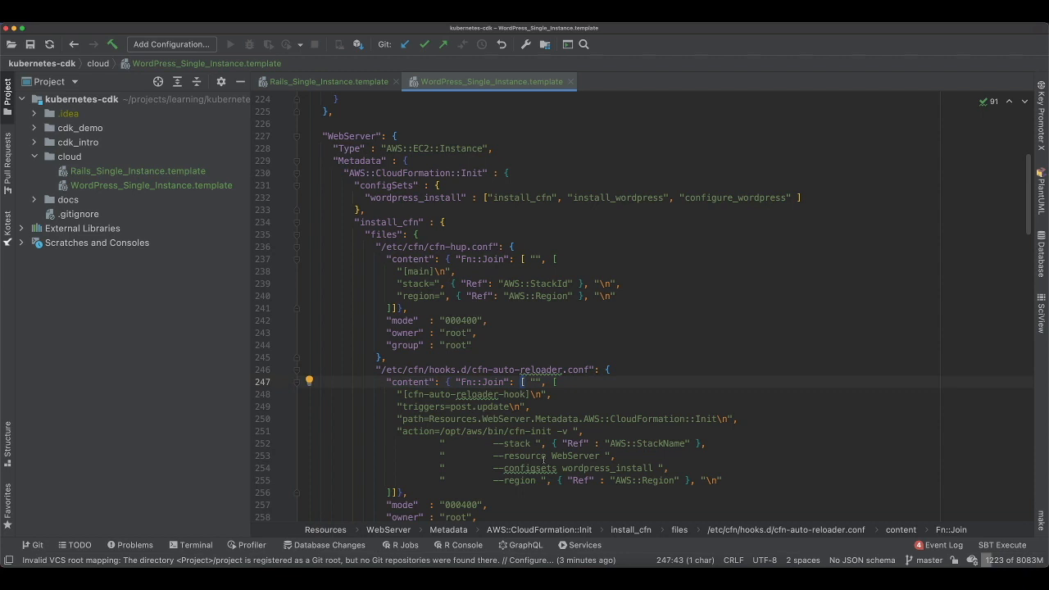
mouse_move(662, 445)
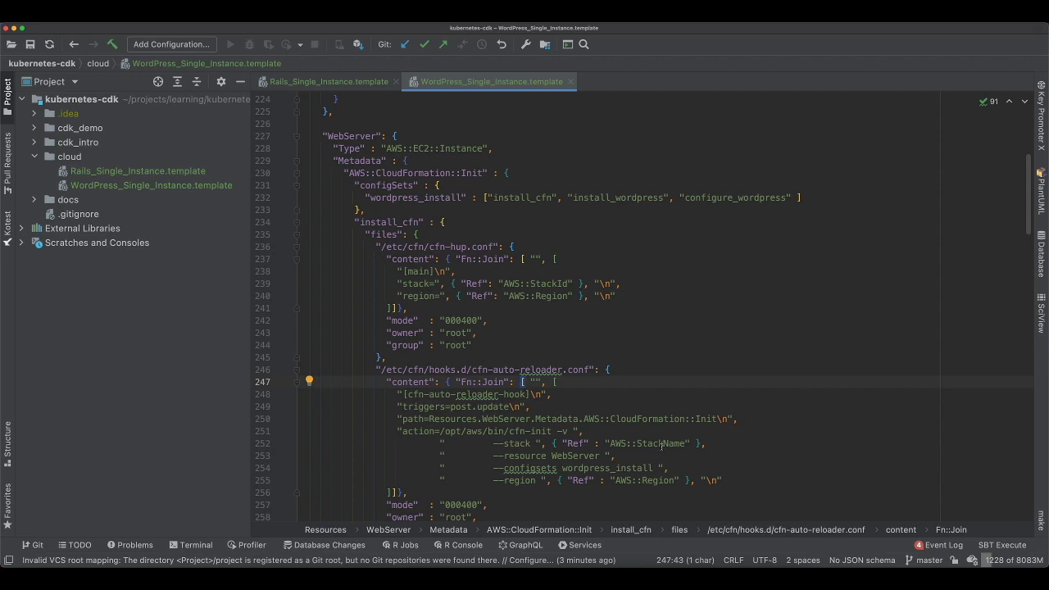
mouse_move(493, 463)
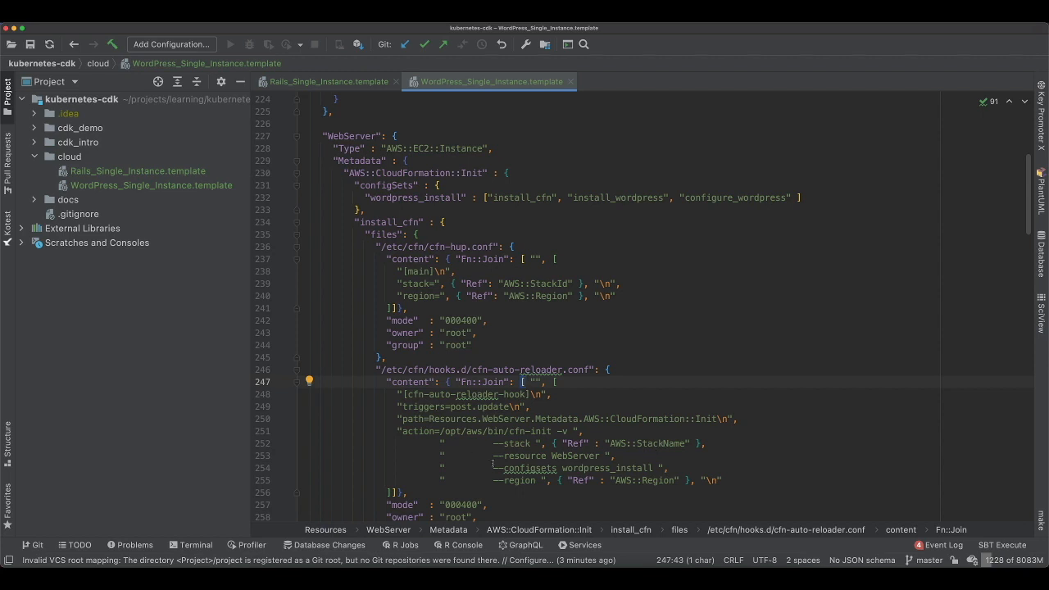
Step: Select the cfn-auto-reloader.conf file definition in the WebServer resource
left_click(735, 419)
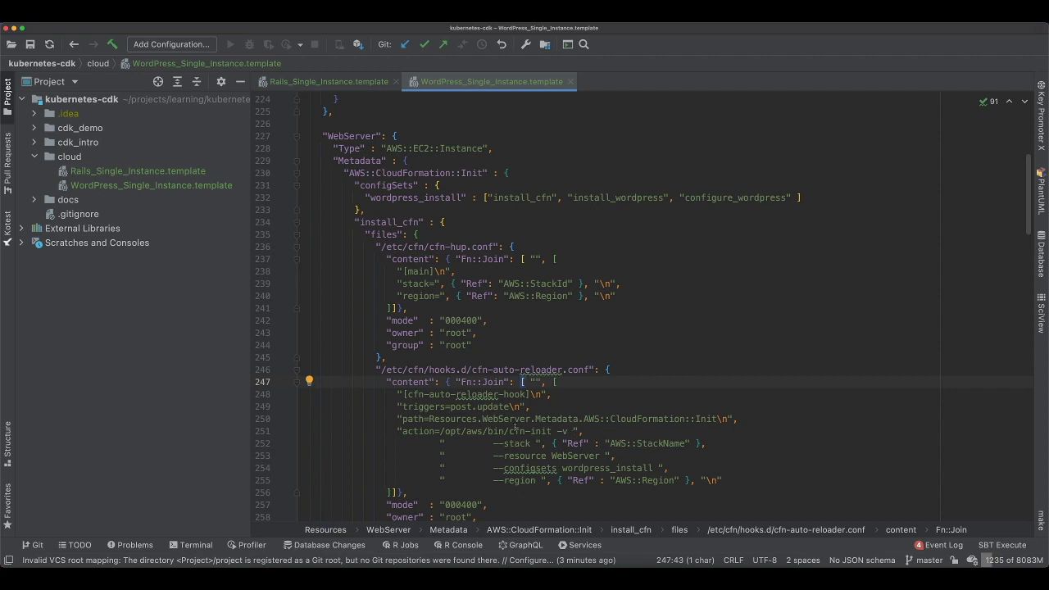
left_click(375, 369)
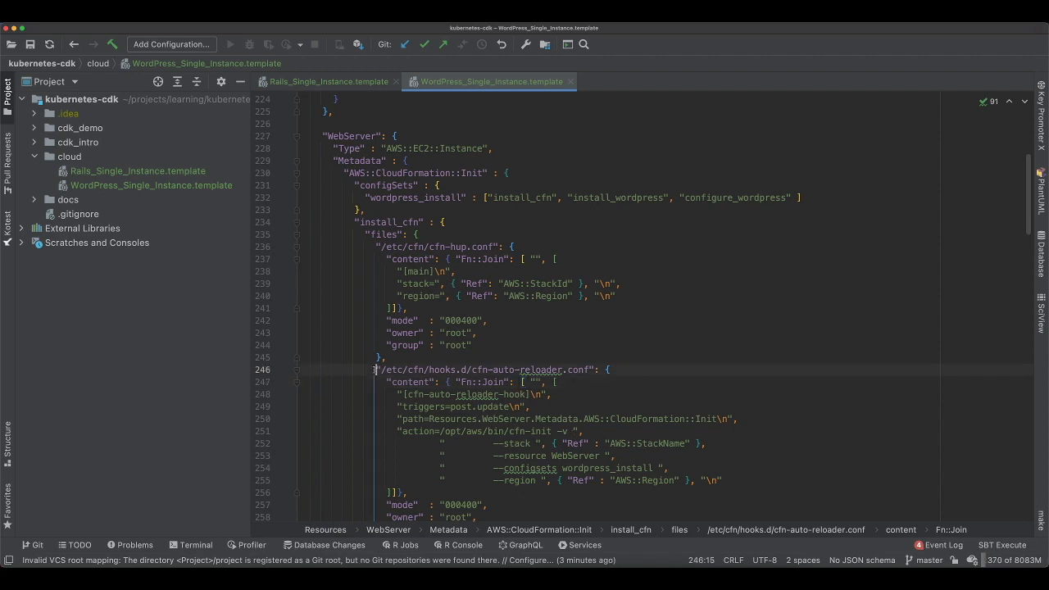
left_click_drag(373, 369, 447, 481)
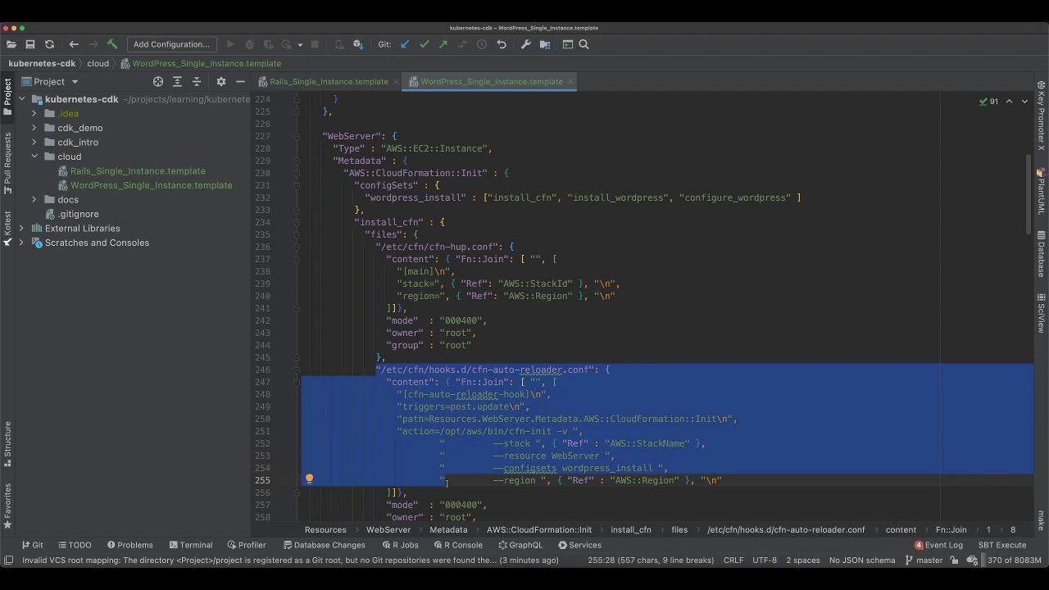
scroll("down", 3)
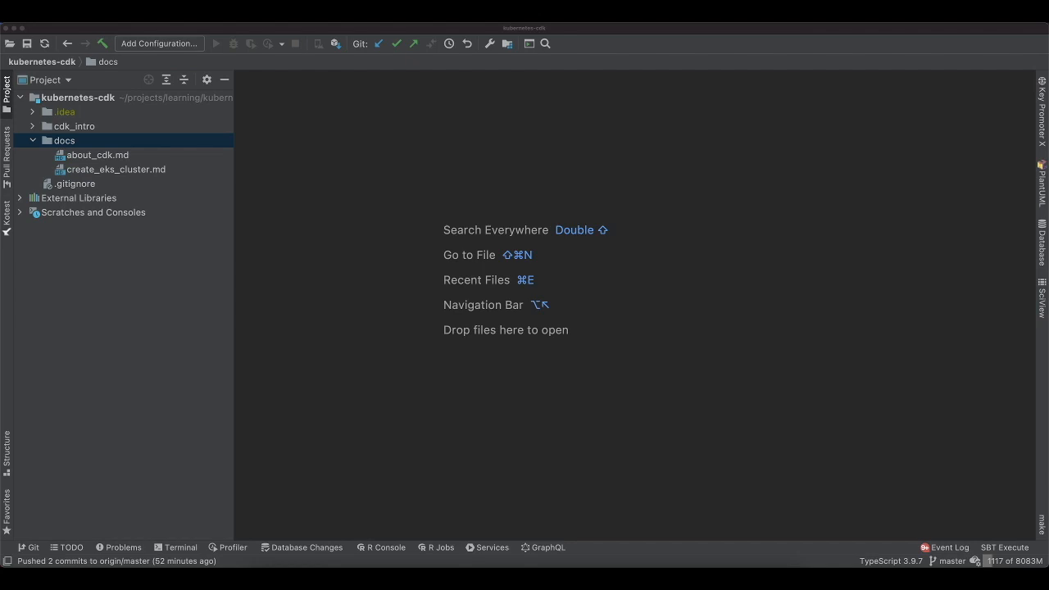
Step: Expand the cdk_intro project folder and open cdk_intro-stack.ts with the versioned MyFirstBucket
left_click(64, 140)
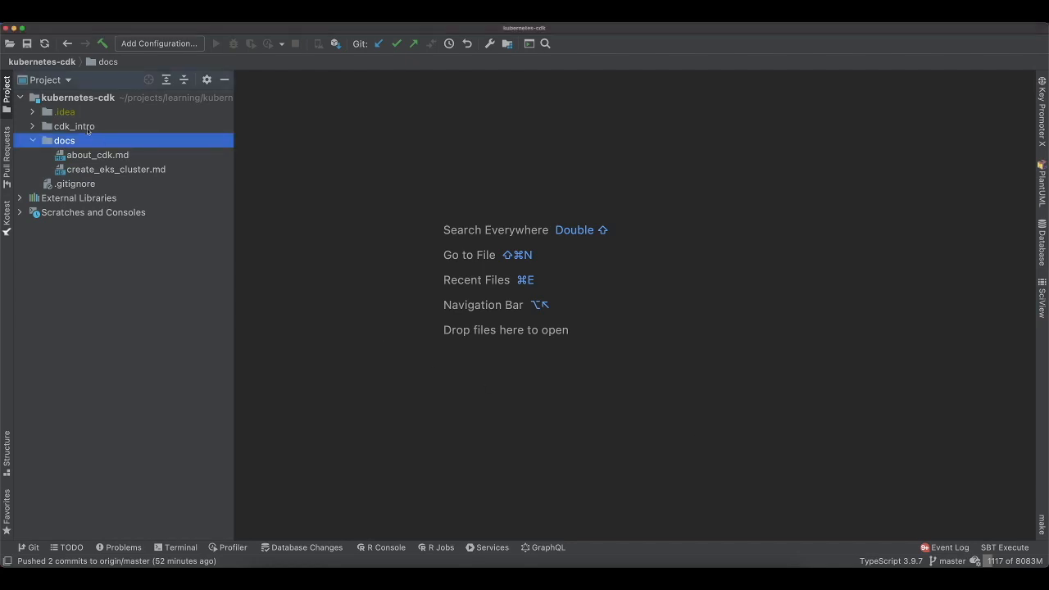
left_click(74, 125)
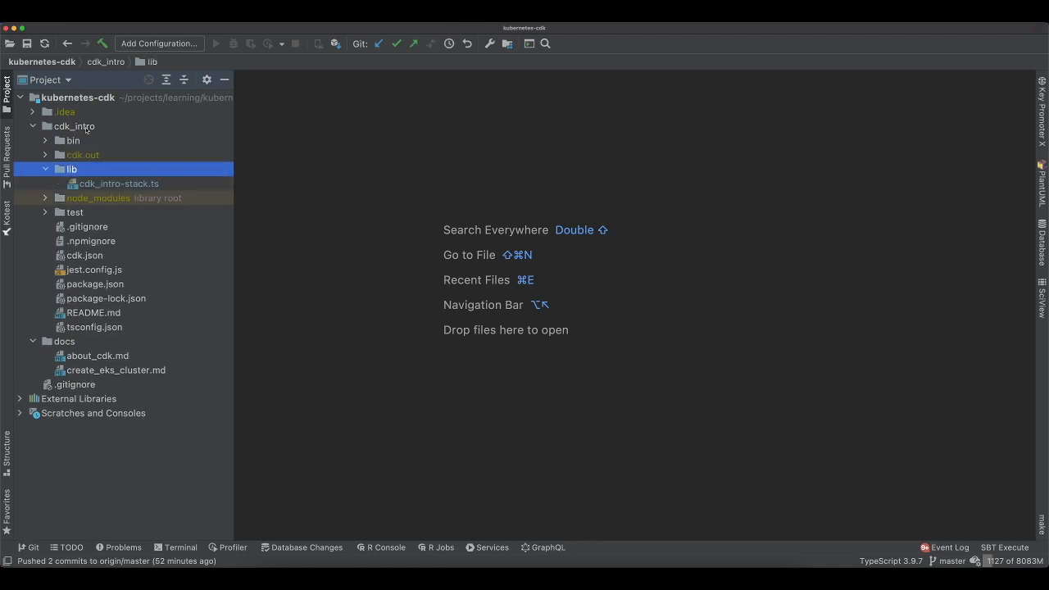
double_click(120, 183)
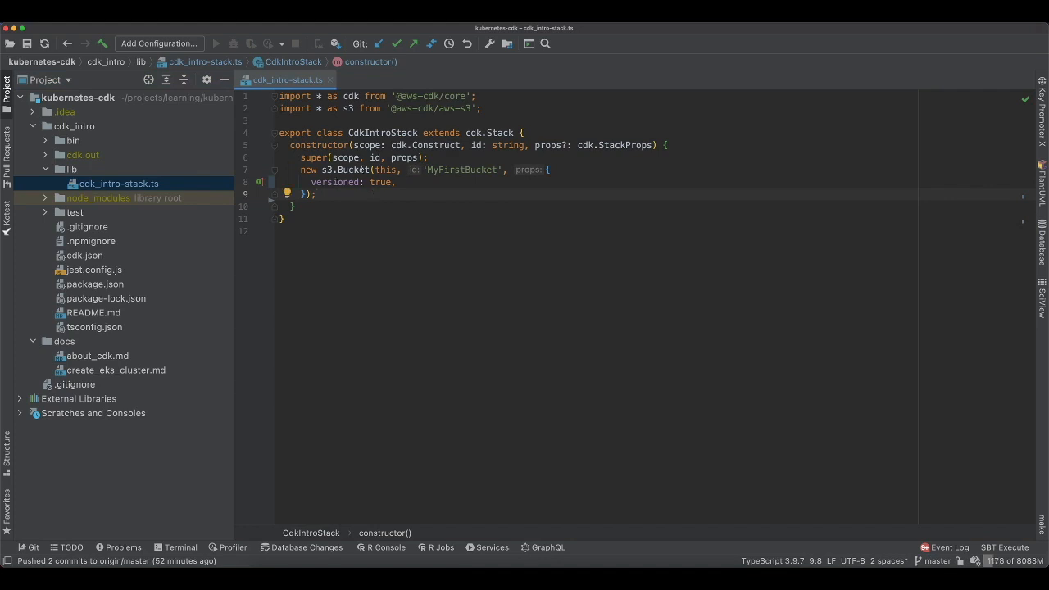
double_click(354, 169)
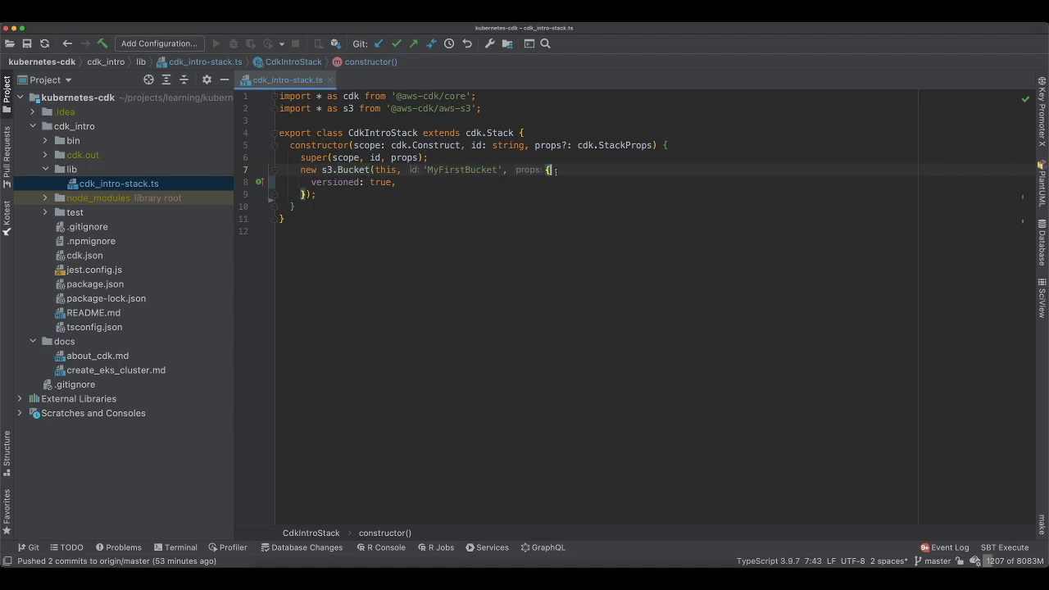
Step: Keep versioned: true and add accessControl BucketAccessControl.BUCKET_OWNER_READ, importing it from aws-s3
left_click(392, 182)
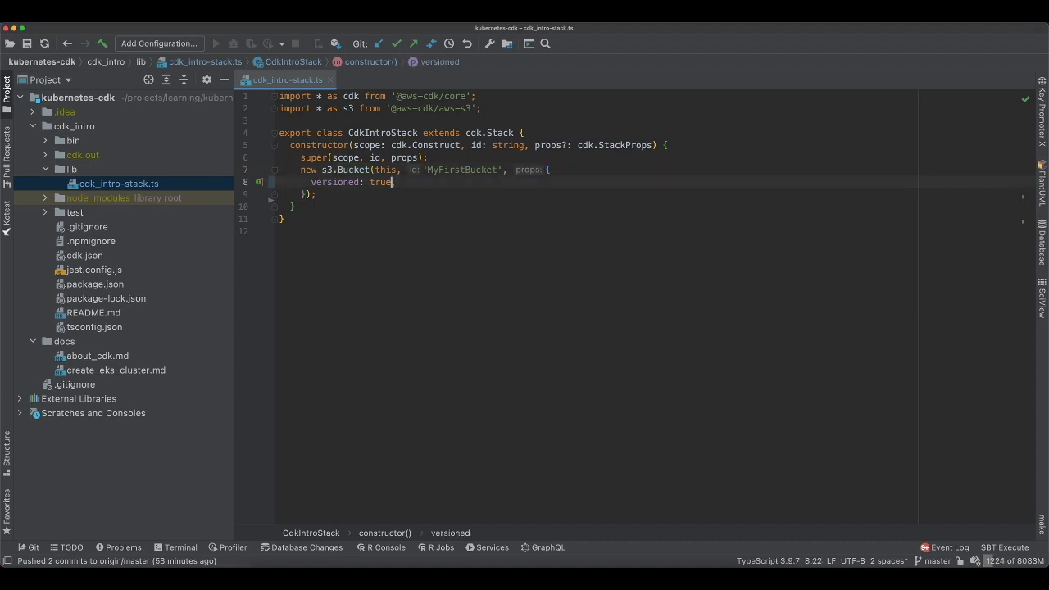
key("Backspace")
type("\"dd\"")
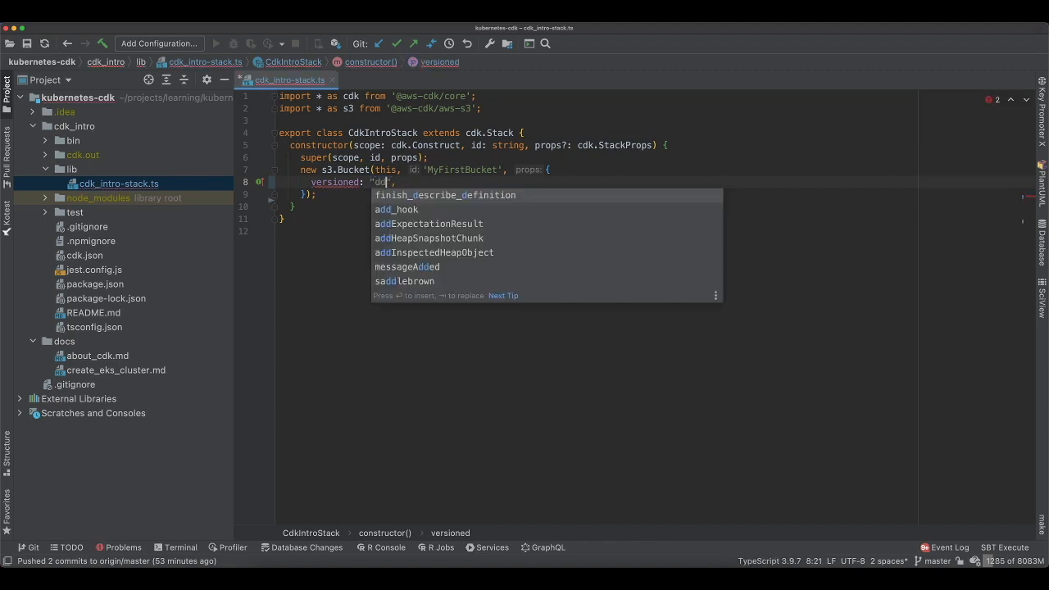
key("Escape")
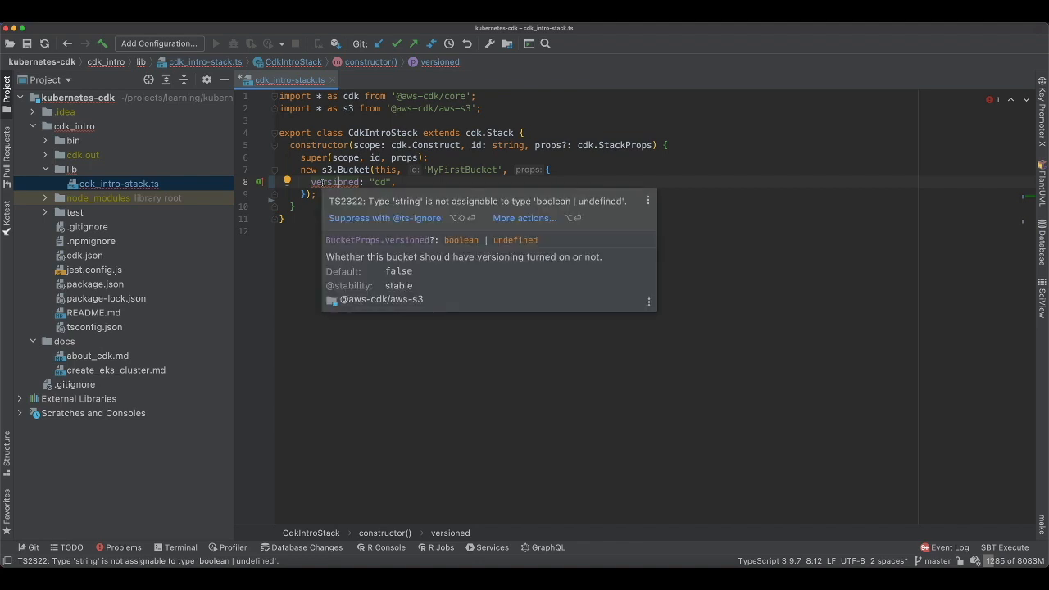
type("true")
type("accessControl:BucketAccessControl.BUCKET_OWNER_READ")
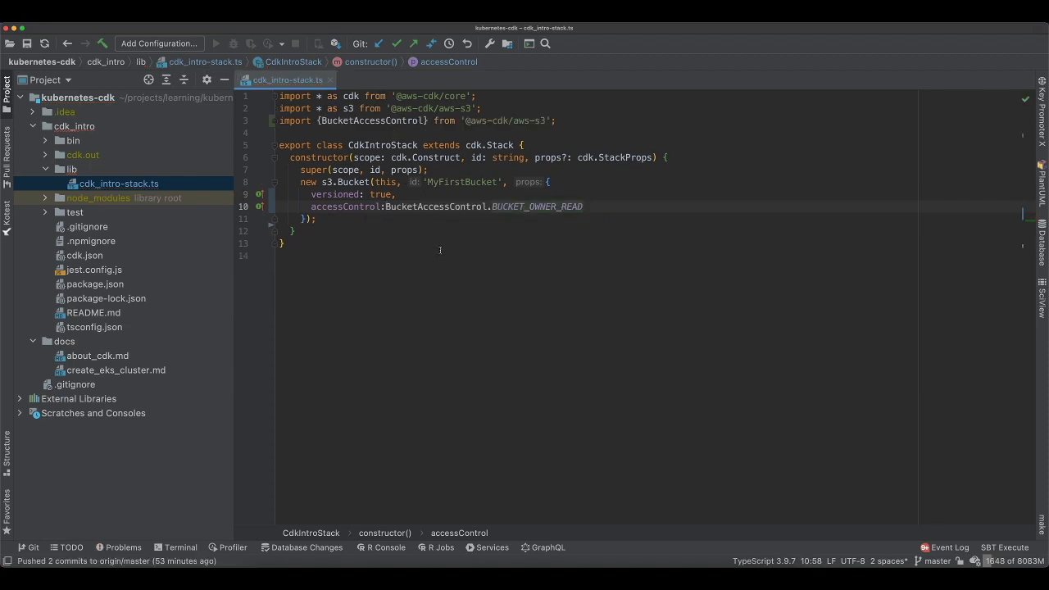
left_click(394, 207)
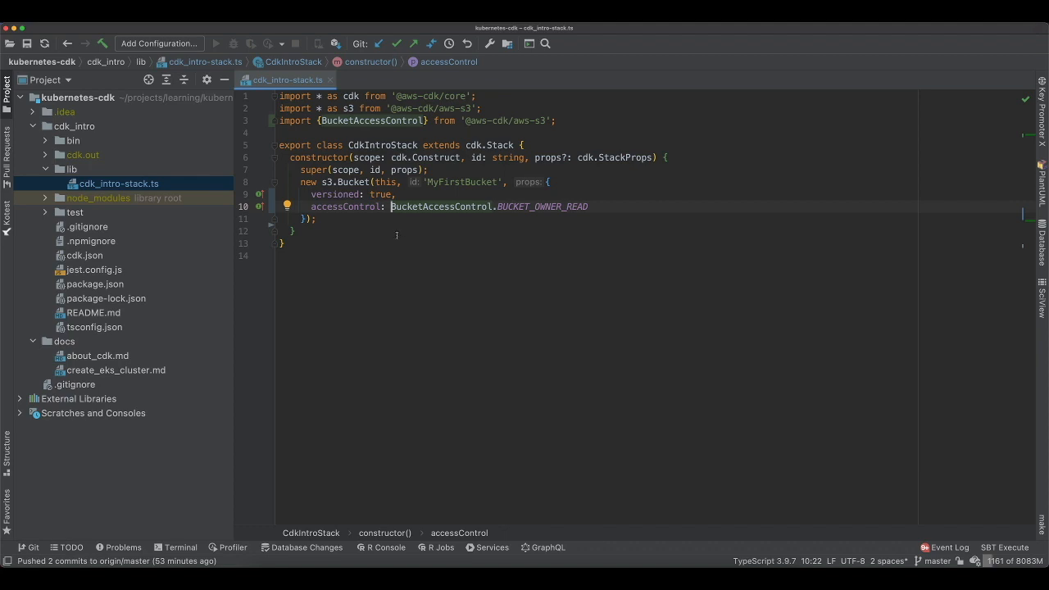
left_click(295, 231)
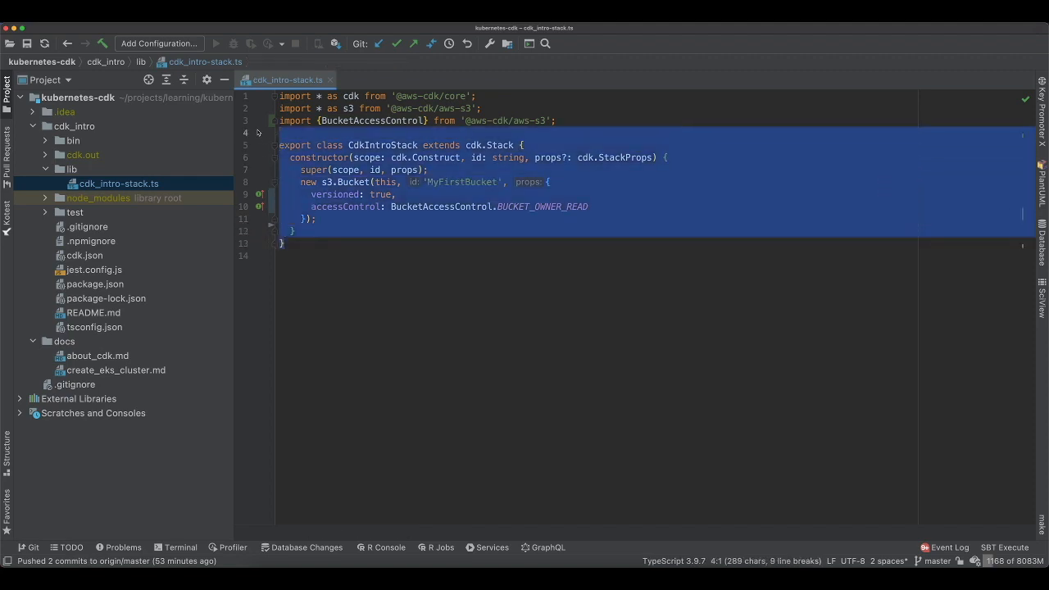
left_click(419, 269)
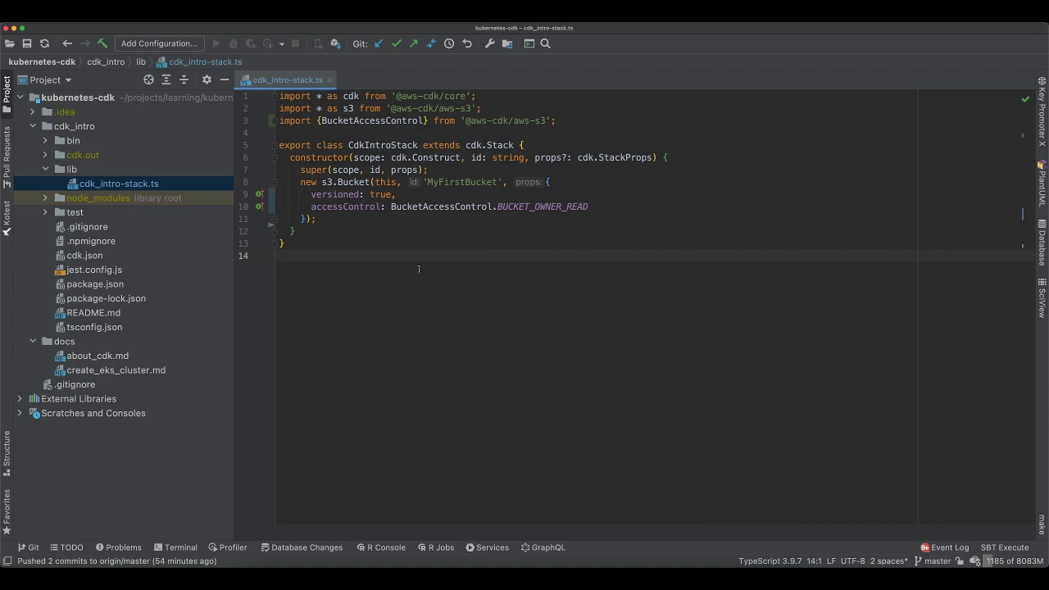
Step: Run cdk synth in a project terminal to print the synthesized CloudFormation template
left_click(175, 547)
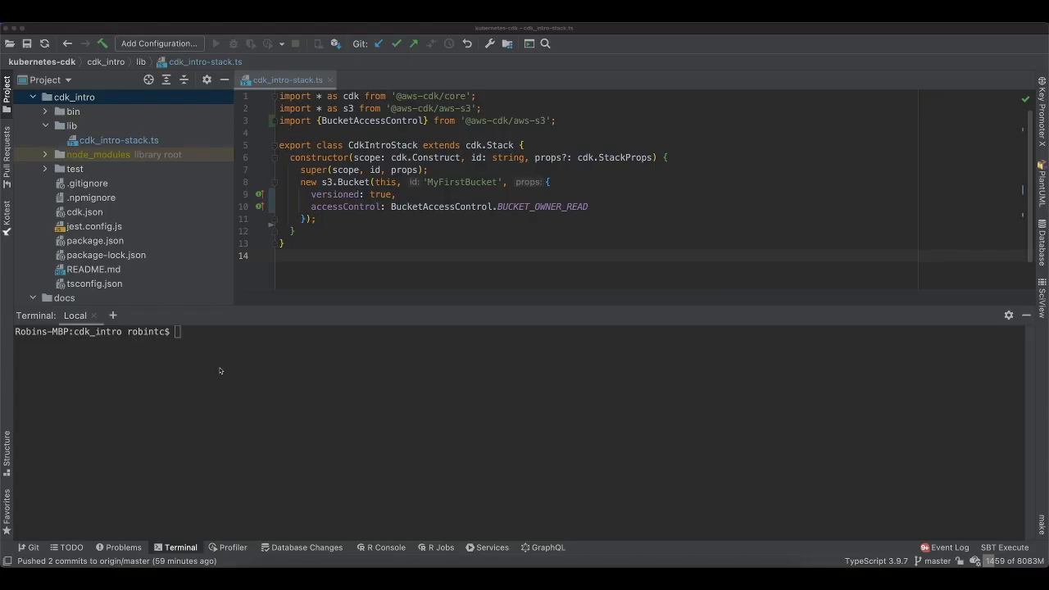
type("cdk synth")
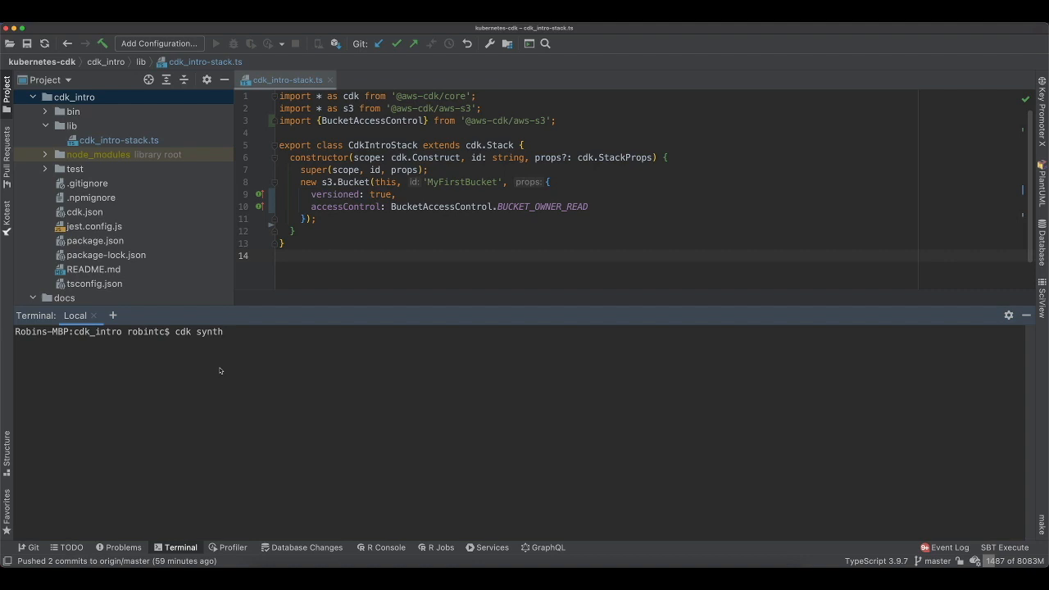
key("Return")
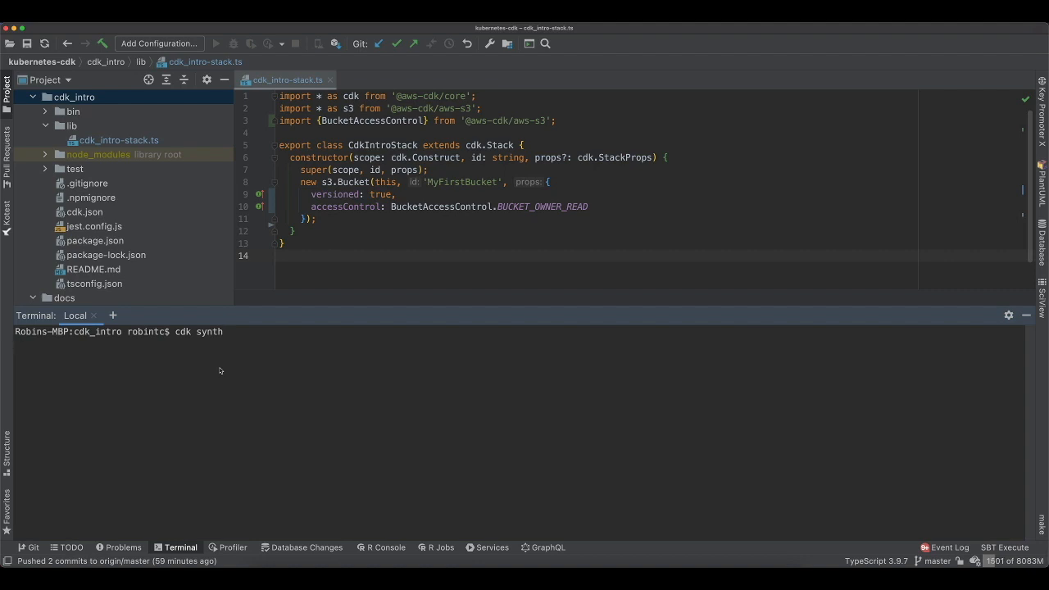
key("Return")
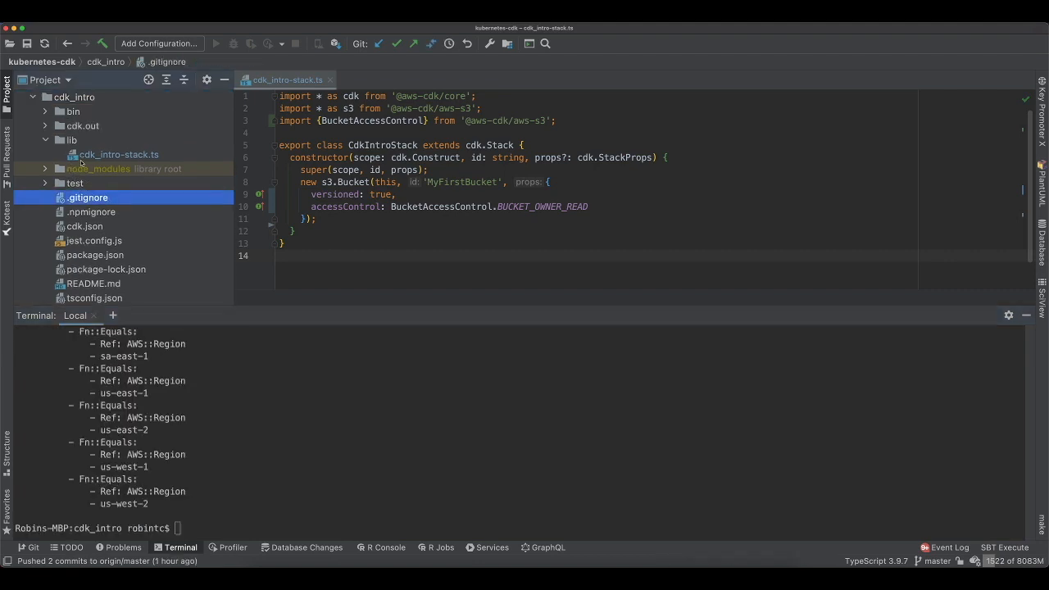
Step: Compare the Bucket resource in cdk.out's CdkIntroStack.template.json with the stack source file
left_click(82, 125)
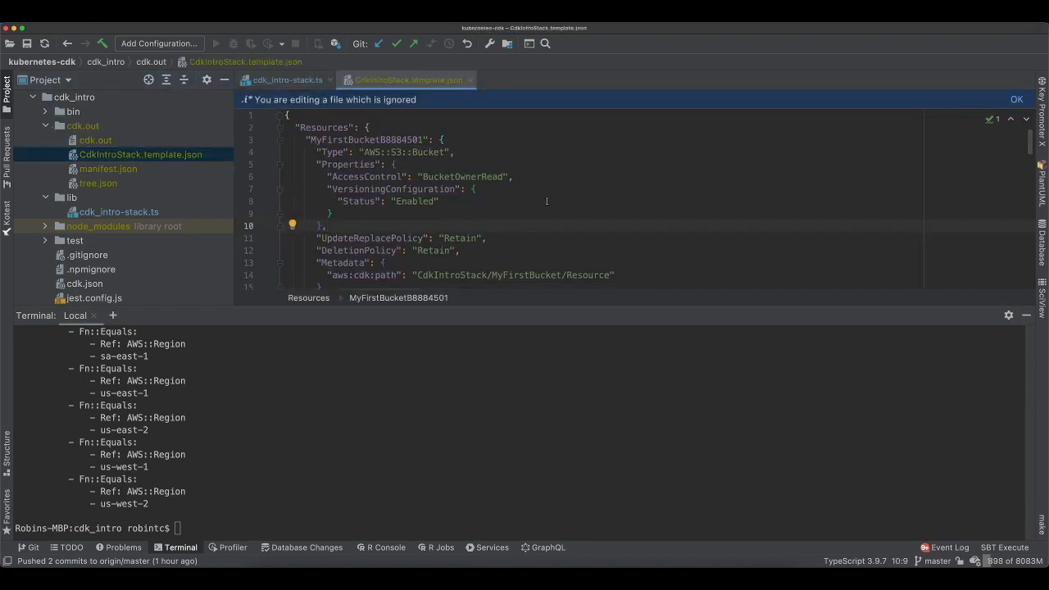
double_click(428, 152)
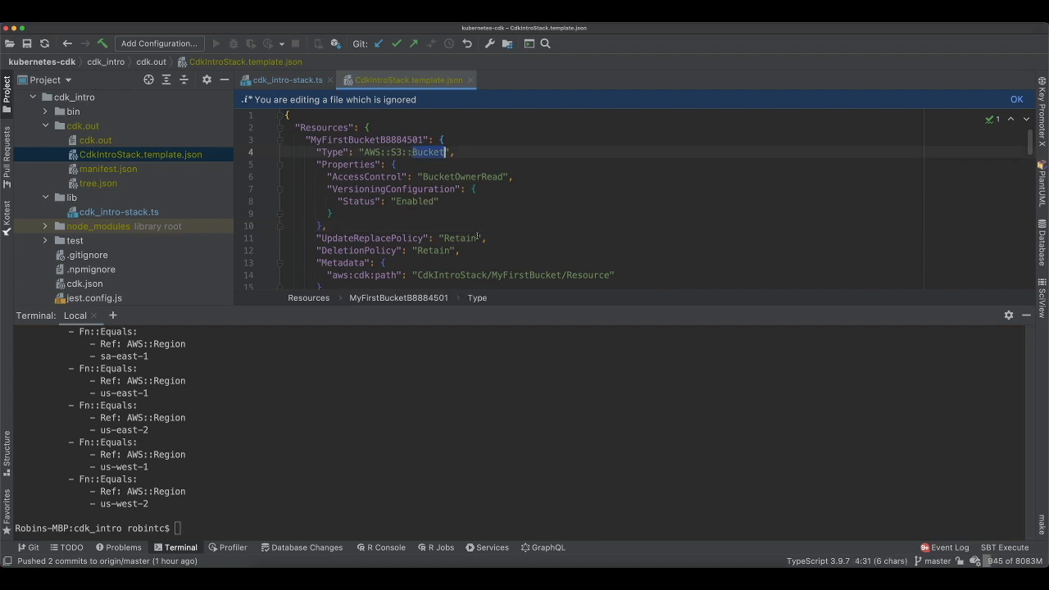
scroll("up", 3)
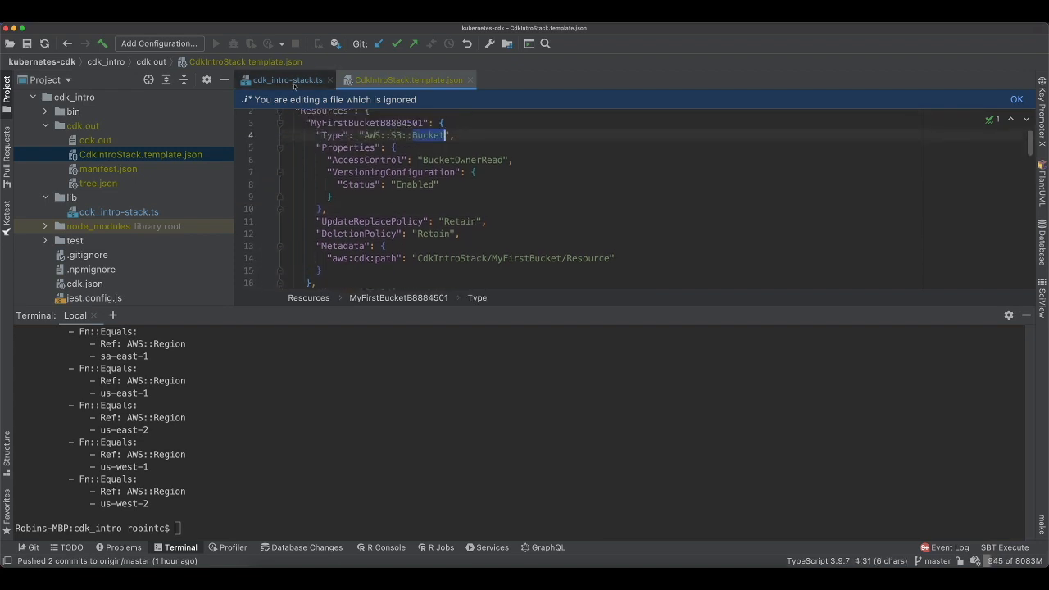
left_click(287, 80)
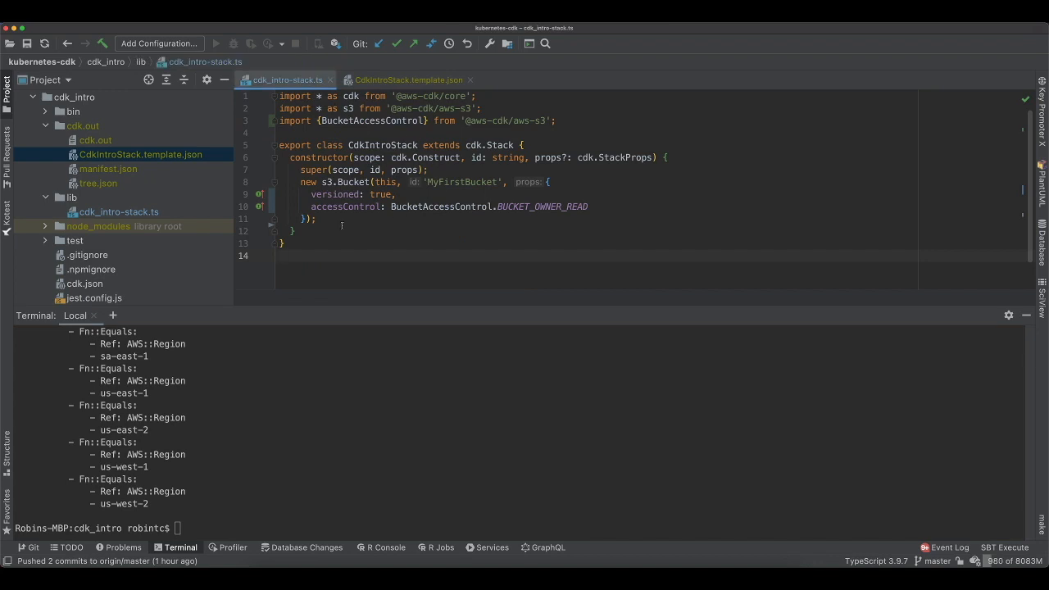
left_click(409, 80)
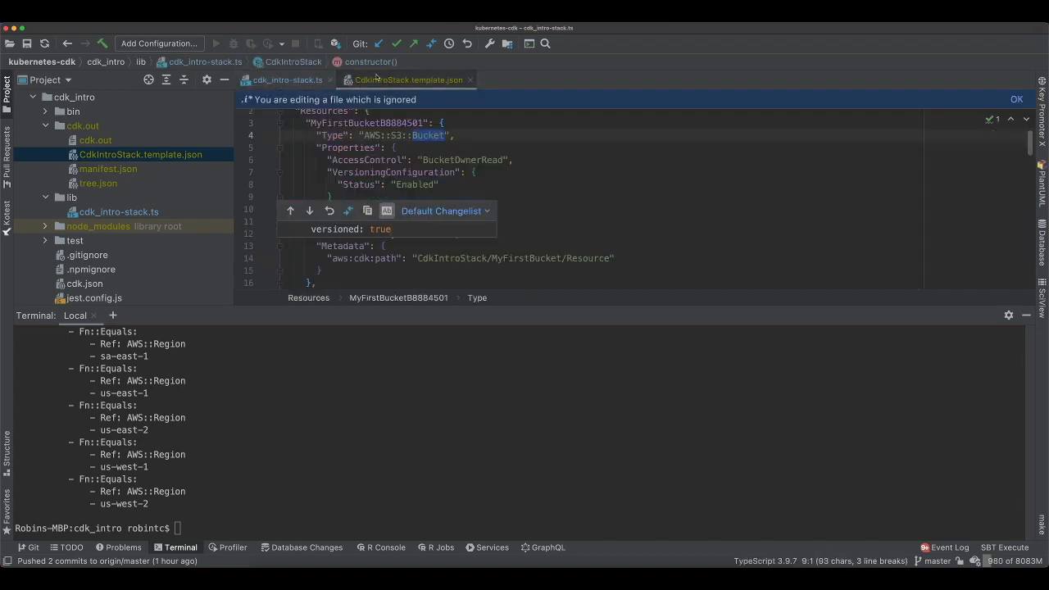
scroll("down", 3)
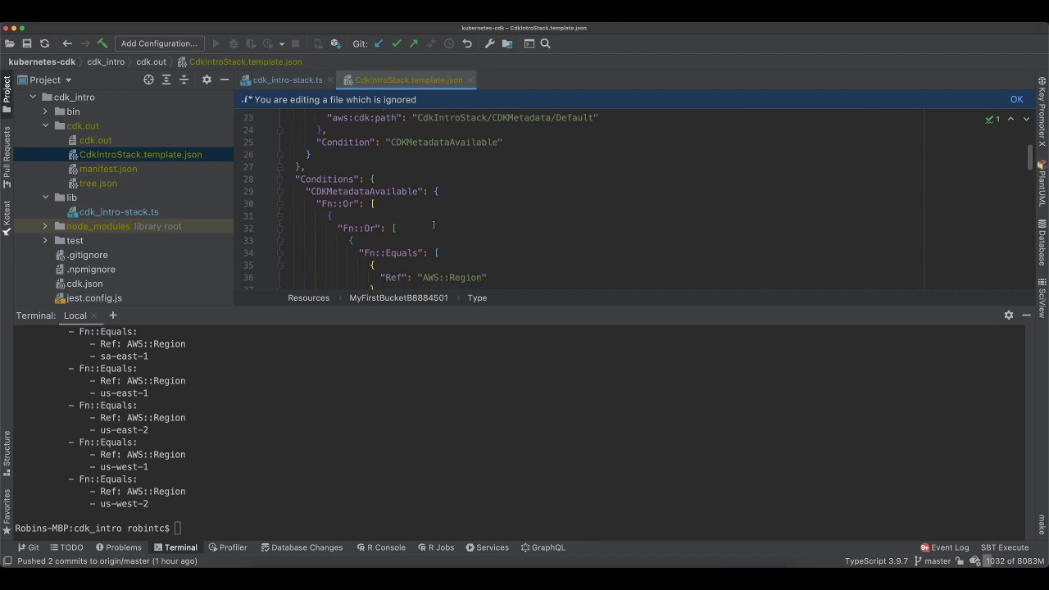
scroll("up", 3)
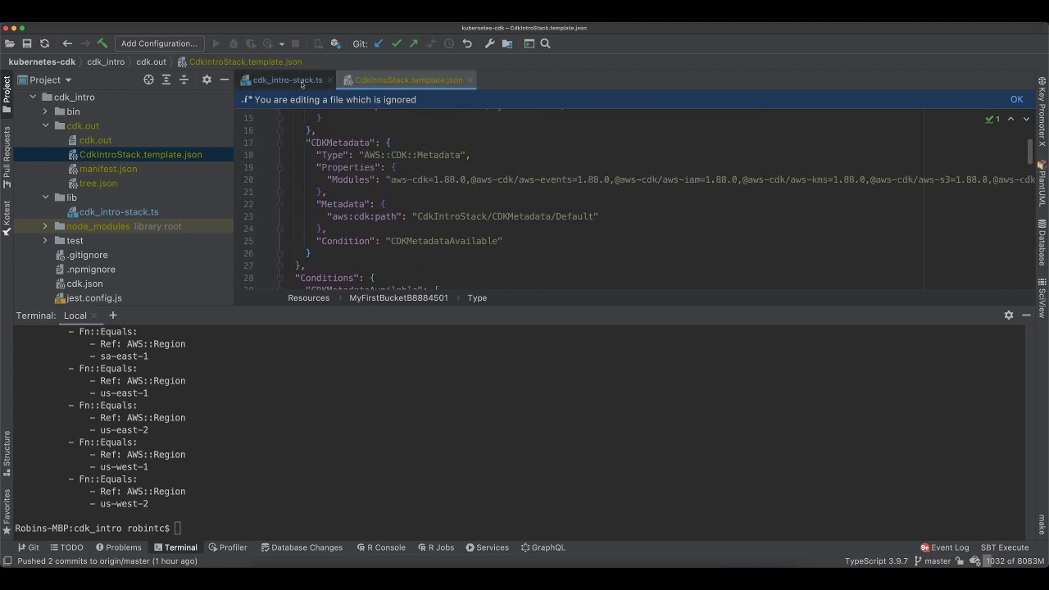
left_click(286, 80)
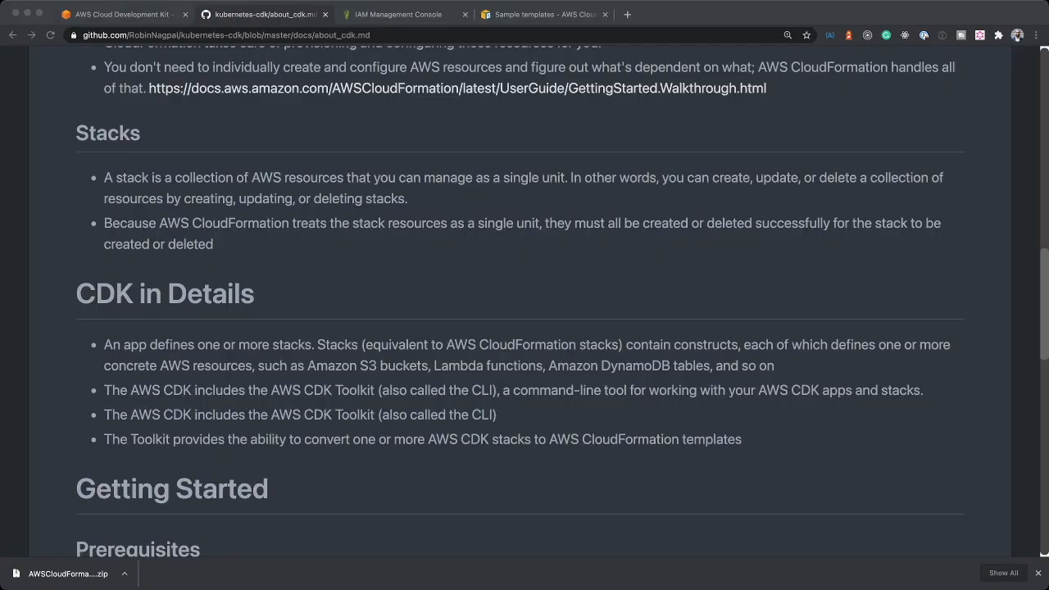
Step: Scroll about_cdk.md down to Getting Started and follow the install-cliv2 link
scroll("up", 3)
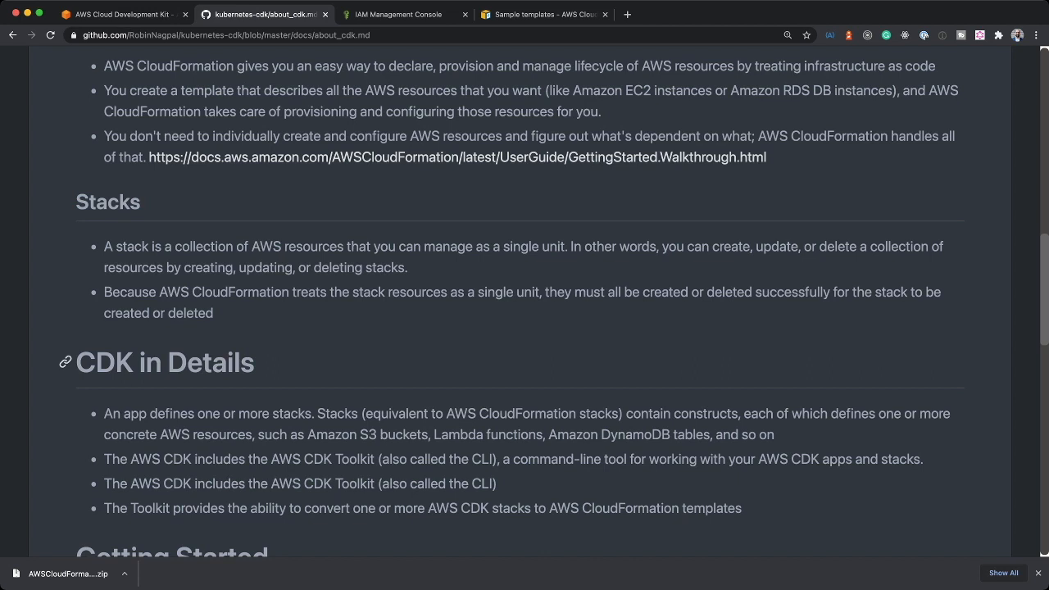
scroll("down", 3)
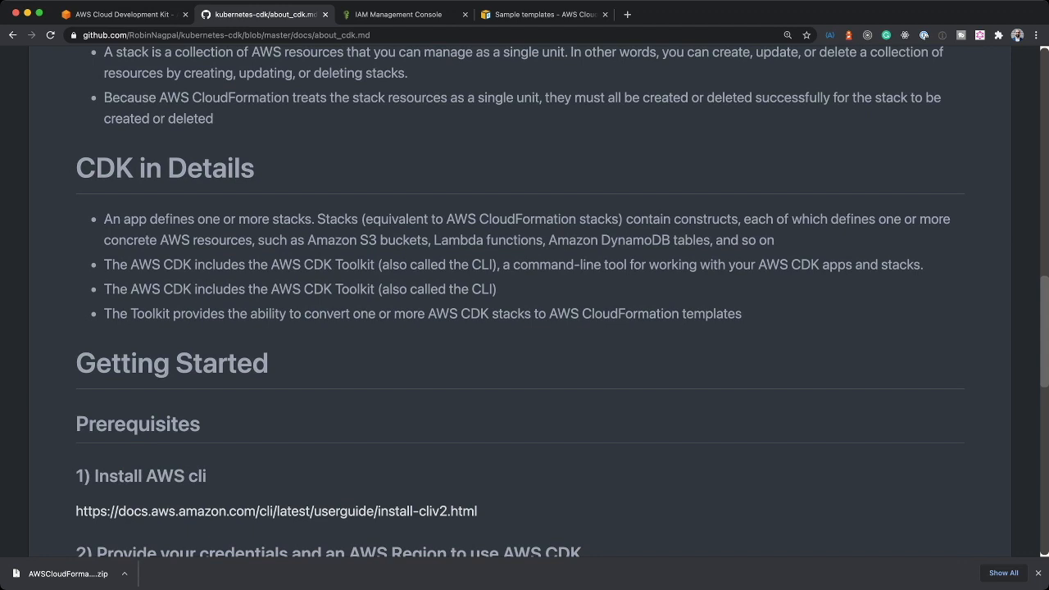
scroll("down", 3)
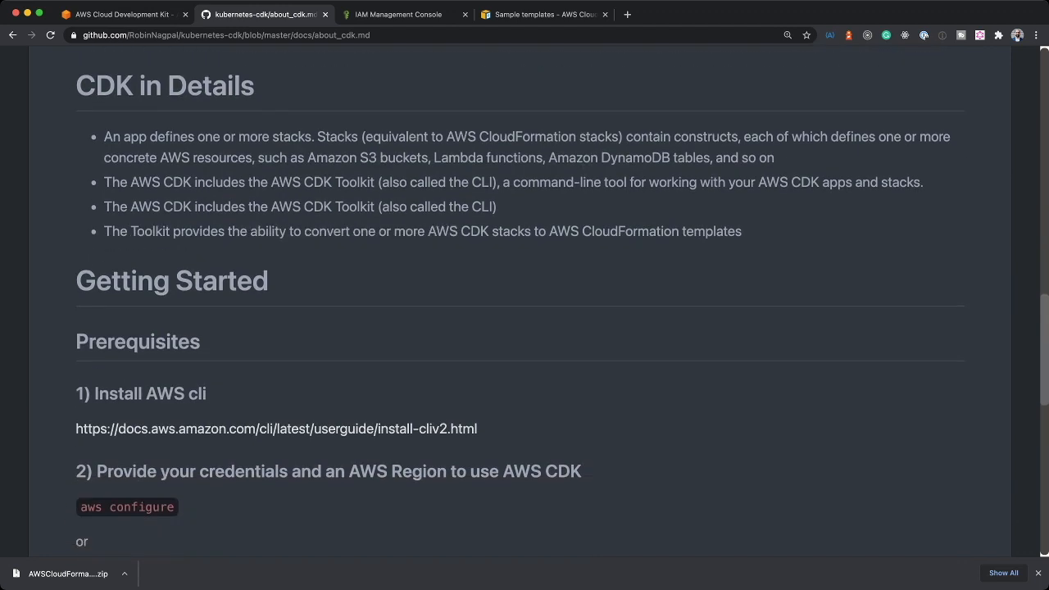
scroll("down", 3)
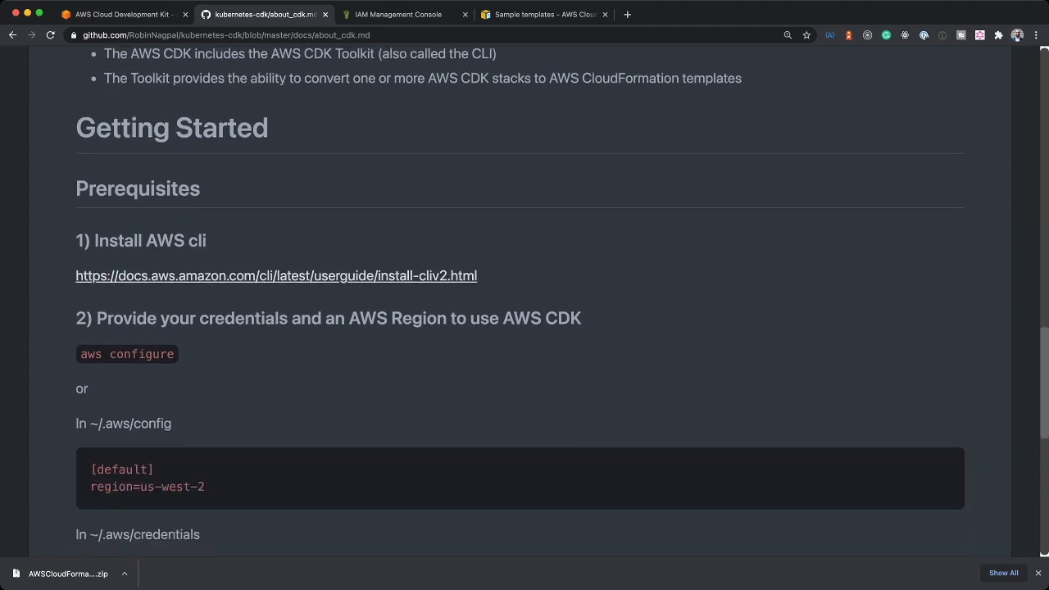
left_click(276, 276)
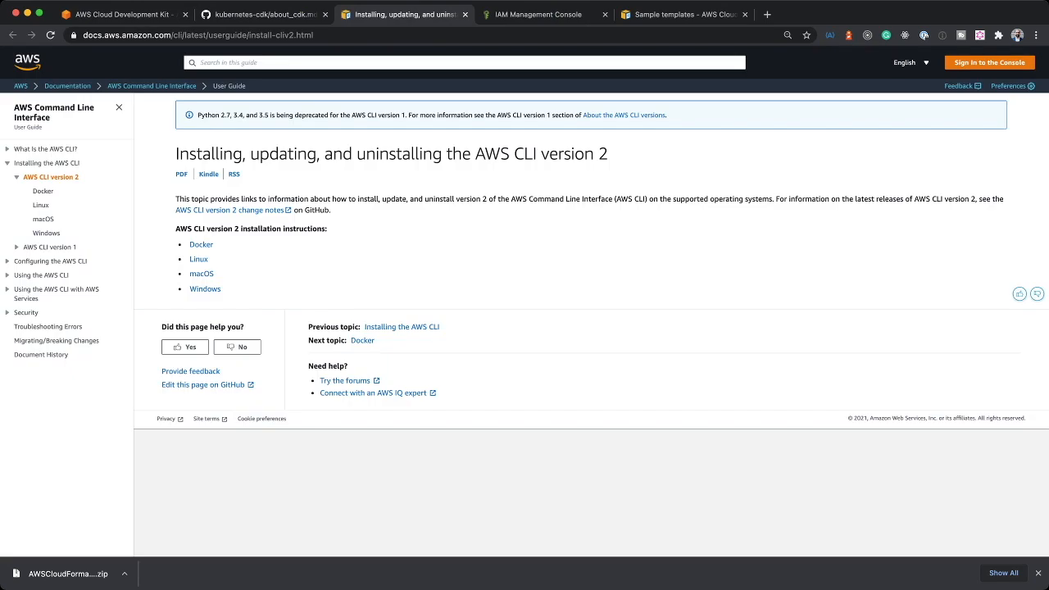
Step: Browse the macOS AWS CLI v2 installation steps, then return to the GitHub CDK notes
left_click(200, 273)
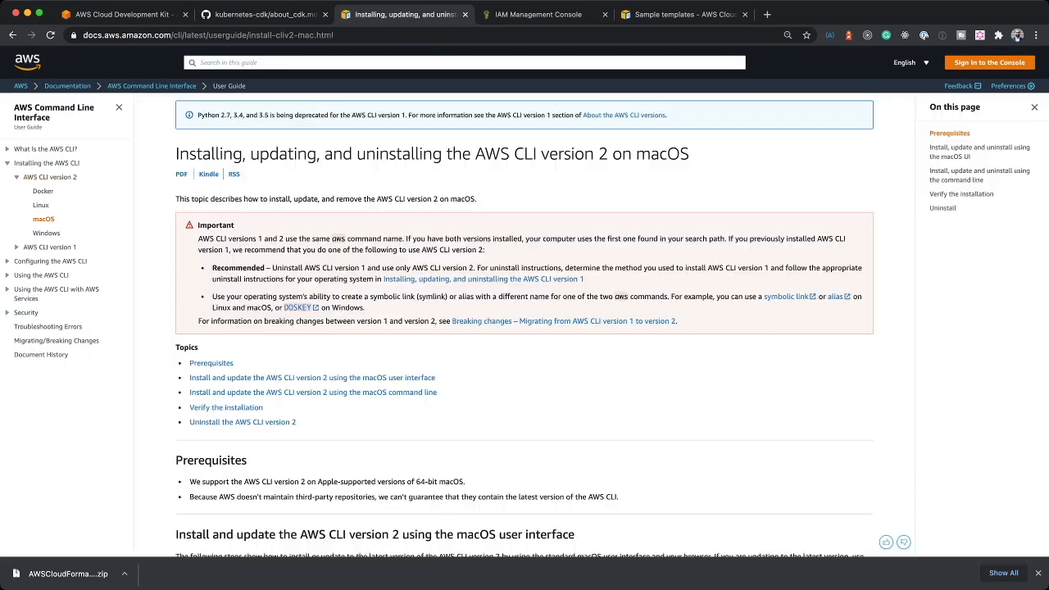
scroll("down", 3)
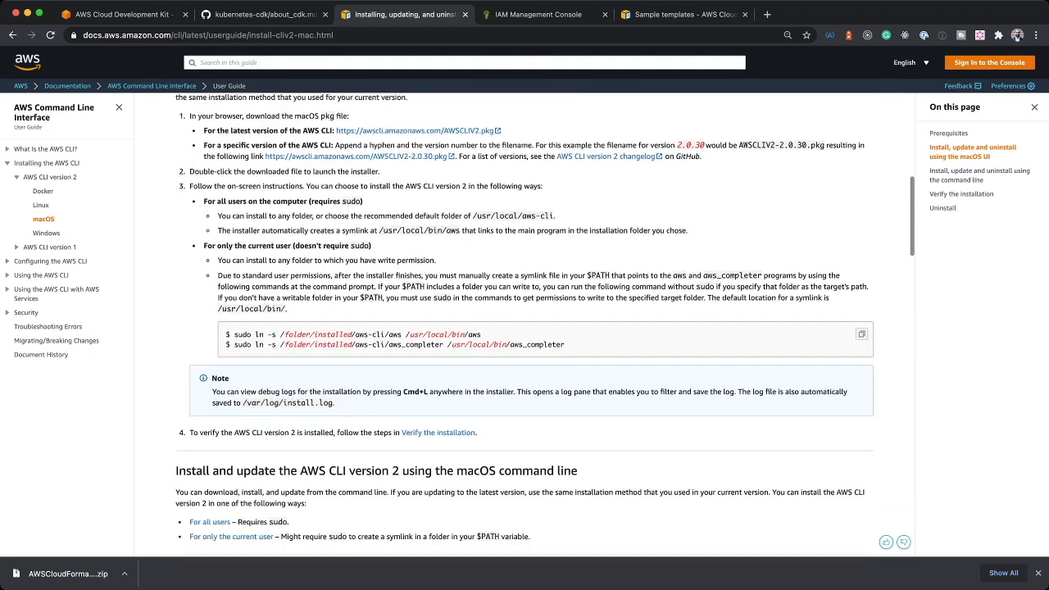
scroll("down", 3)
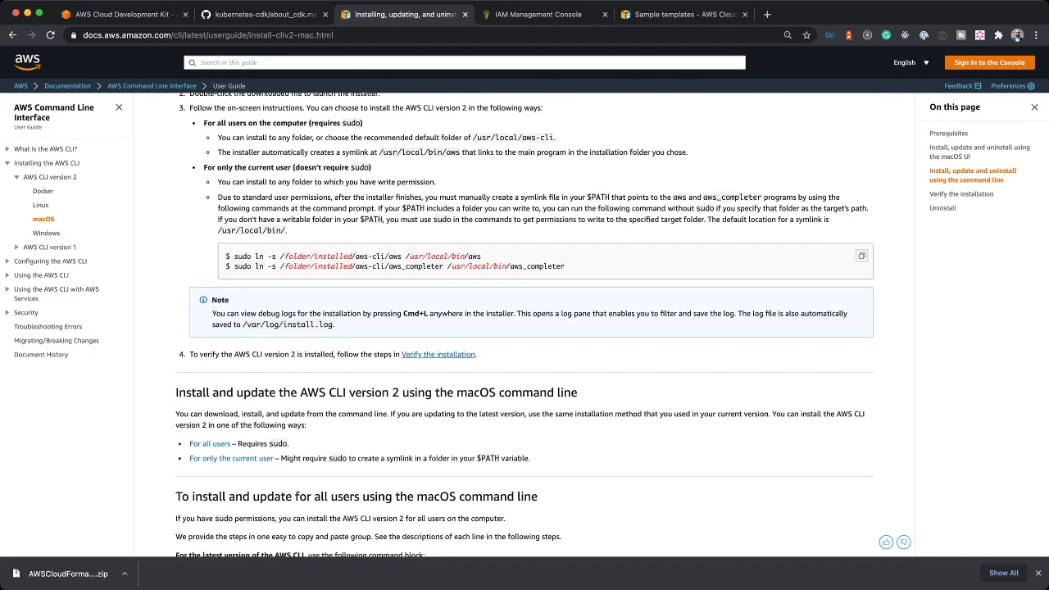
left_click(262, 14)
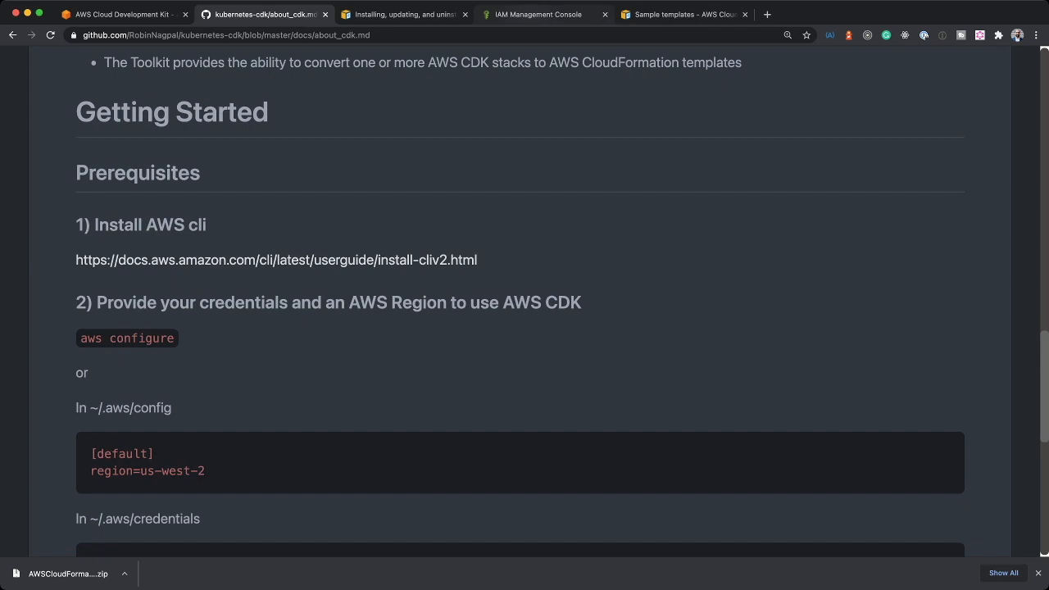
Step: Read the prerequisites down to Create CDK APP and select the TypeScript cdk init command
left_click(538, 14)
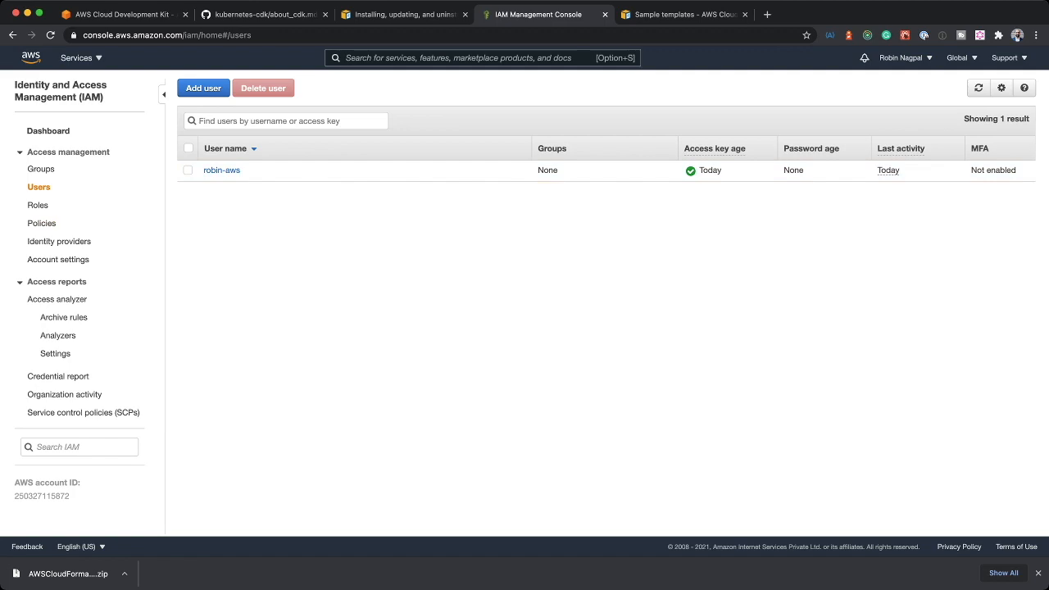
left_click(403, 14)
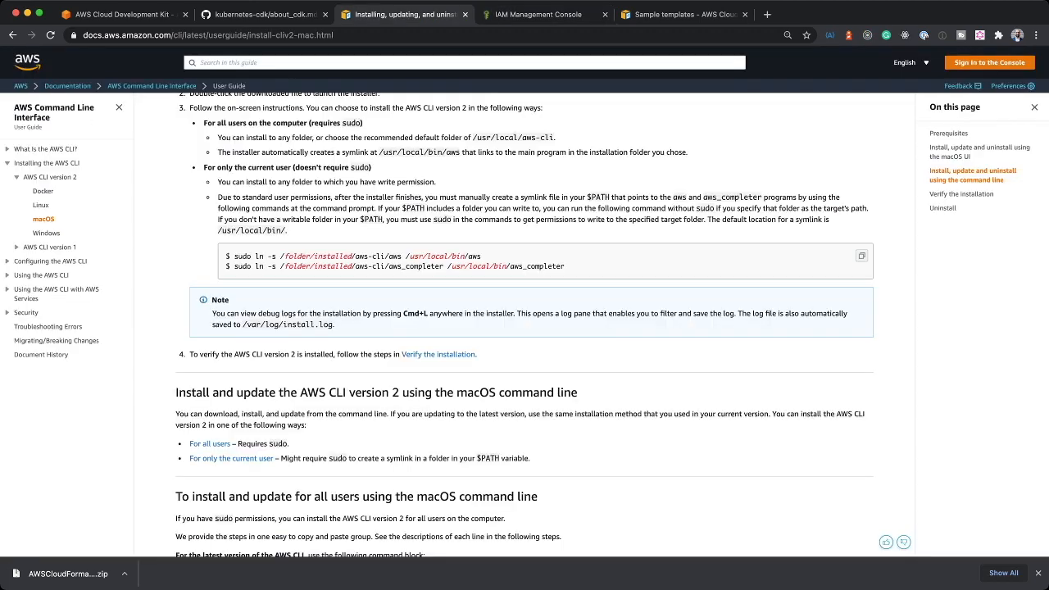
left_click(262, 14)
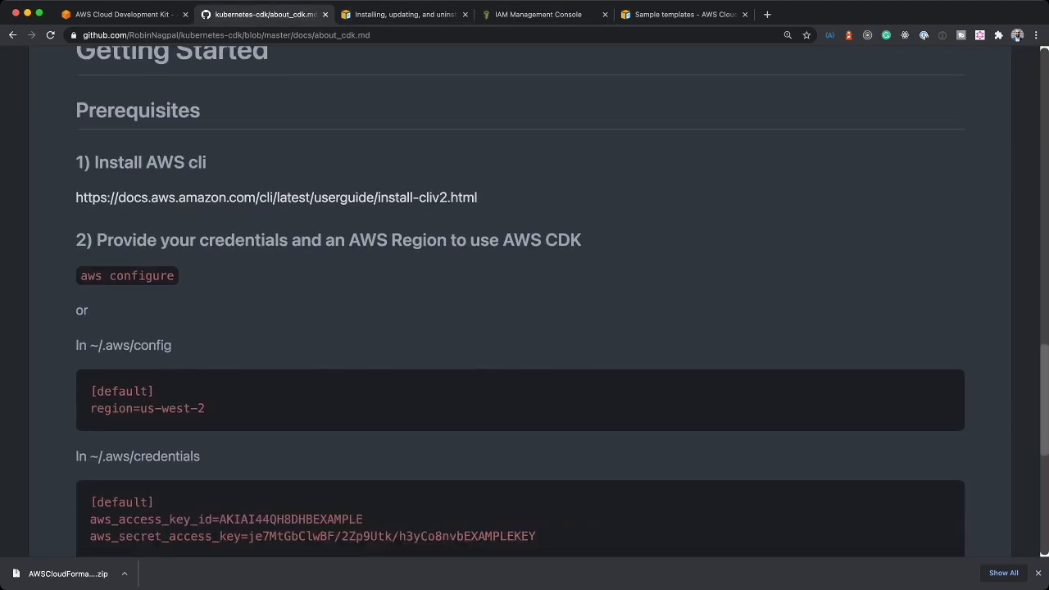
scroll("down", 3)
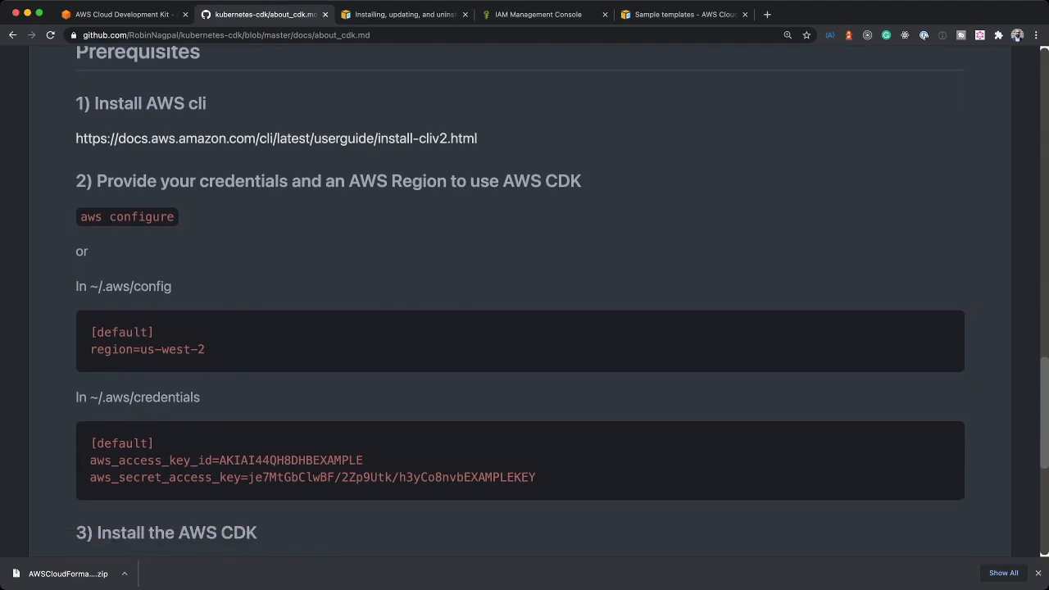
scroll("down", 3)
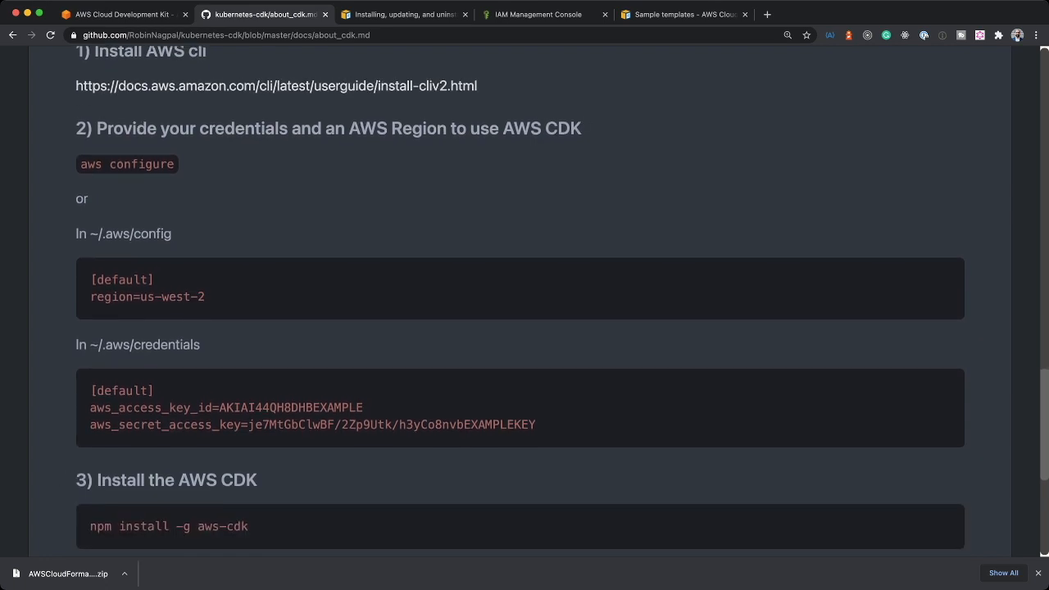
scroll("down", 3)
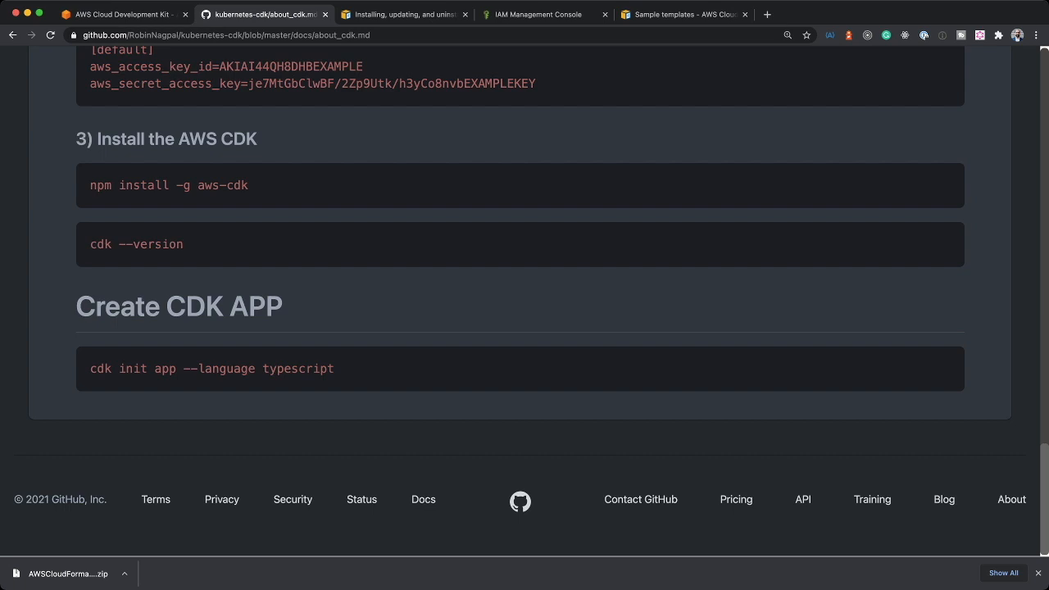
double_click(230, 368)
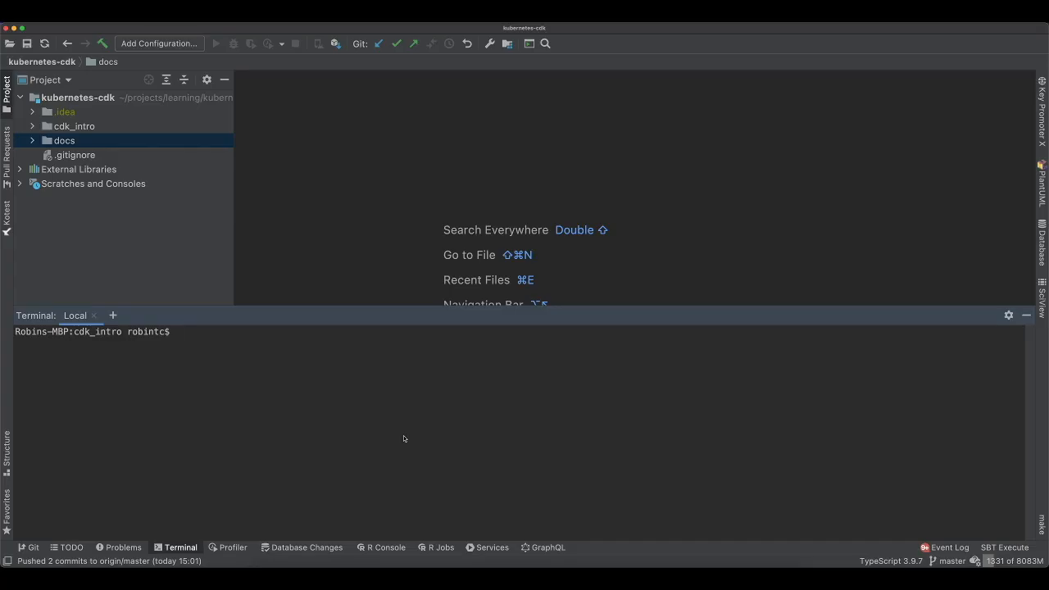
Step: Create and enter a cdk_demo folder, then run cdk init app --language typescript
type("cd")
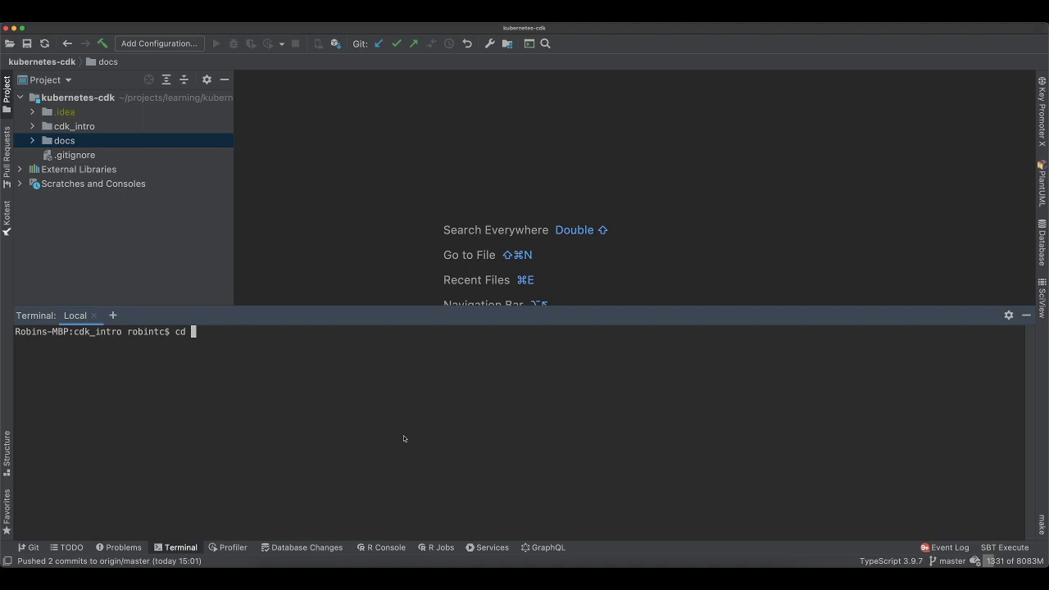
type("mkdir")
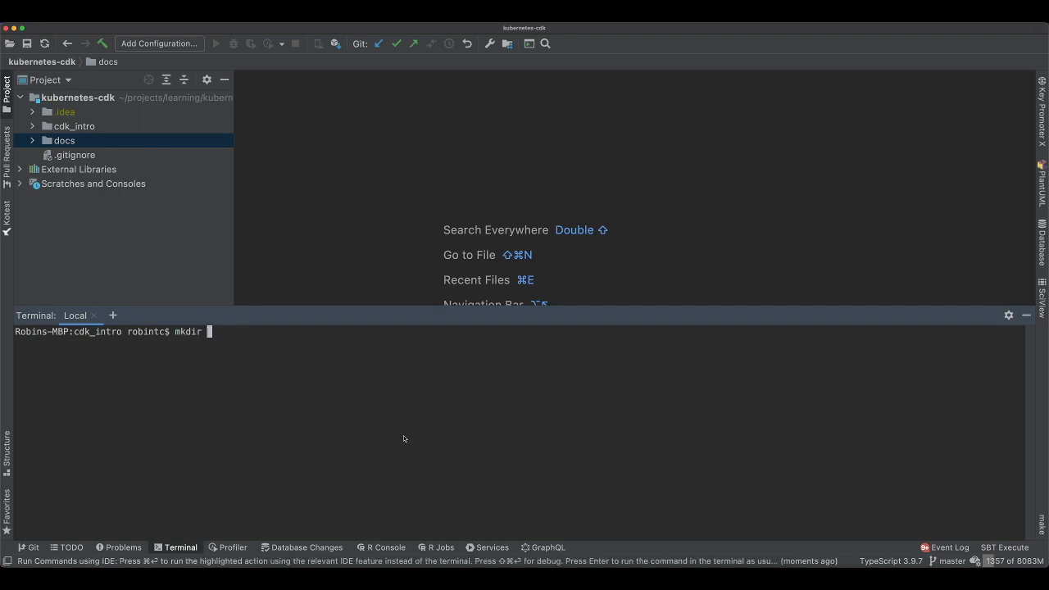
type("cdk_demo")
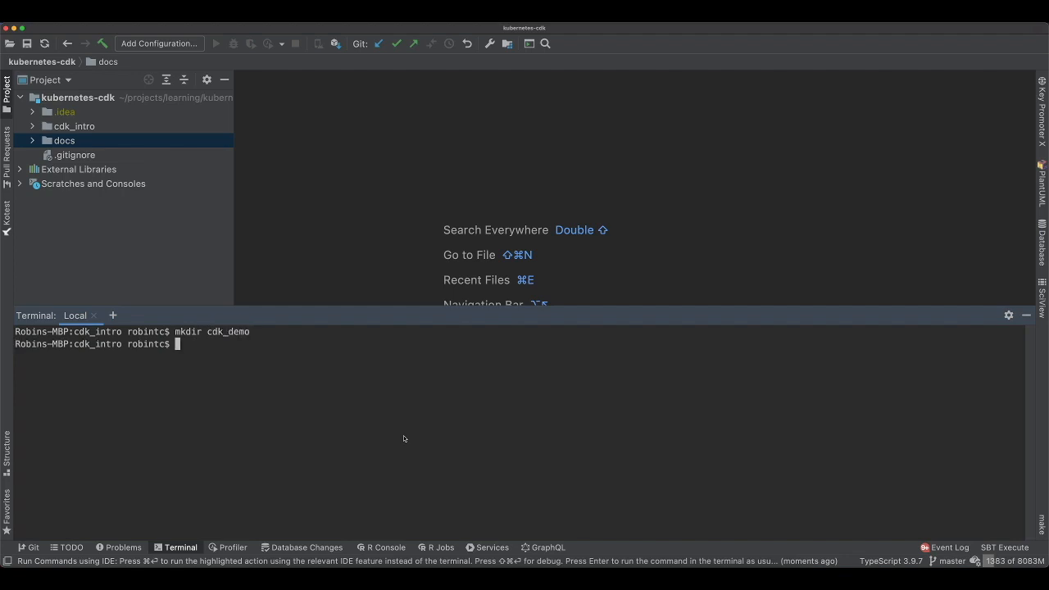
type("cd c")
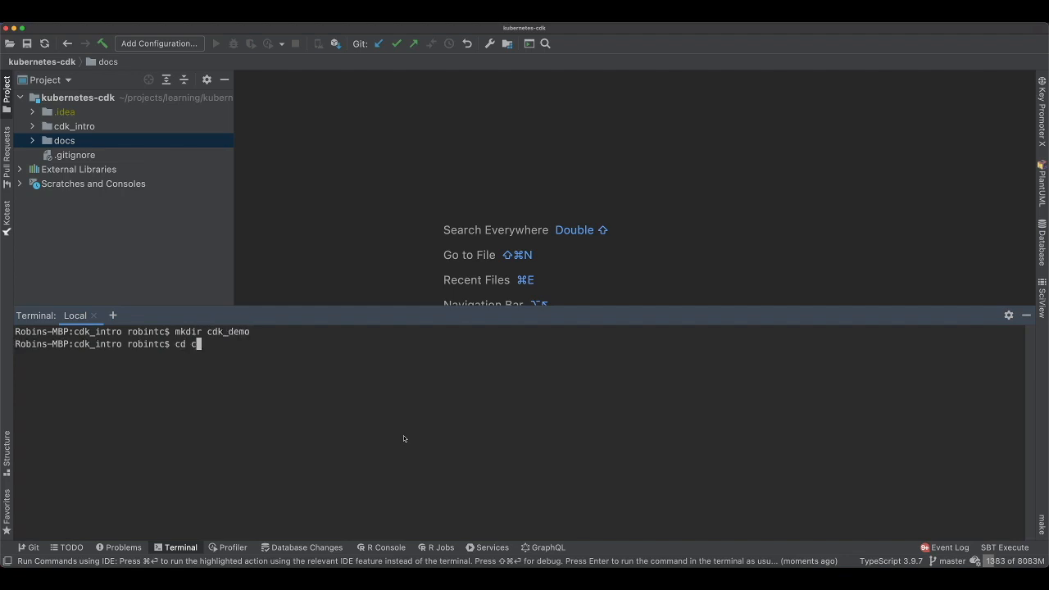
type("dk")
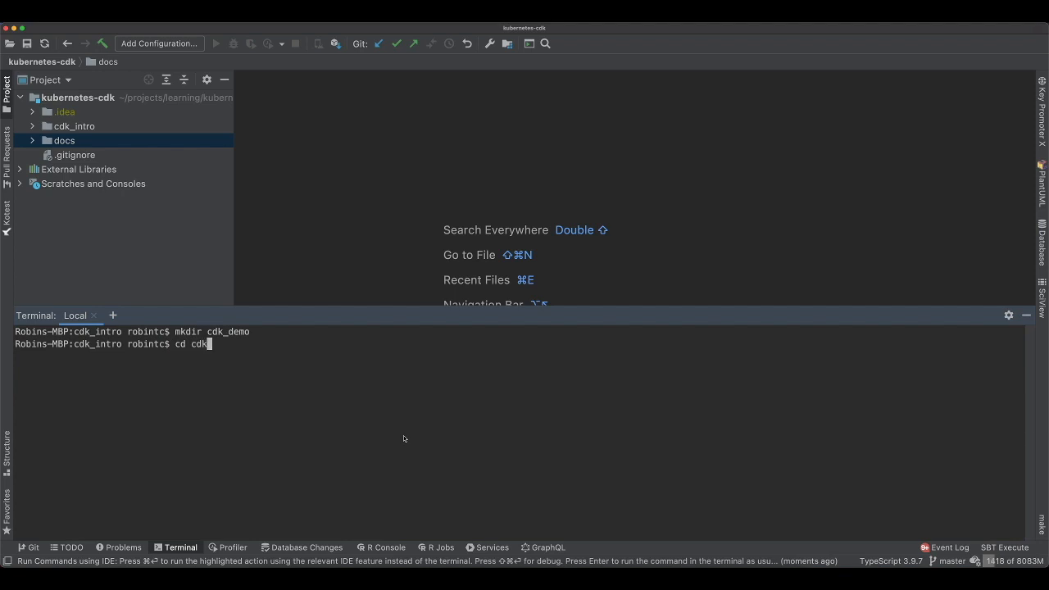
type("_demo/")
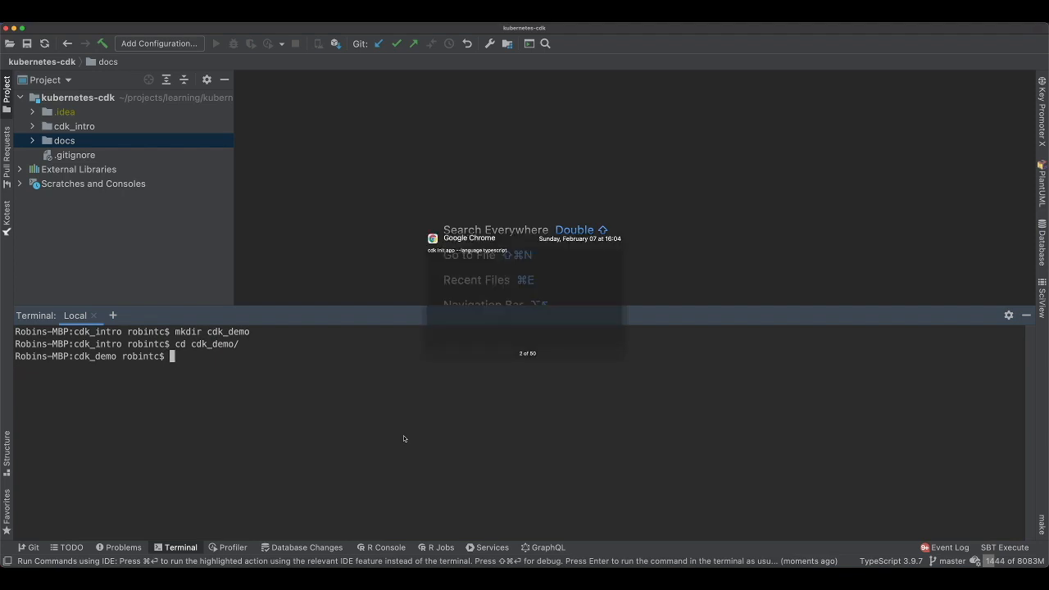
type("cdk init app --language typescript")
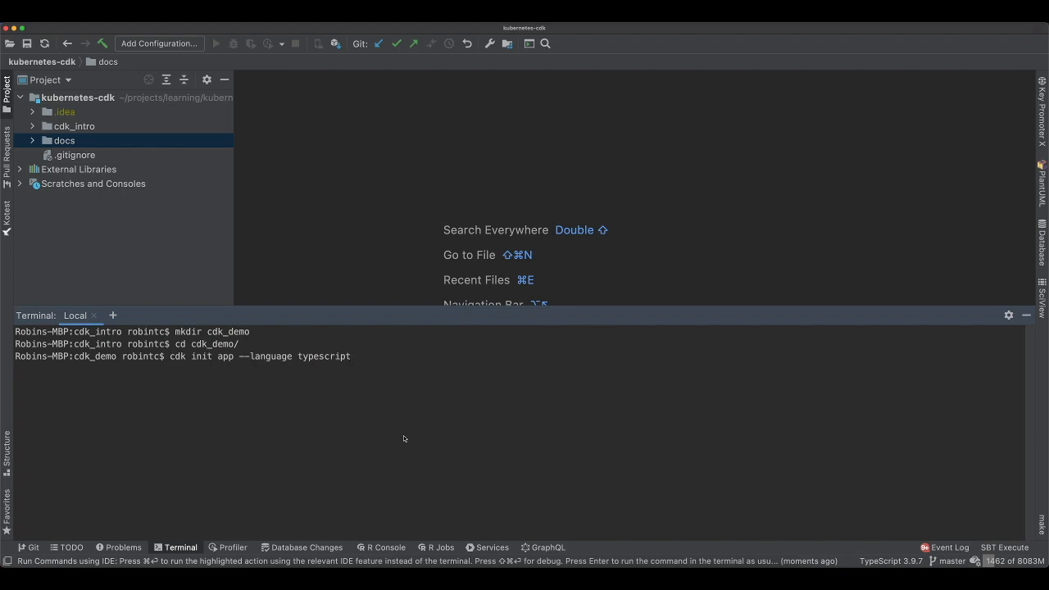
key("Return")
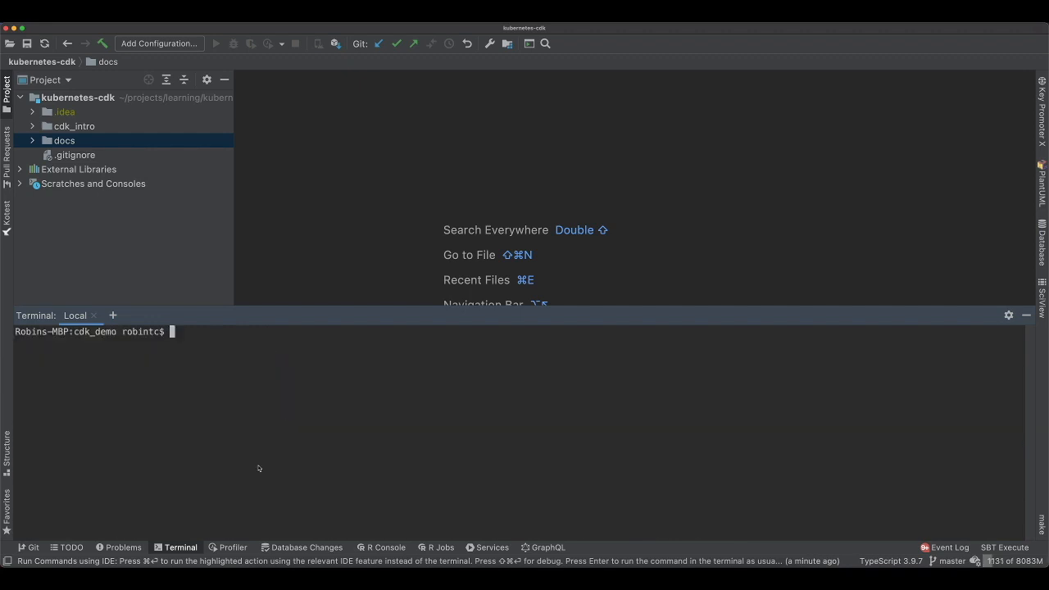
Step: Export AWS_PROFILE=robin-personal and run aws configure, keeping the existing access key ID
type("e")
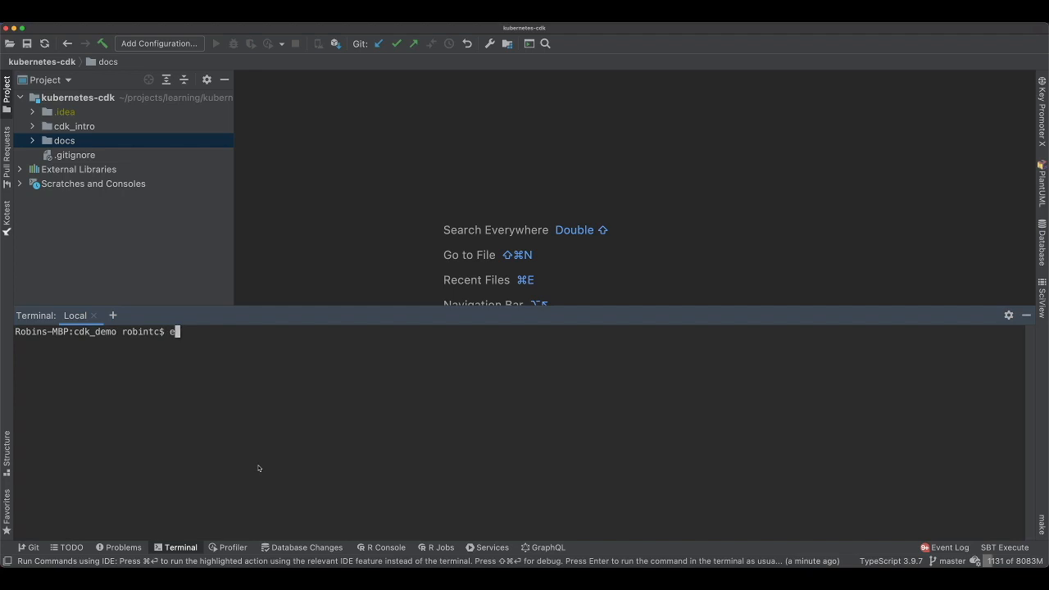
type("xport AWS_")
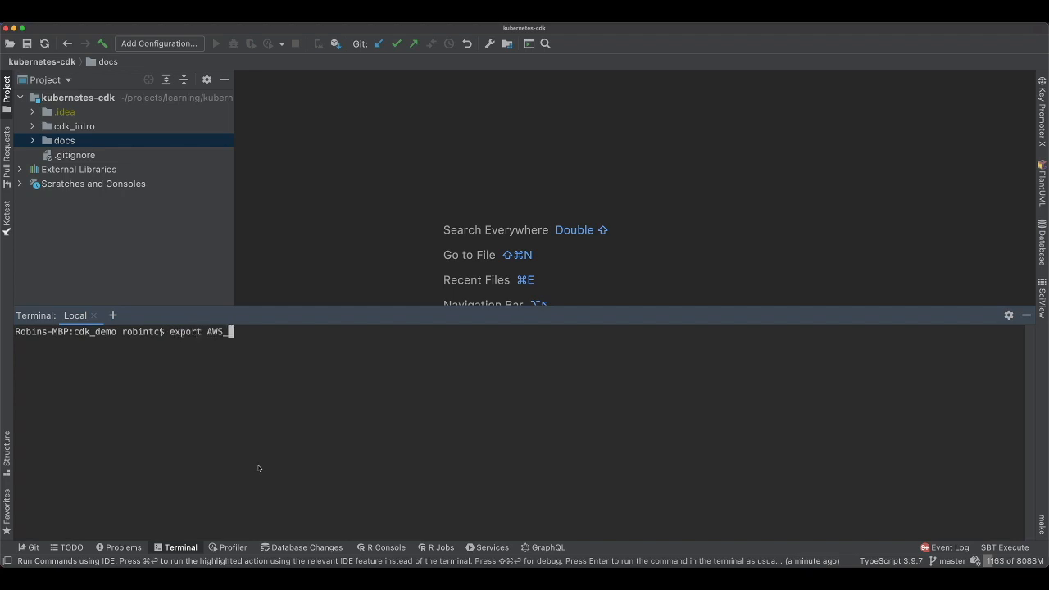
type("PROFILE=")
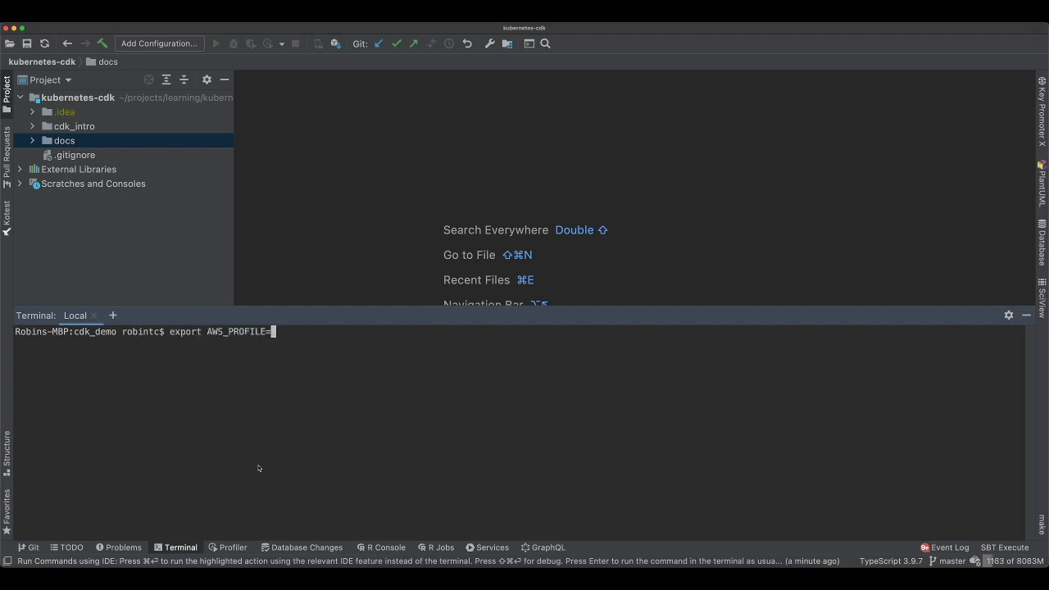
type("robin")
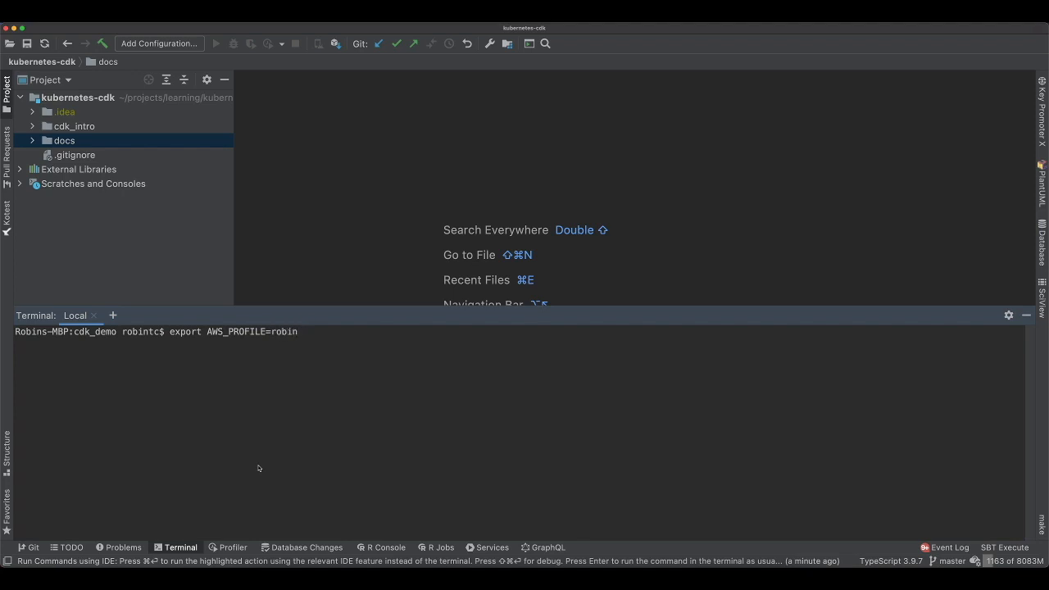
type("-personal")
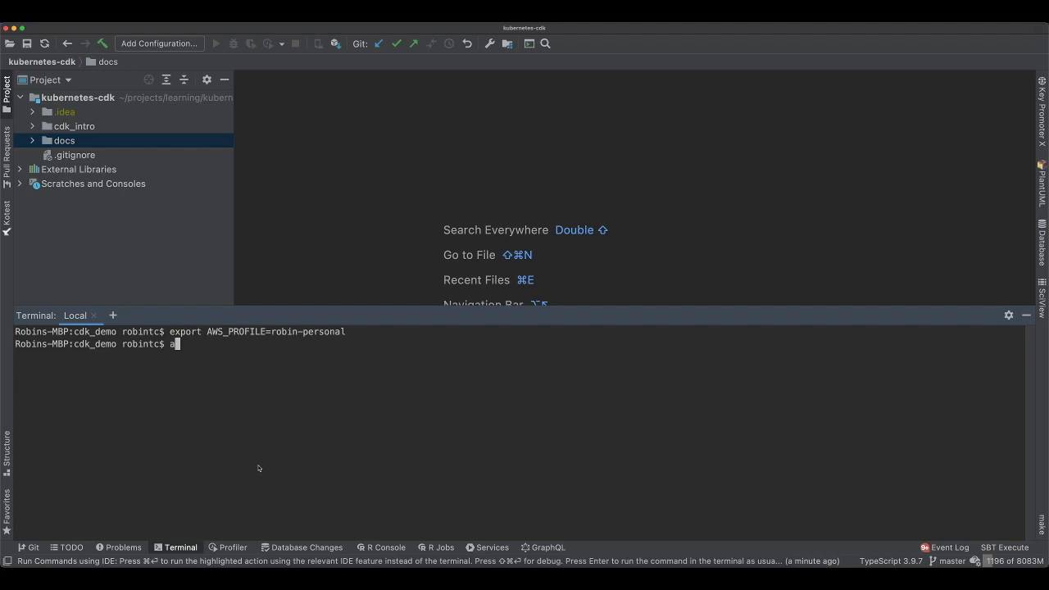
type("ws configure")
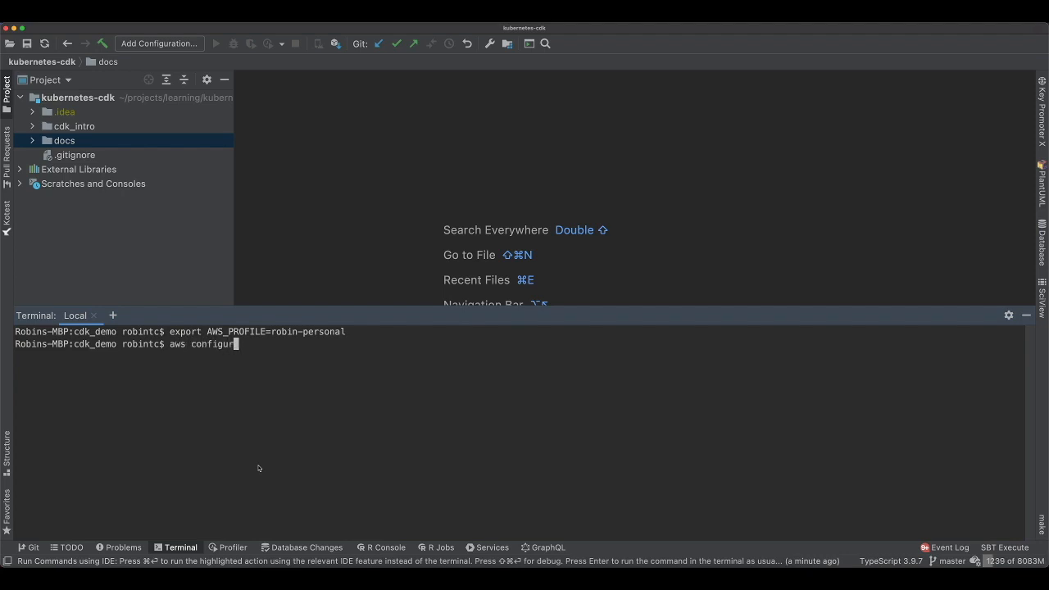
key("Return")
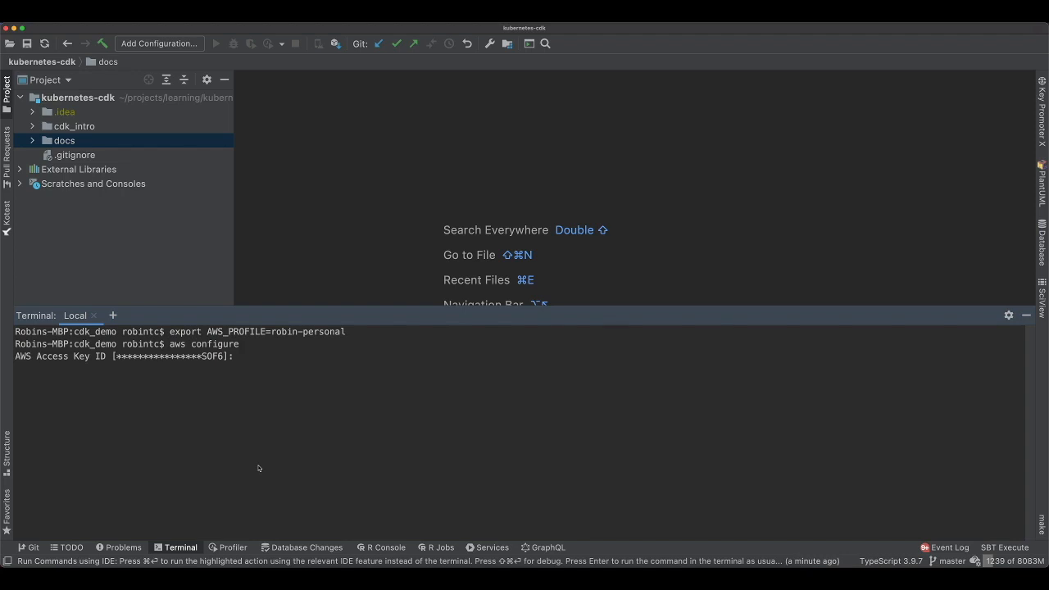
key("Return")
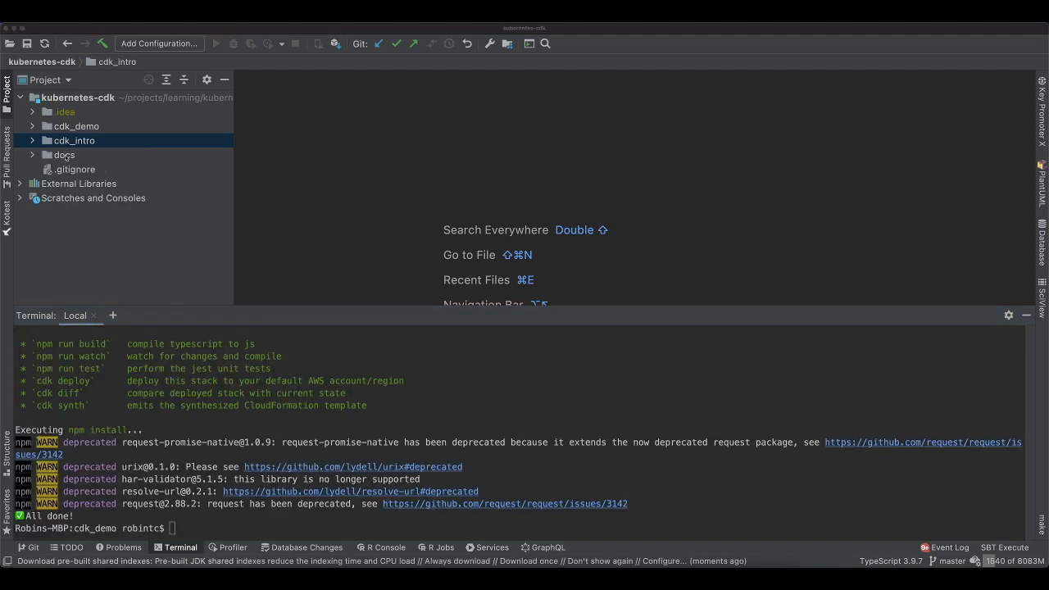
Step: In lib/cdk_demo-stack.ts, add versioned MyFirstBucket with RemovalPolicy.DESTROY, dropping the access control property
left_click(76, 125)
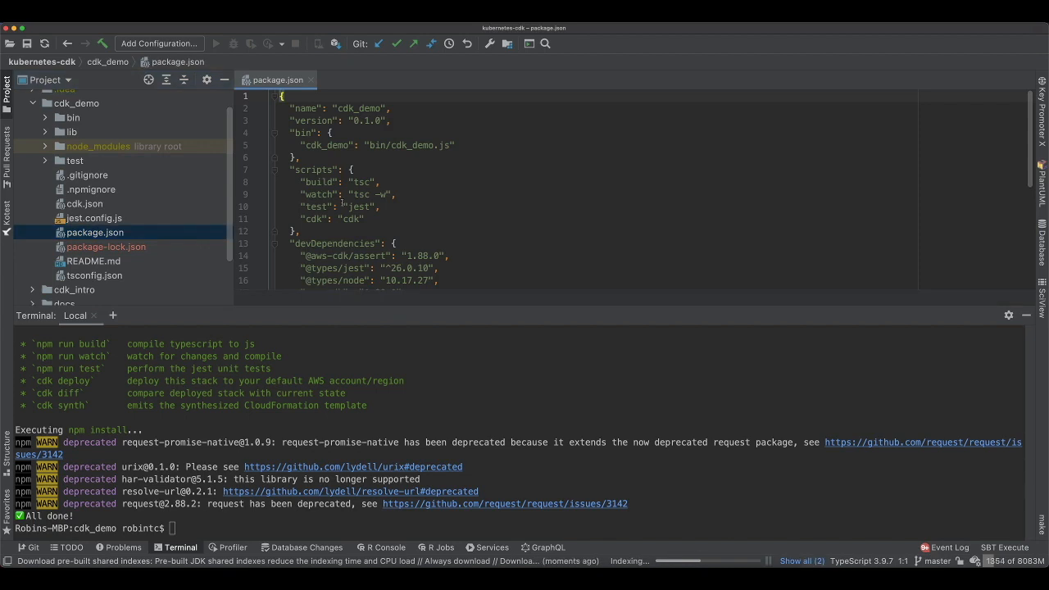
scroll("down", 3)
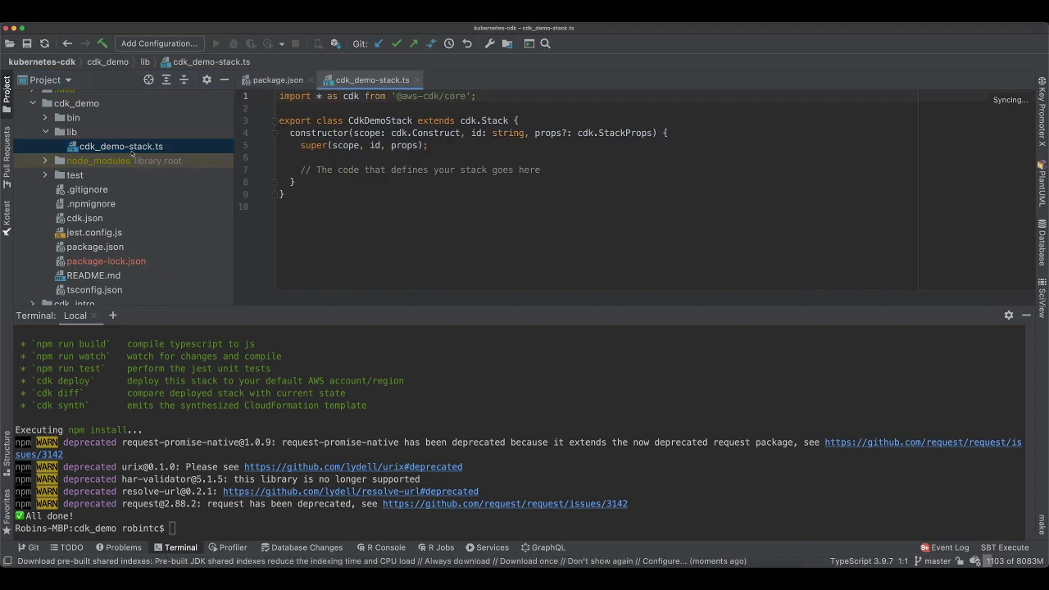
left_click(338, 169)
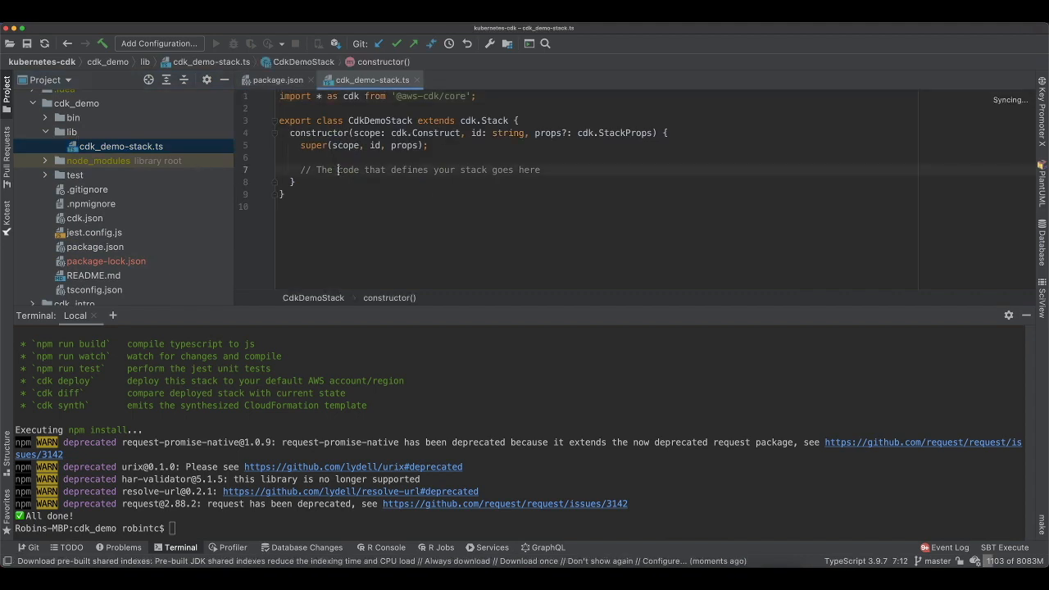
left_click(280, 157)
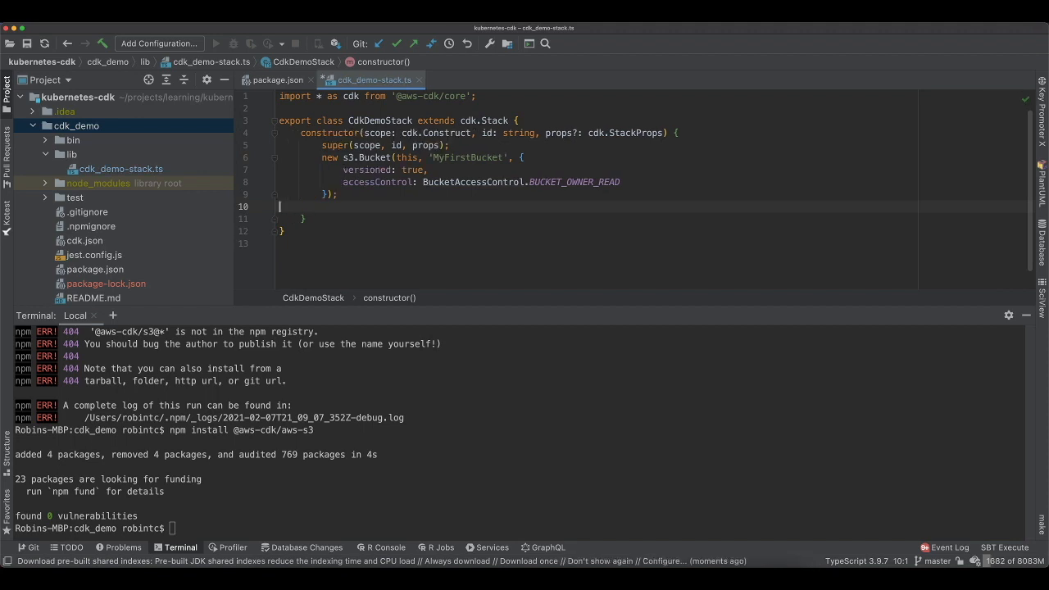
key("backspace")
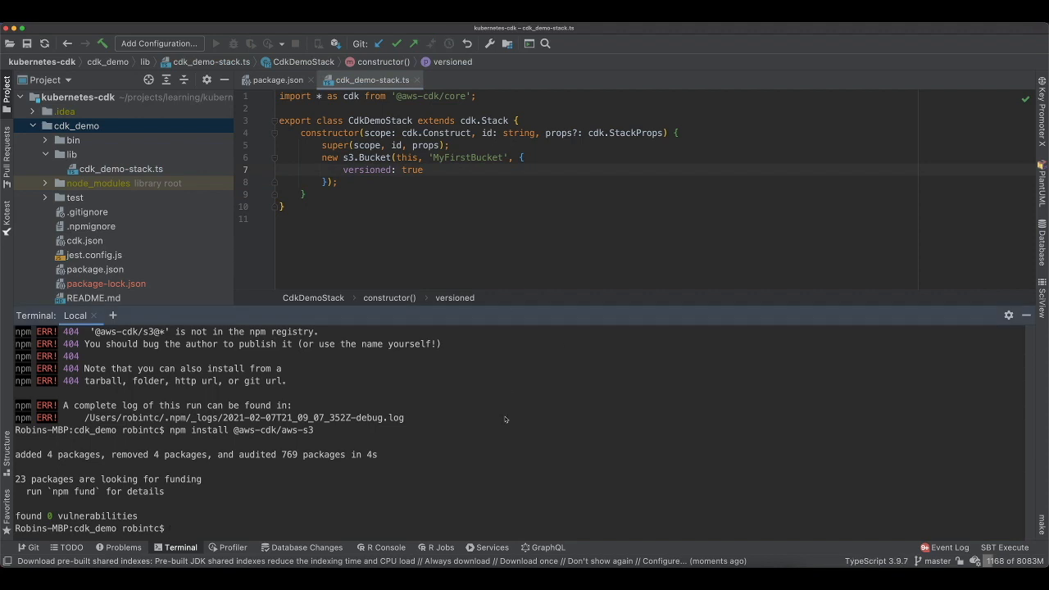
type("cdk")
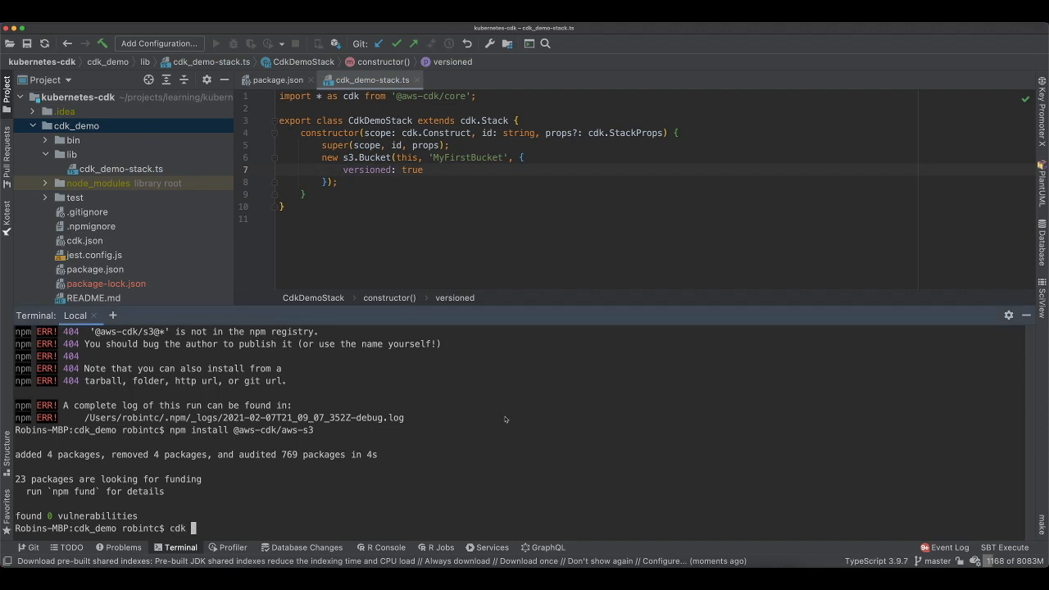
type("dep")
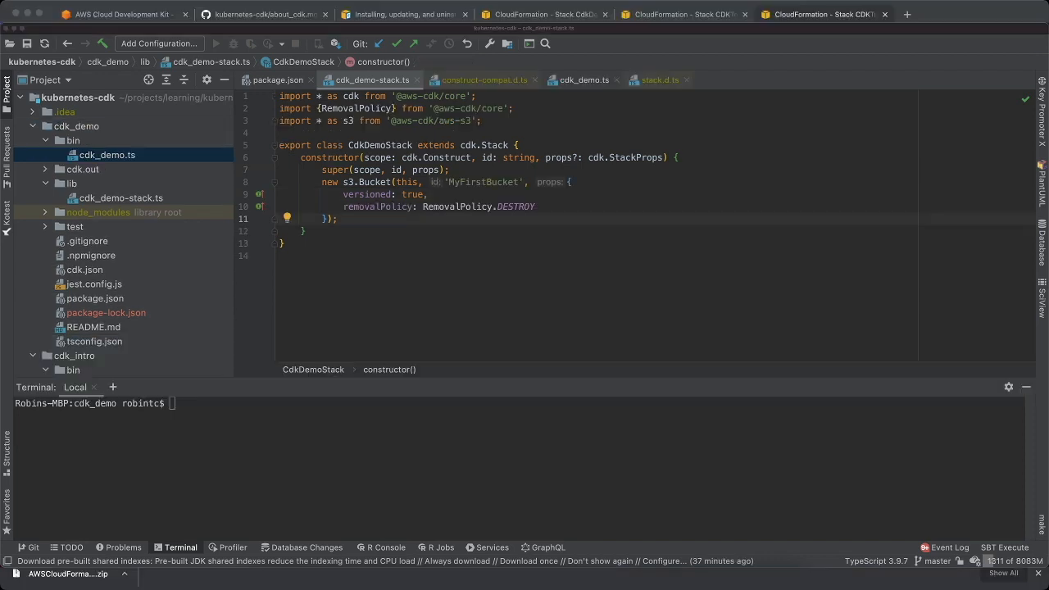
Step: Select the DESTROY removal policy line and view the CloudFormation stacks where CDKToolkit is deleting
left_click(442, 206)
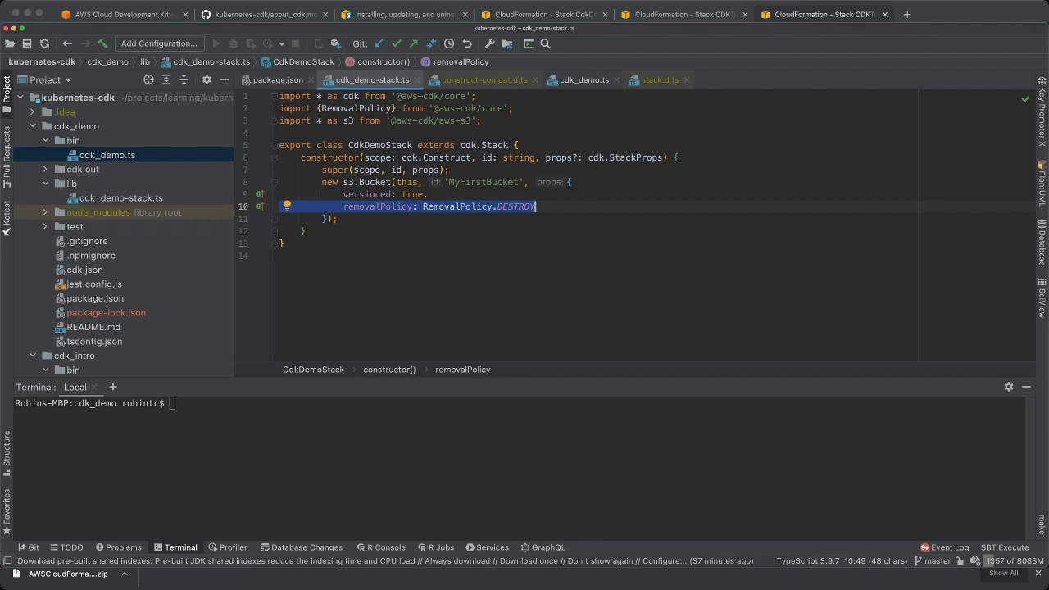
left_click(431, 121)
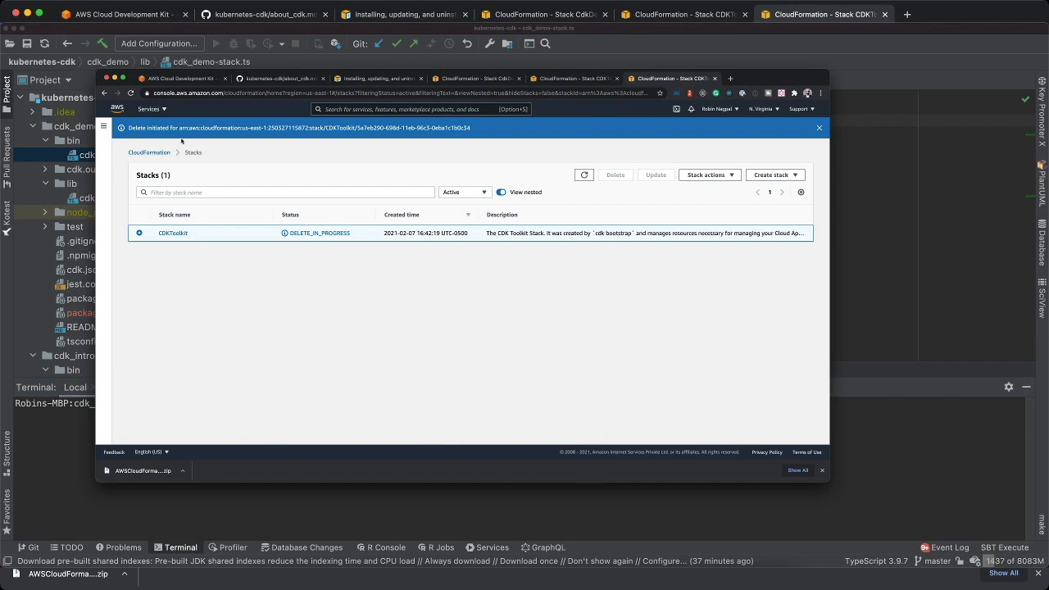
left_click(148, 152)
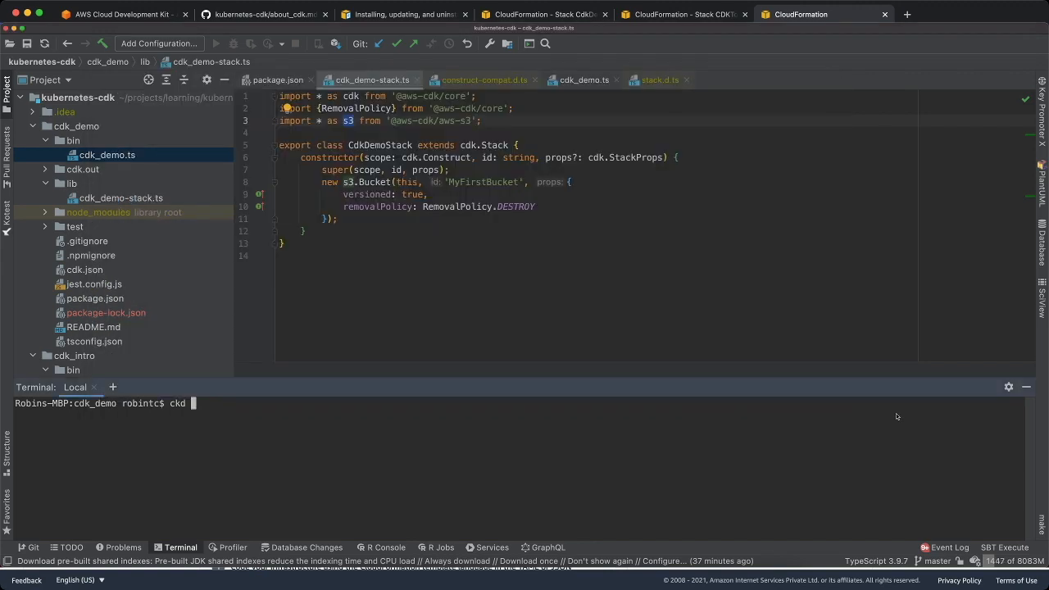
Step: Run cdk bootstrap, then follow CDKToolkit's Resources StagingBucket link to the S3 bucket list
type("b")
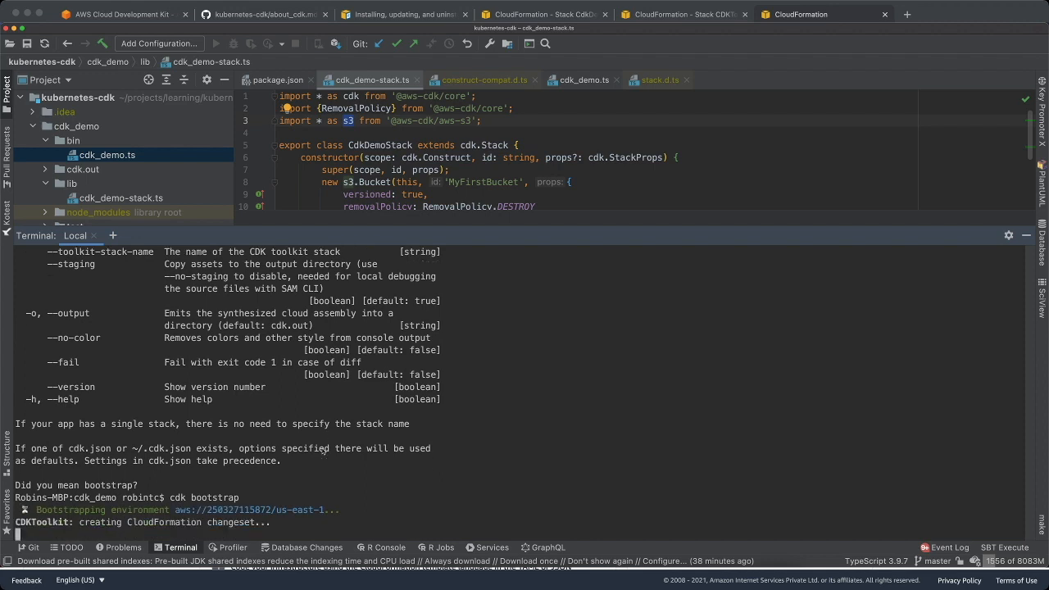
mouse_move(272, 510)
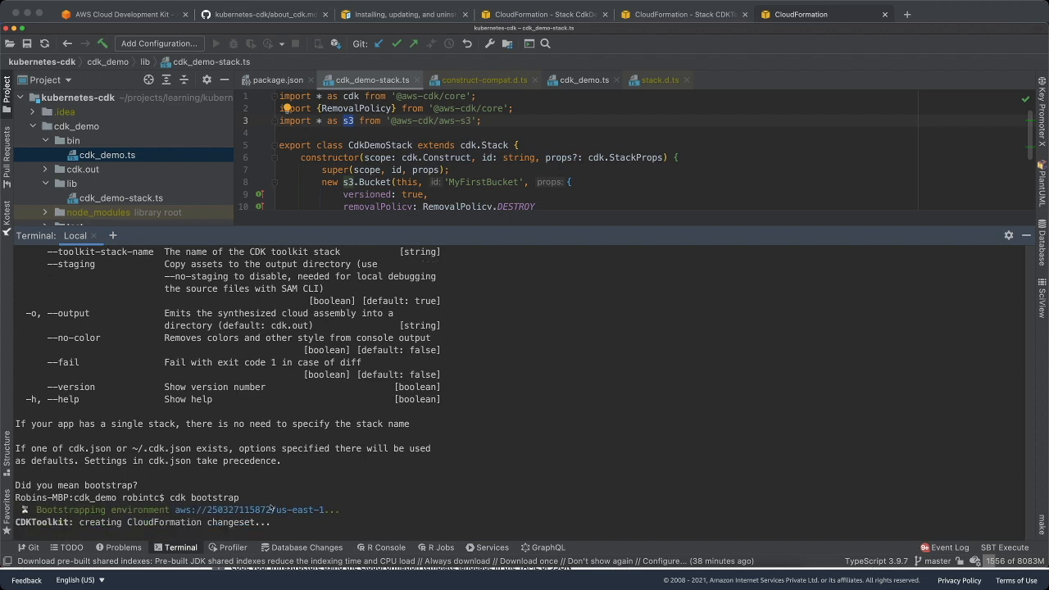
mouse_move(168, 537)
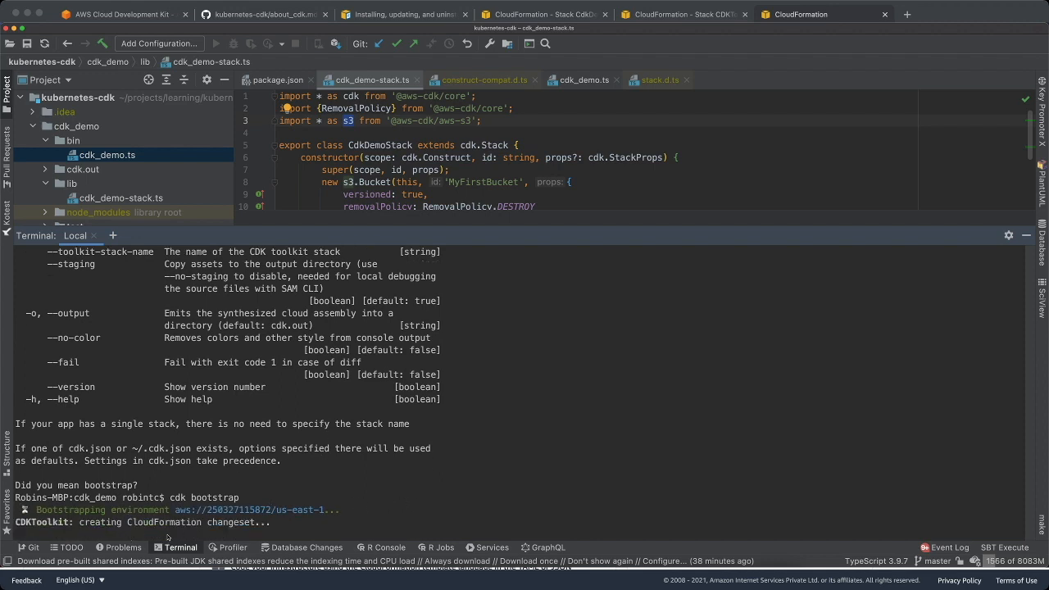
mouse_move(221, 534)
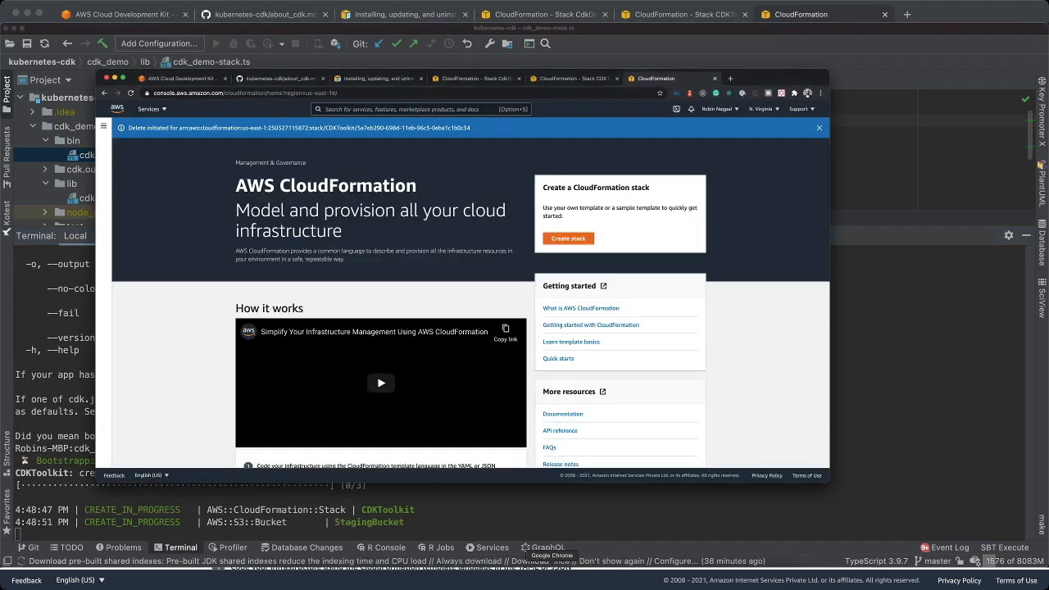
mouse_move(166, 350)
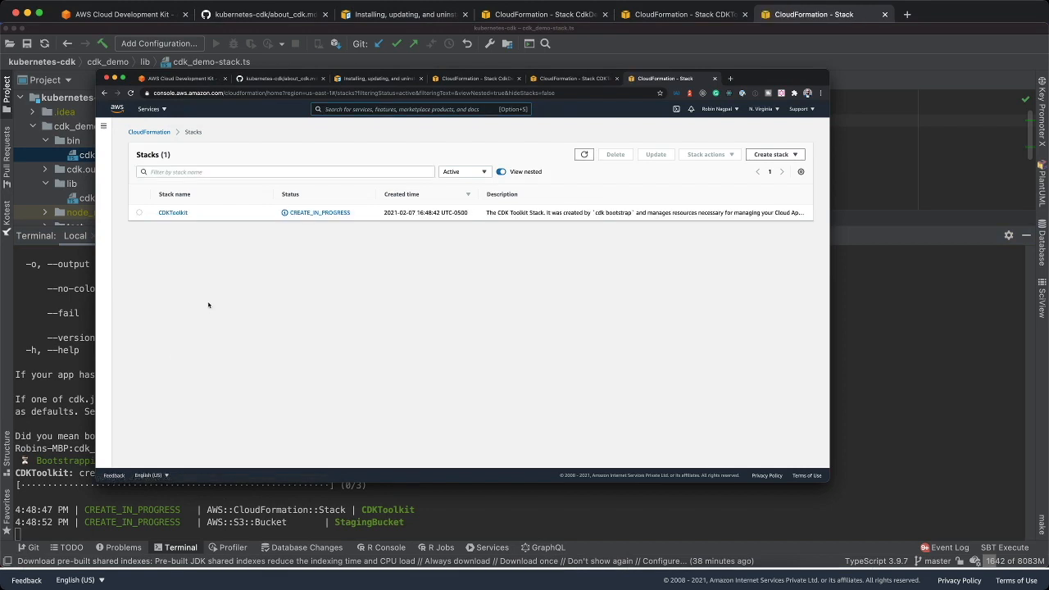
mouse_move(173, 212)
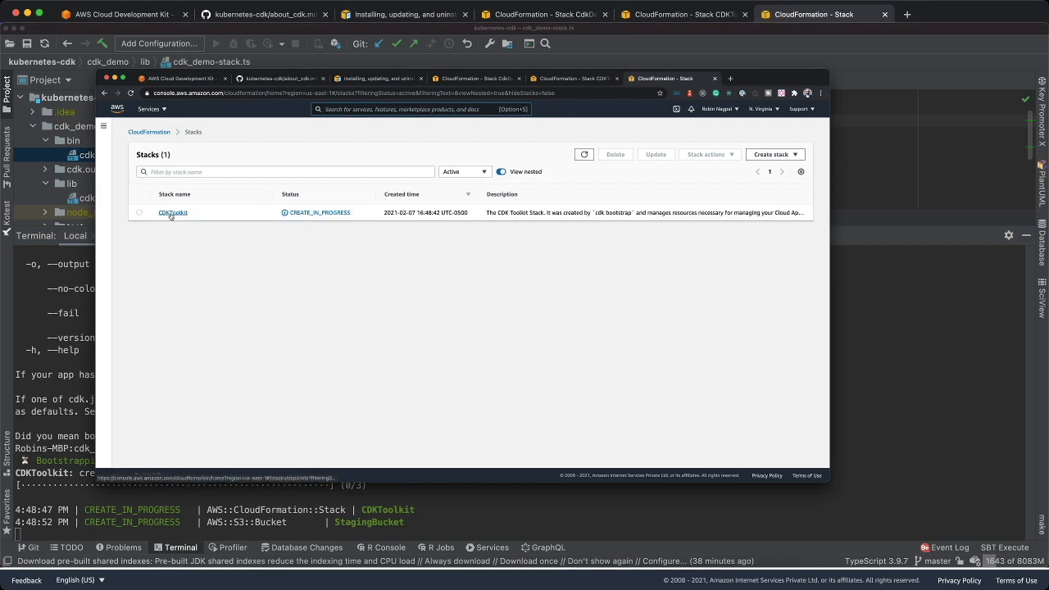
left_click(173, 213)
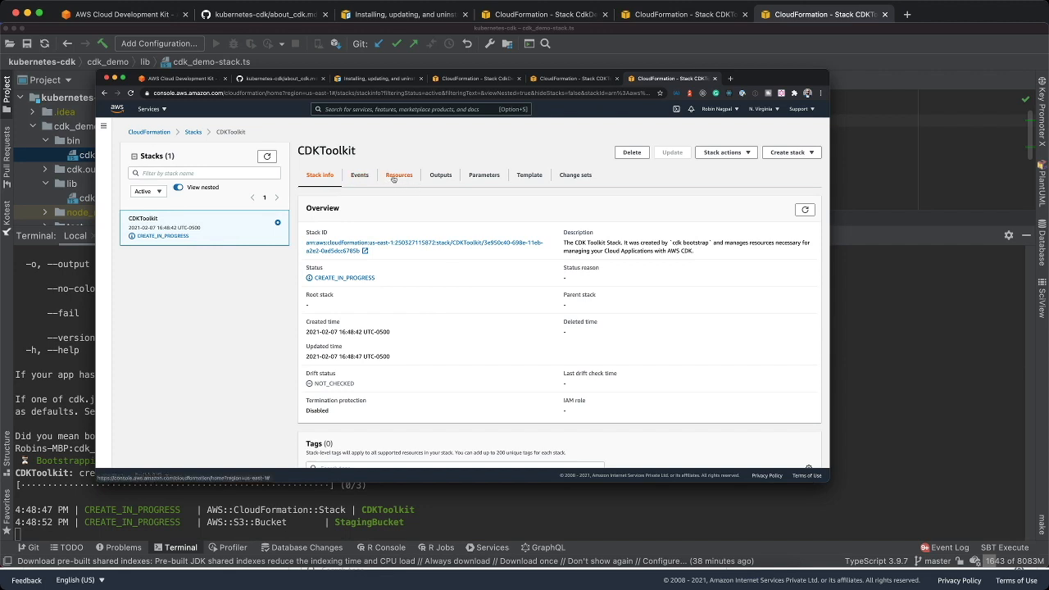
left_click(399, 174)
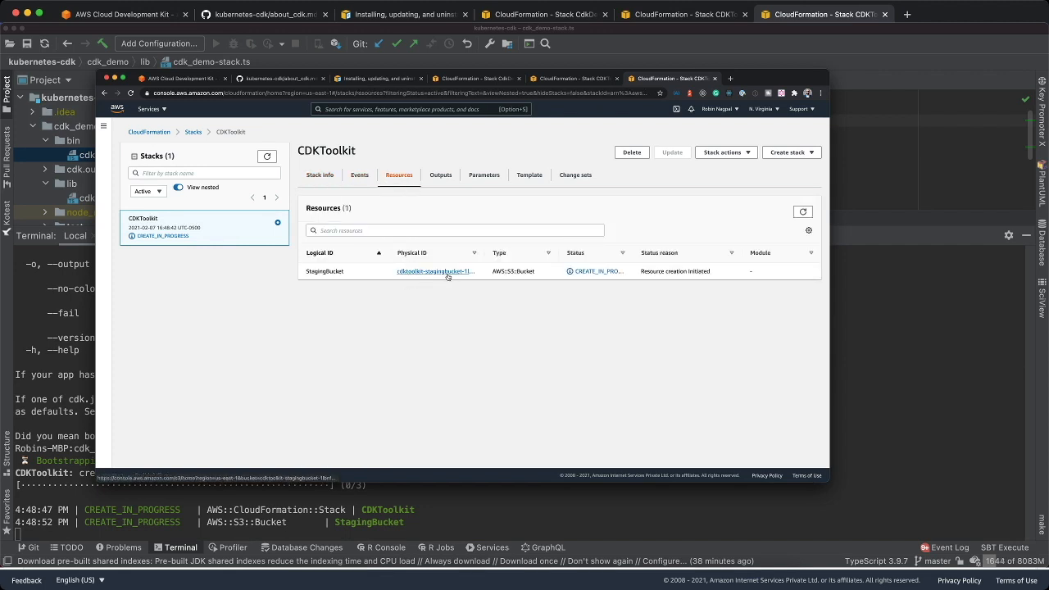
left_click(435, 272)
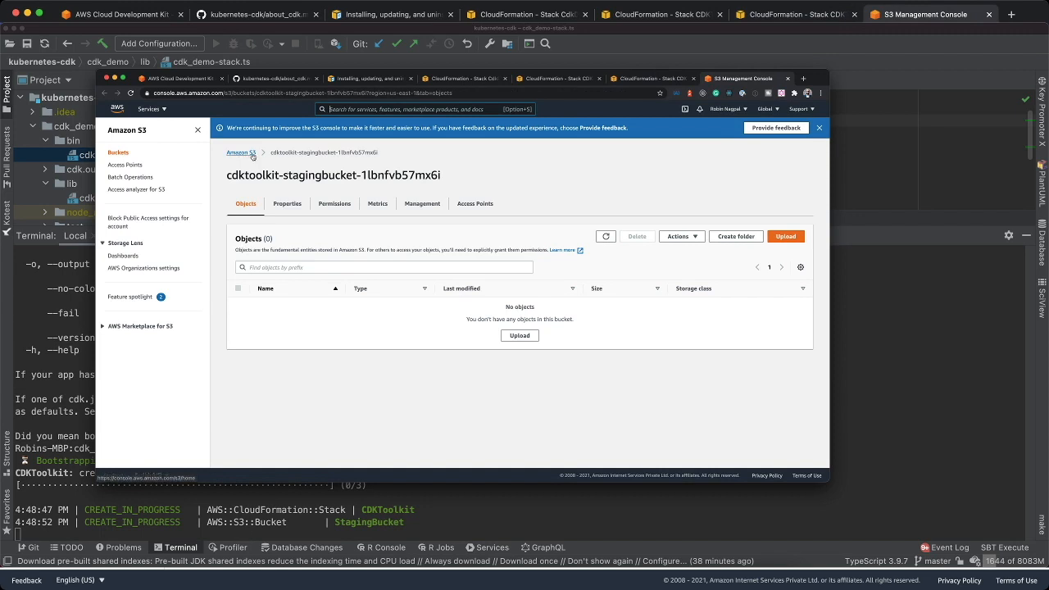
left_click(241, 152)
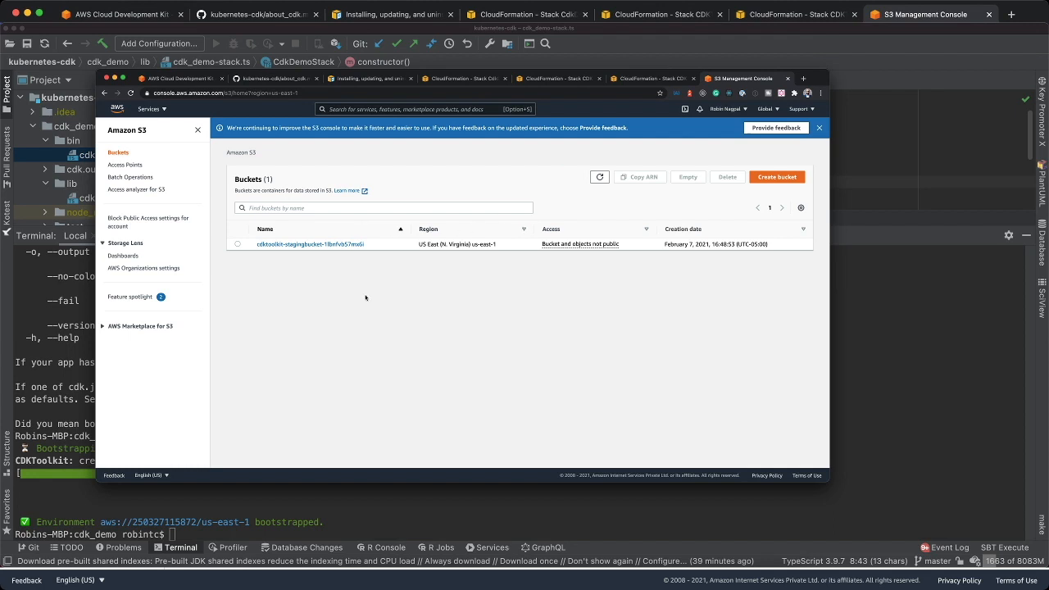
mouse_move(346, 426)
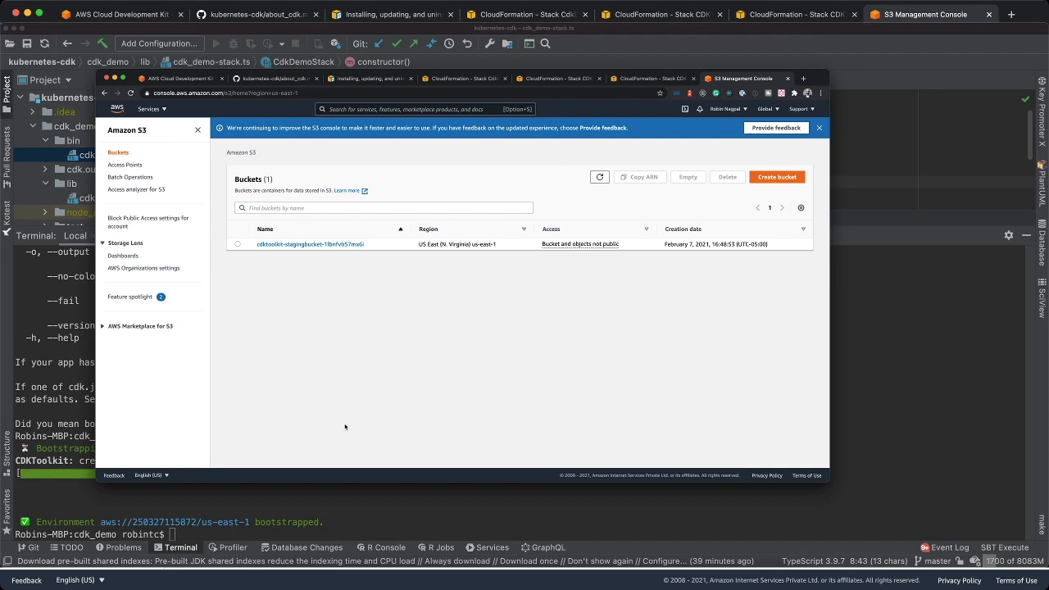
left_click(650, 78)
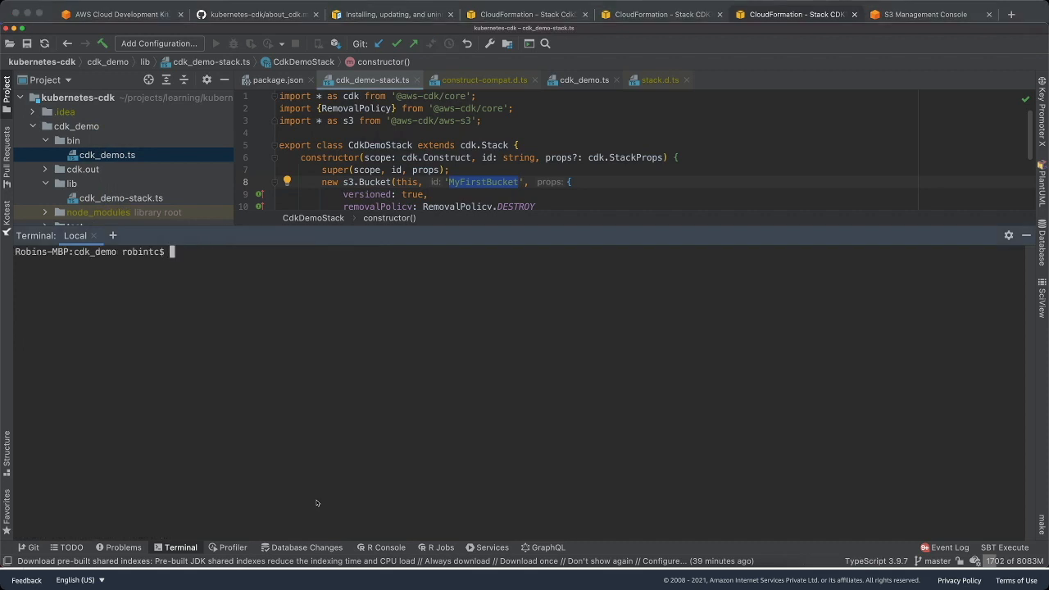
Step: Run cdk deploy, see CdkDemoStack in CloudFormation, and refresh S3 to show cdkdemostack-myfirstbucket
type("cdk deploy")
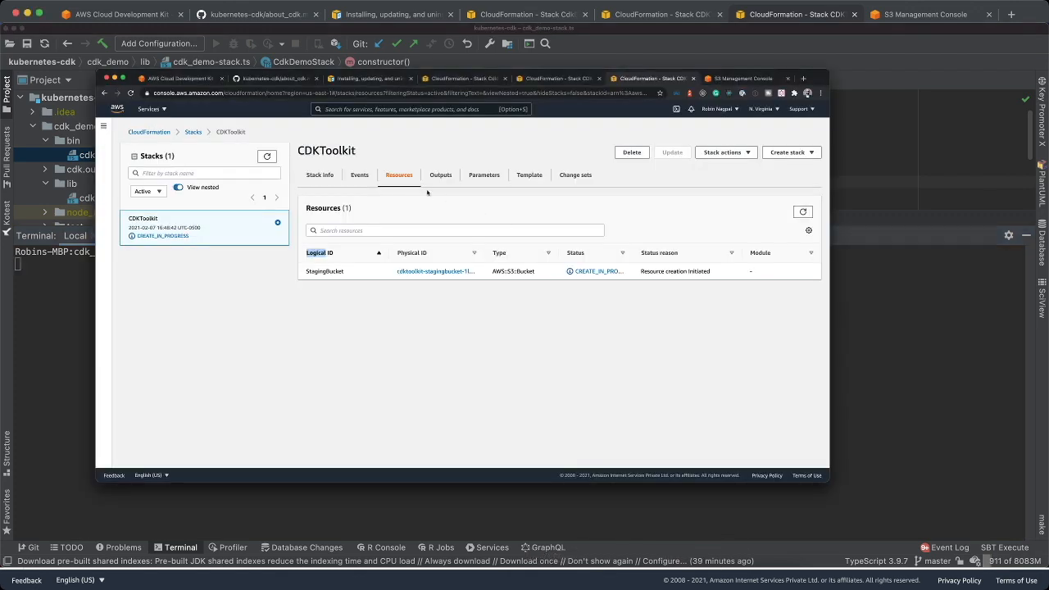
left_click(926, 14)
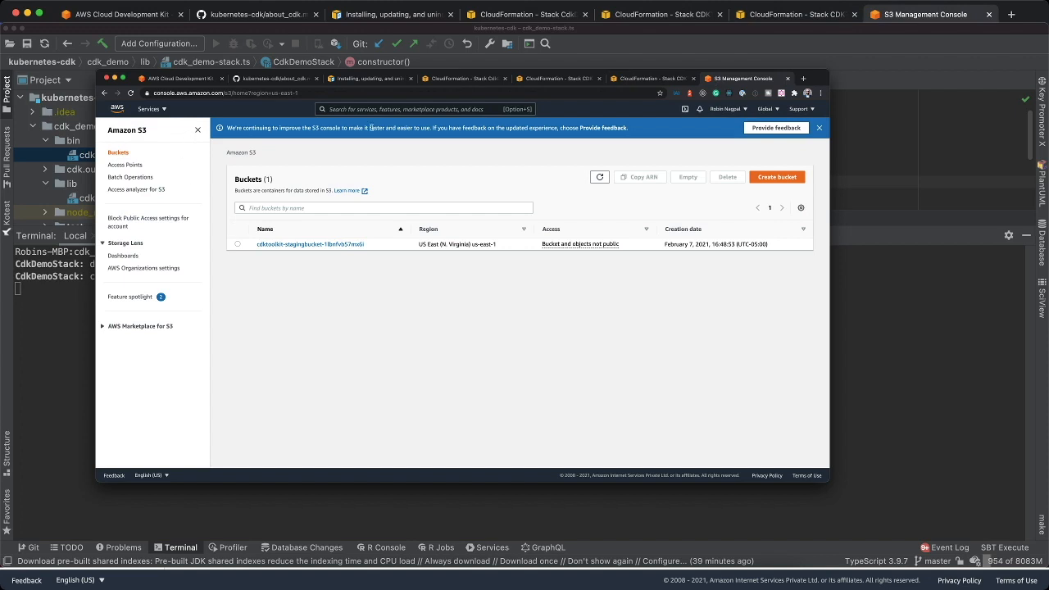
left_click(648, 78)
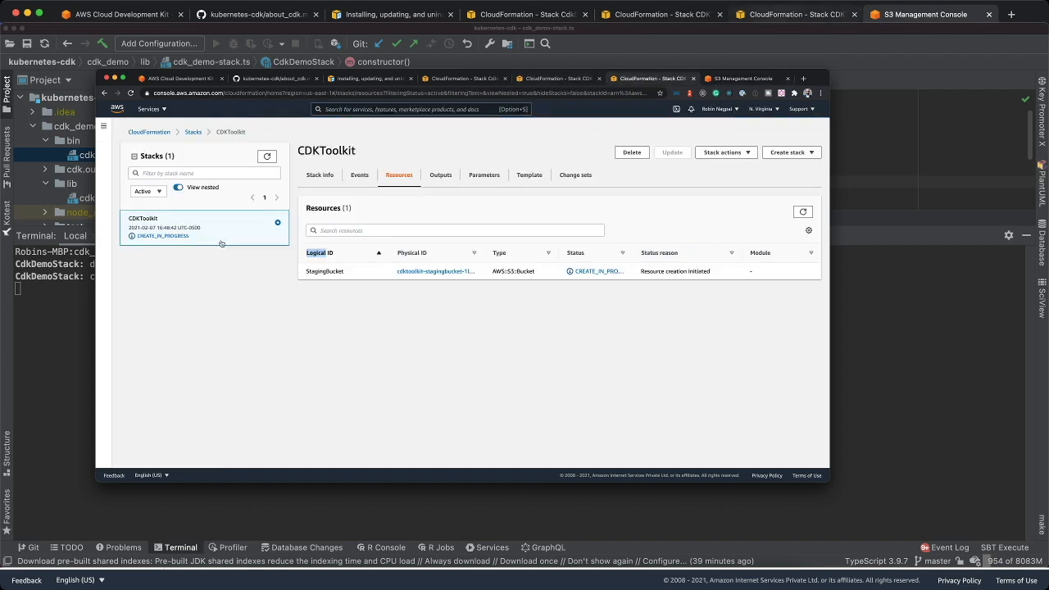
left_click(193, 132)
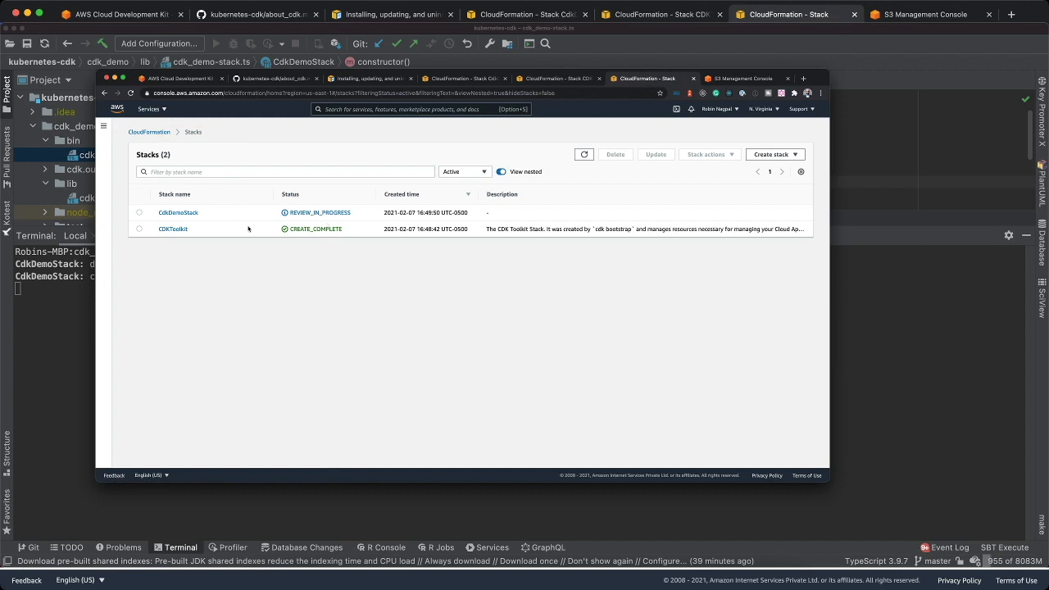
mouse_move(178, 212)
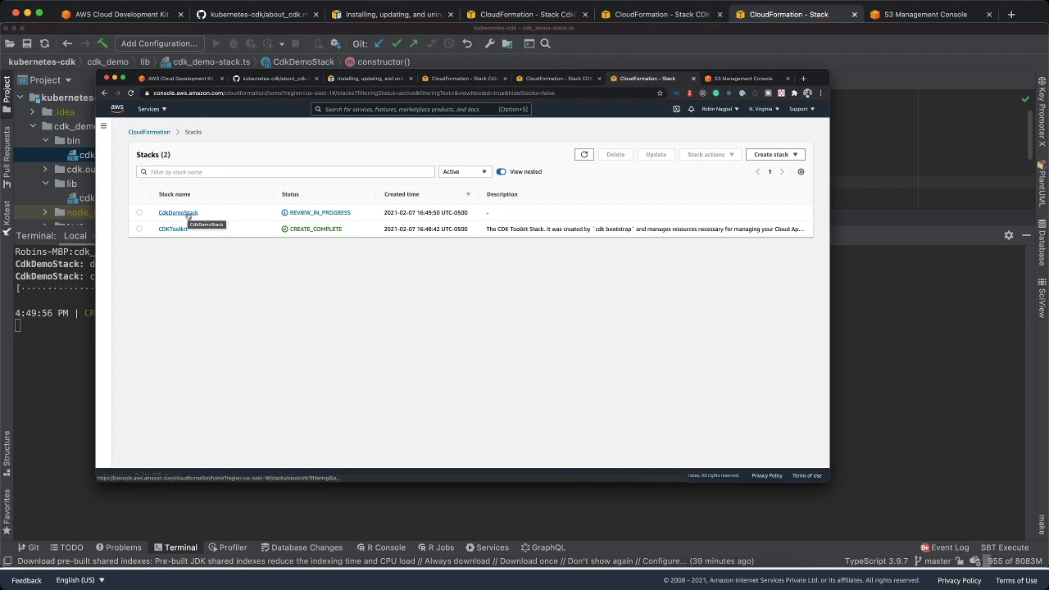
mouse_move(289, 297)
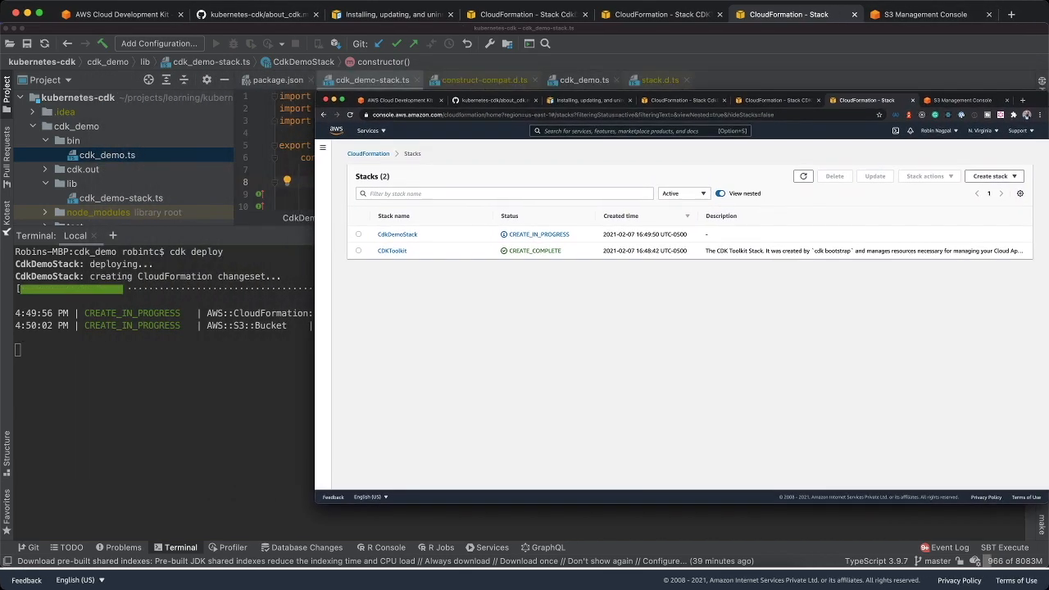
mouse_move(415, 402)
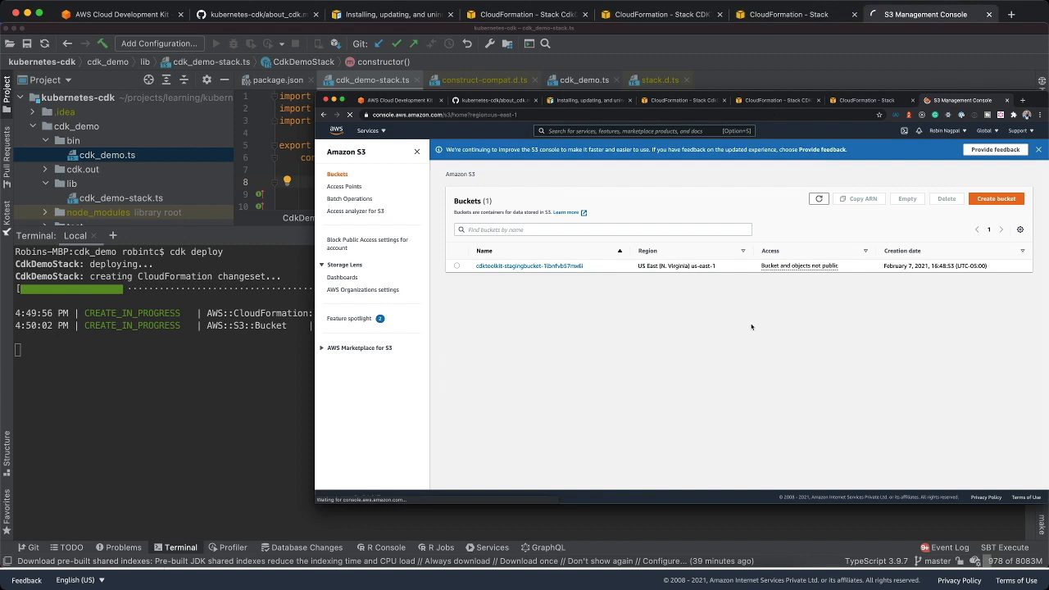
left_click(818, 198)
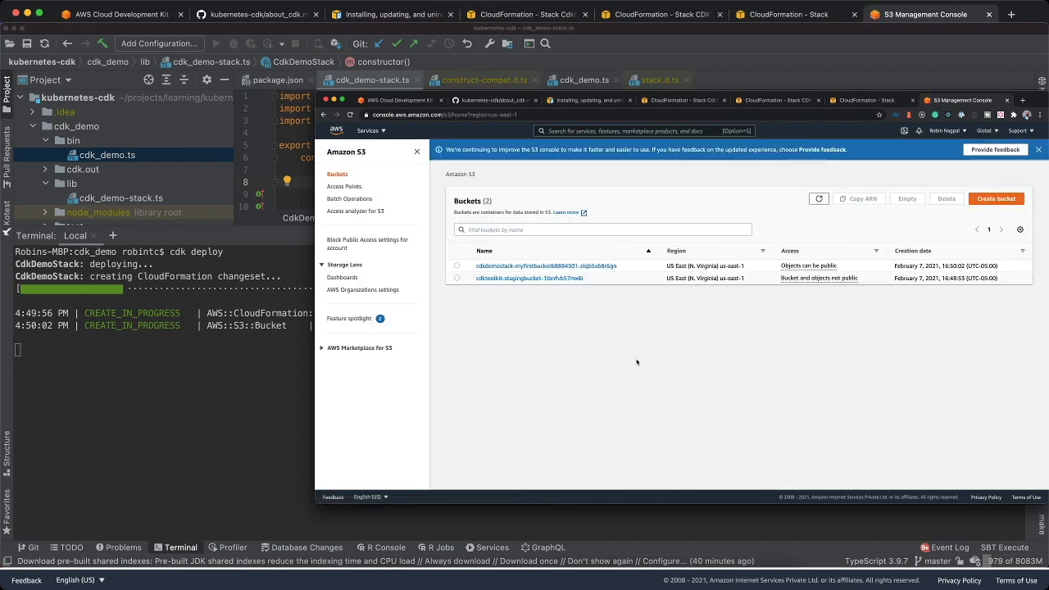
mouse_move(547, 266)
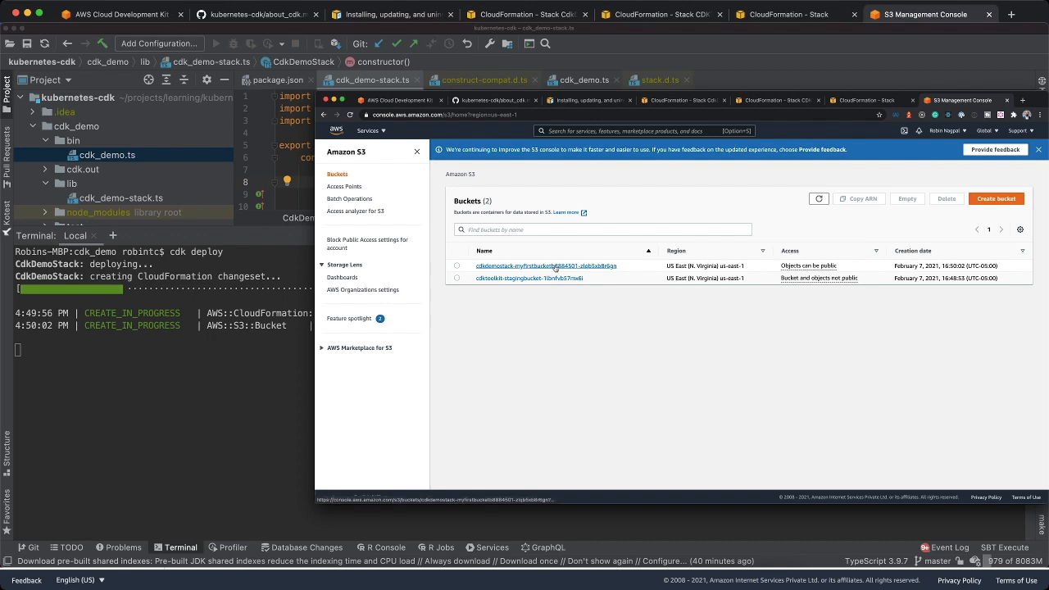
mouse_move(604, 346)
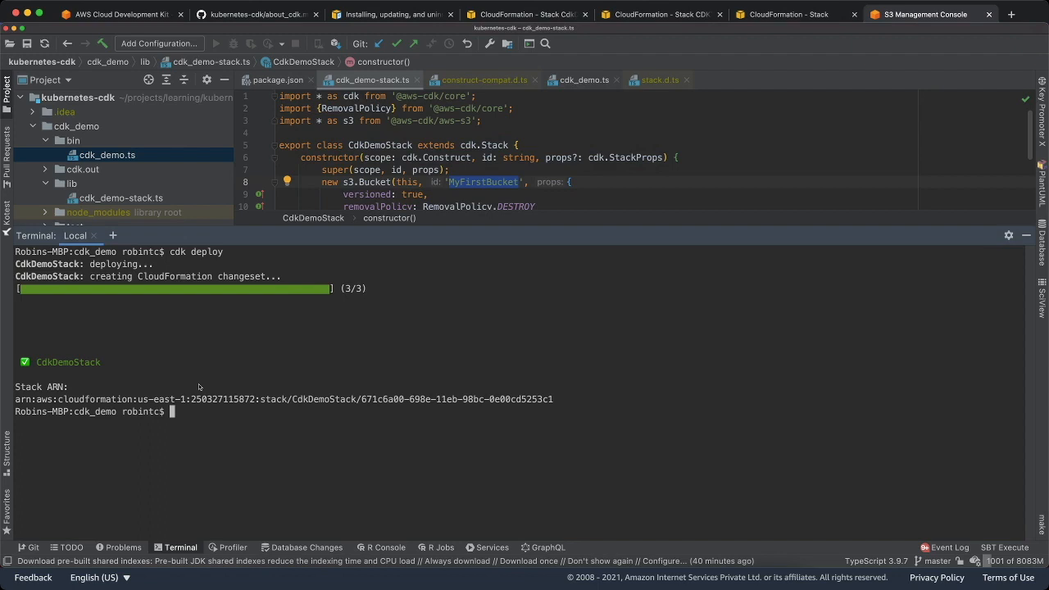
Step: Run cdk destroy, confirm with y, and check that S3 lists only the staging bucket
type("cdk bootstrap")
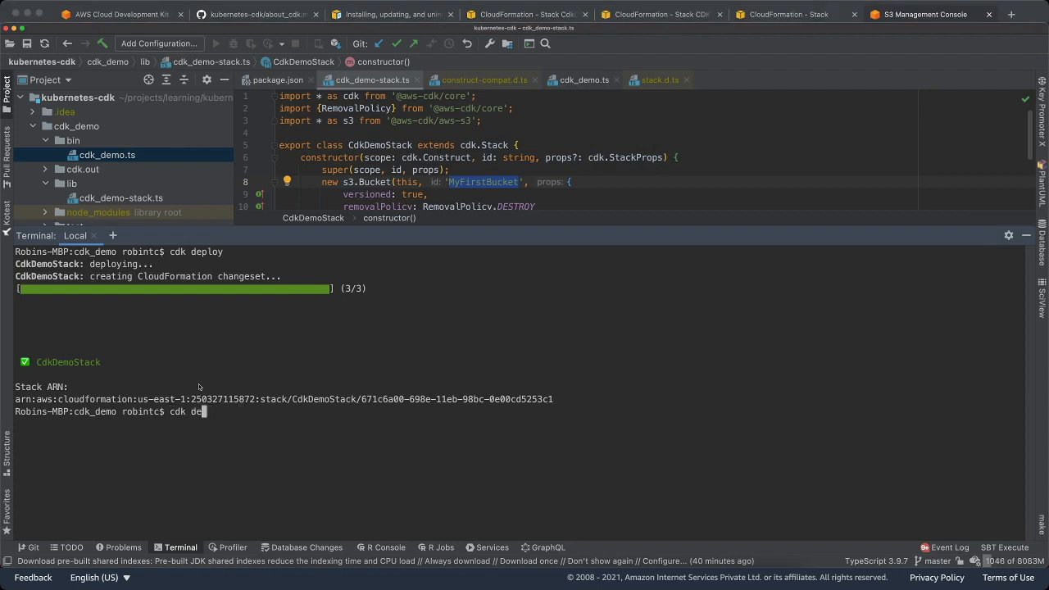
type("stroy")
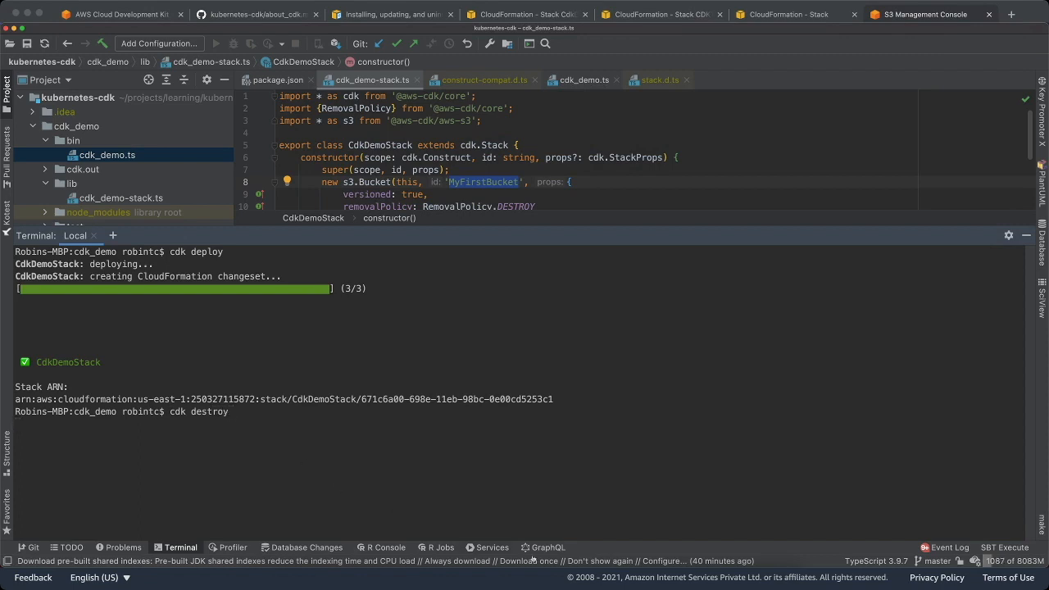
left_click(925, 14)
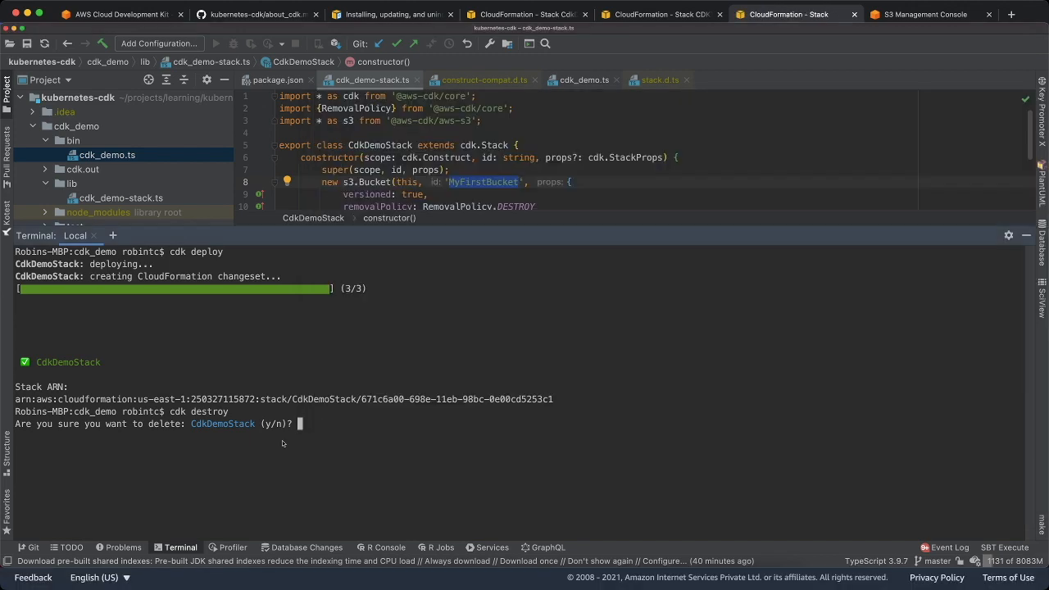
type("y")
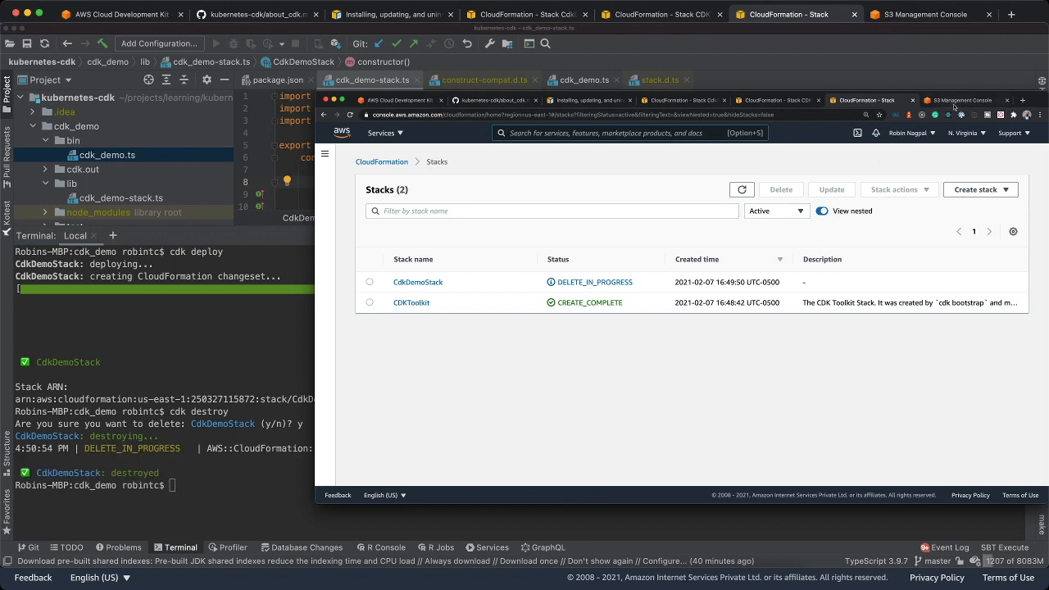
left_click(931, 14)
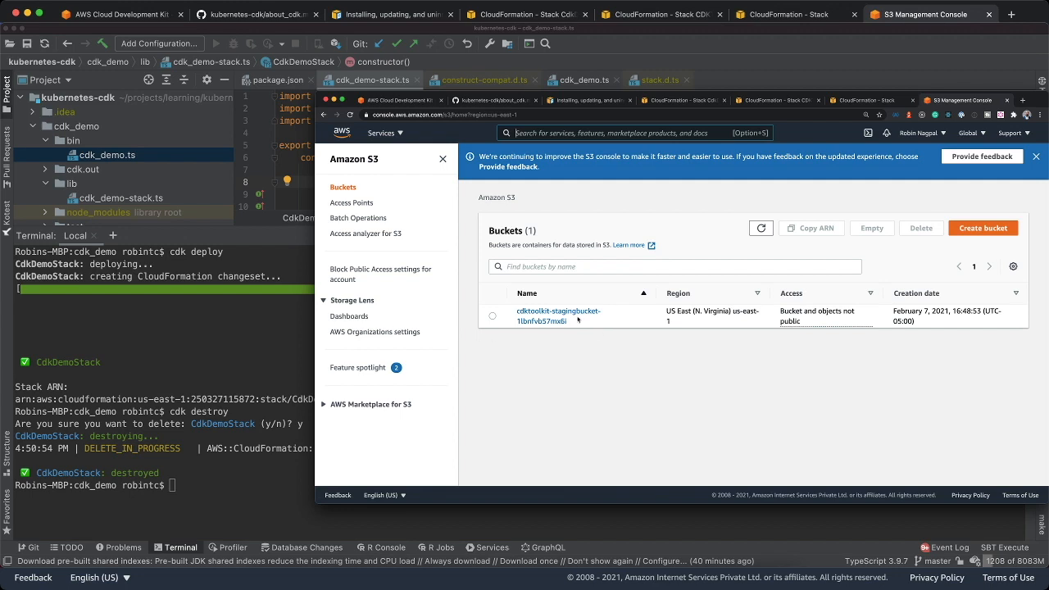
mouse_move(540, 400)
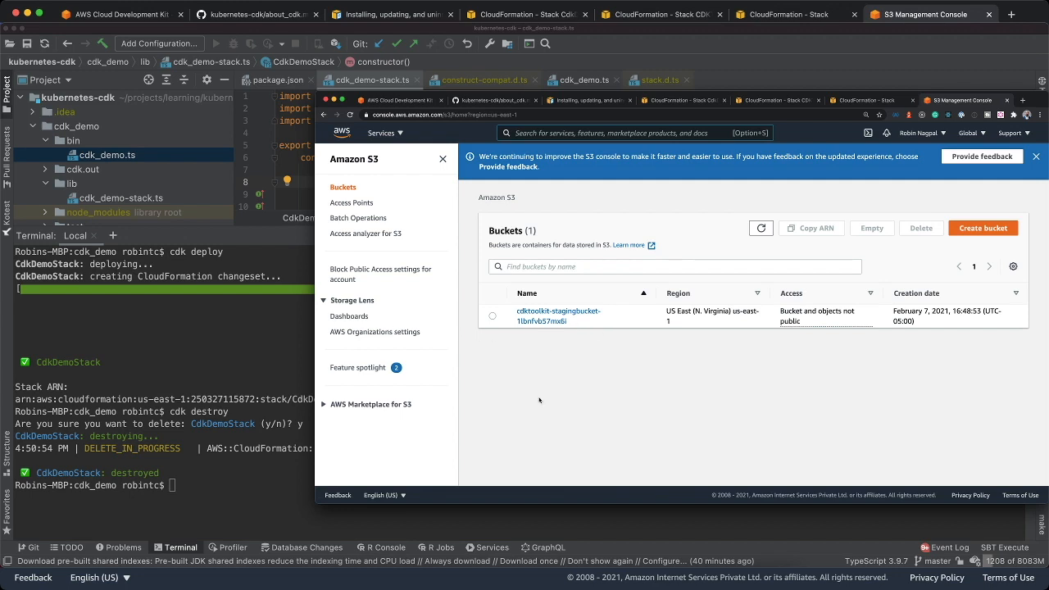